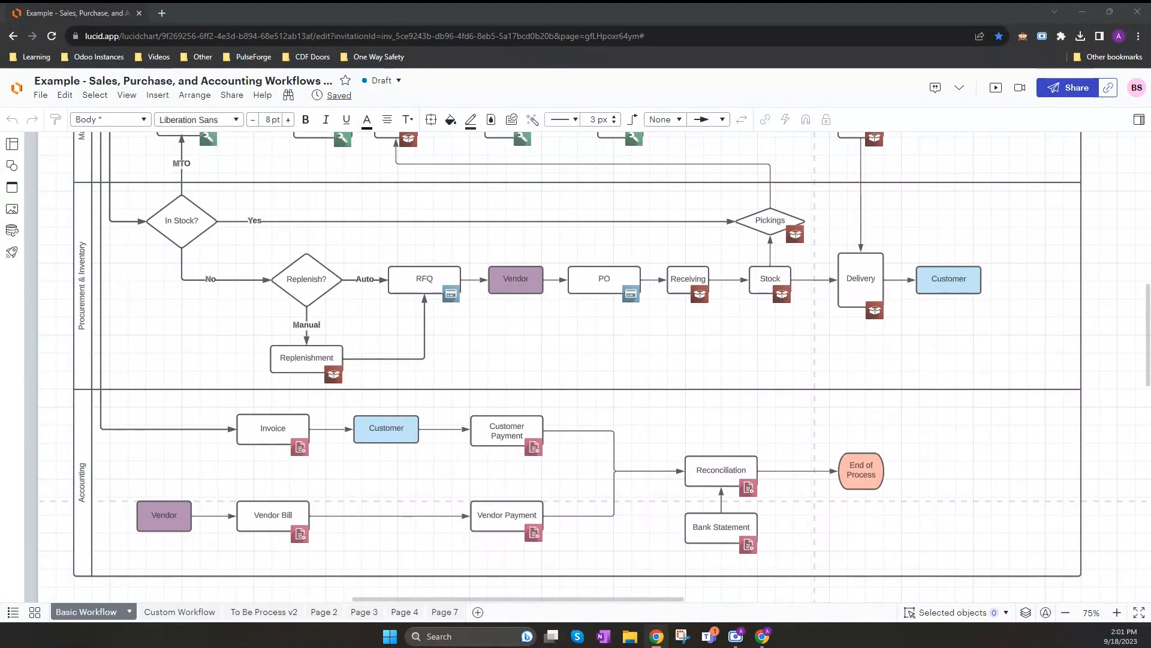
pyautogui.moveTo(436, 482)
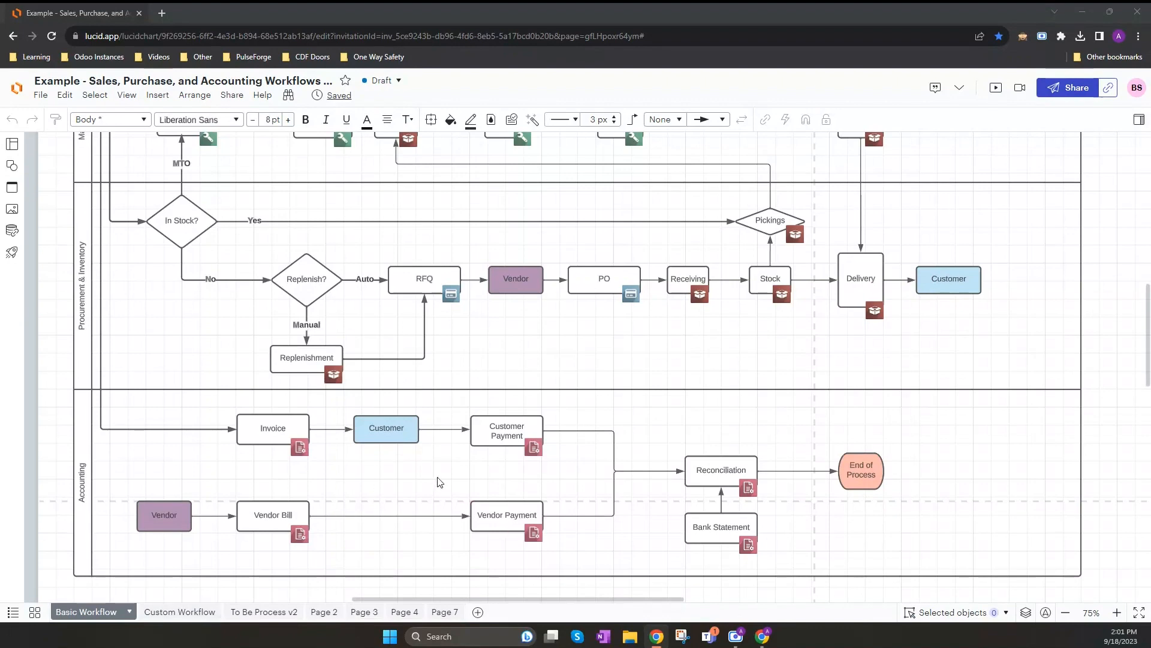
pyautogui.moveTo(430, 489)
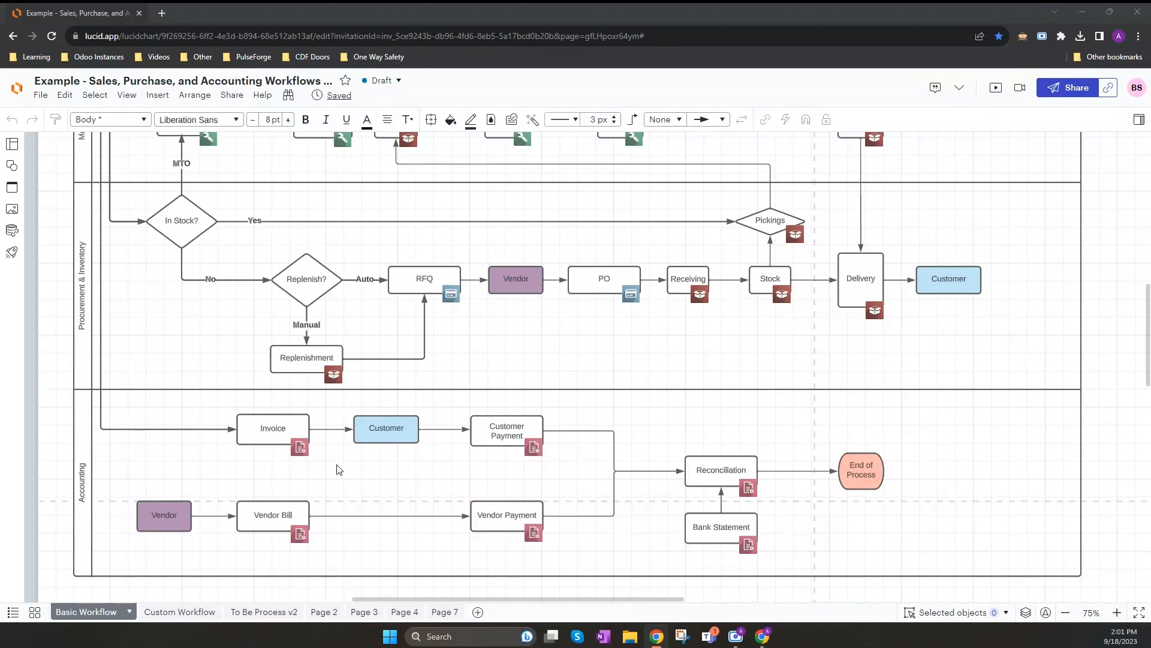
pyautogui.moveTo(330, 399)
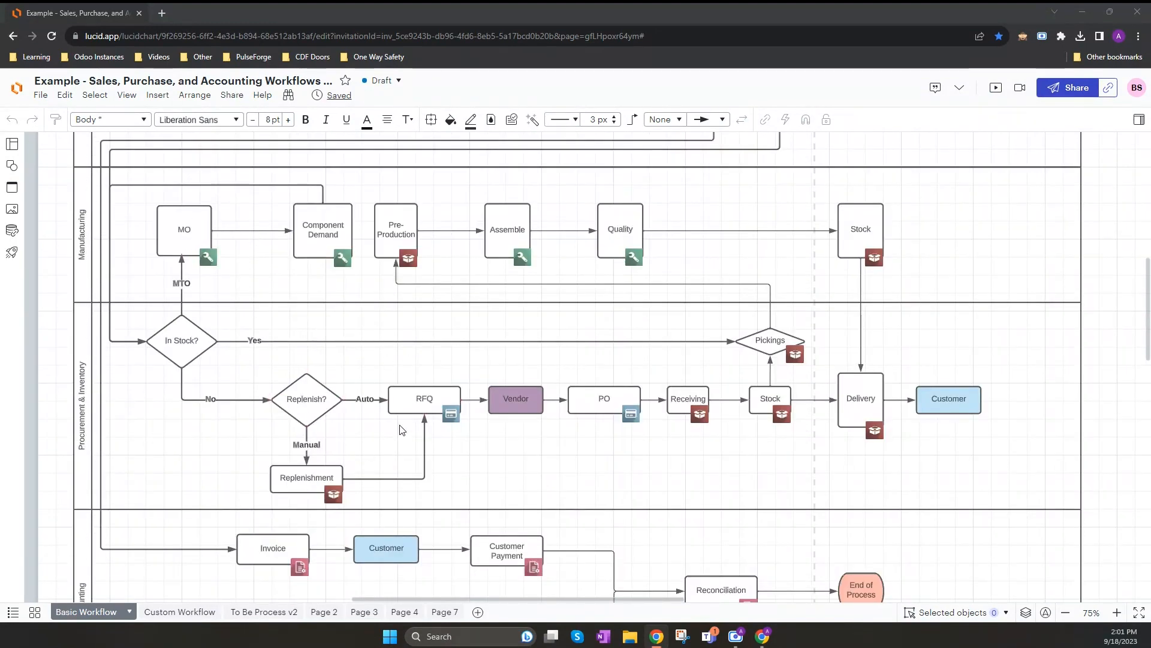
# Step: Show the Offset Box 50 Gallon product's Purchase details with vendor Parts Inc at 120.00
pyautogui.scroll(-3)
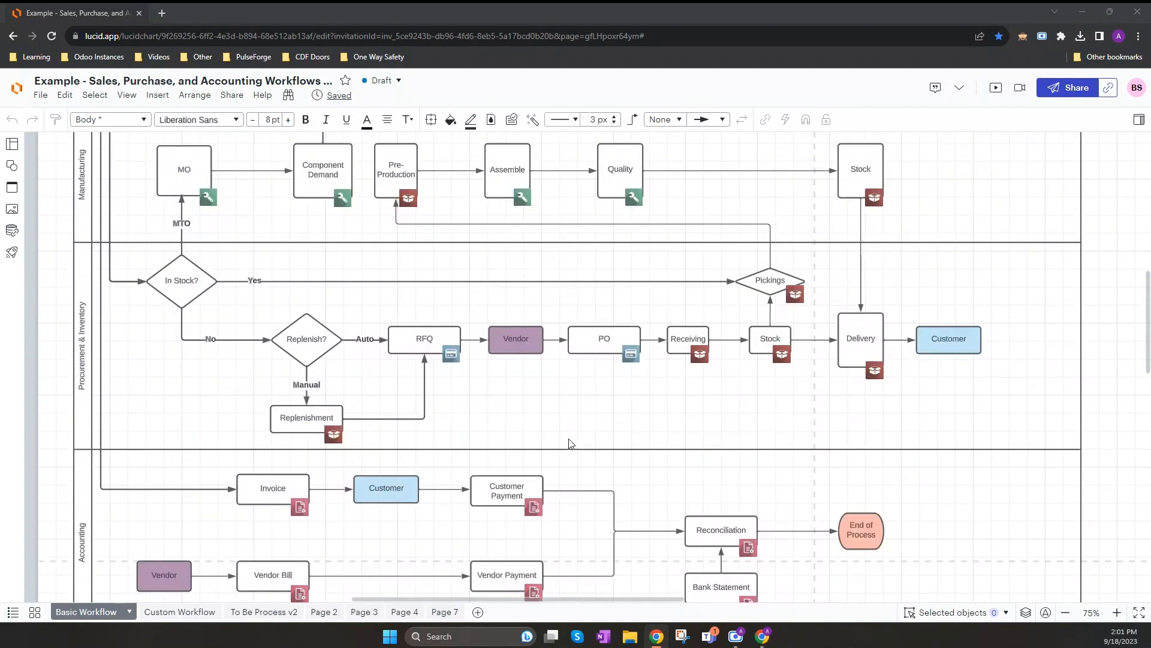
pyautogui.scroll(-3)
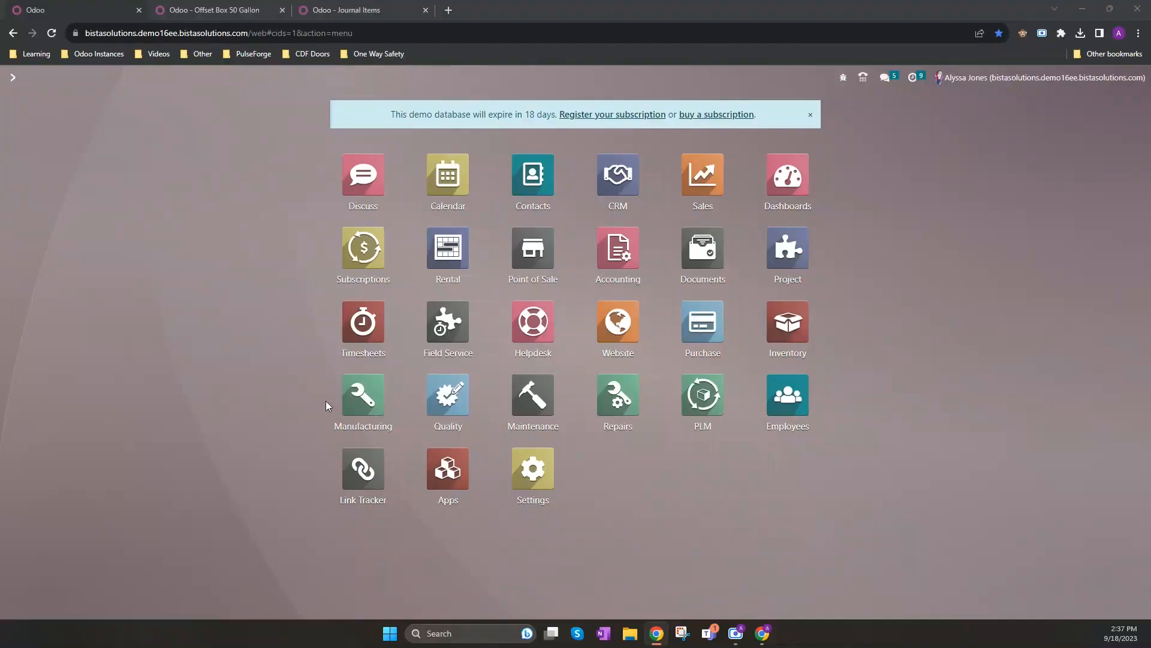
pyautogui.moveTo(807, 499)
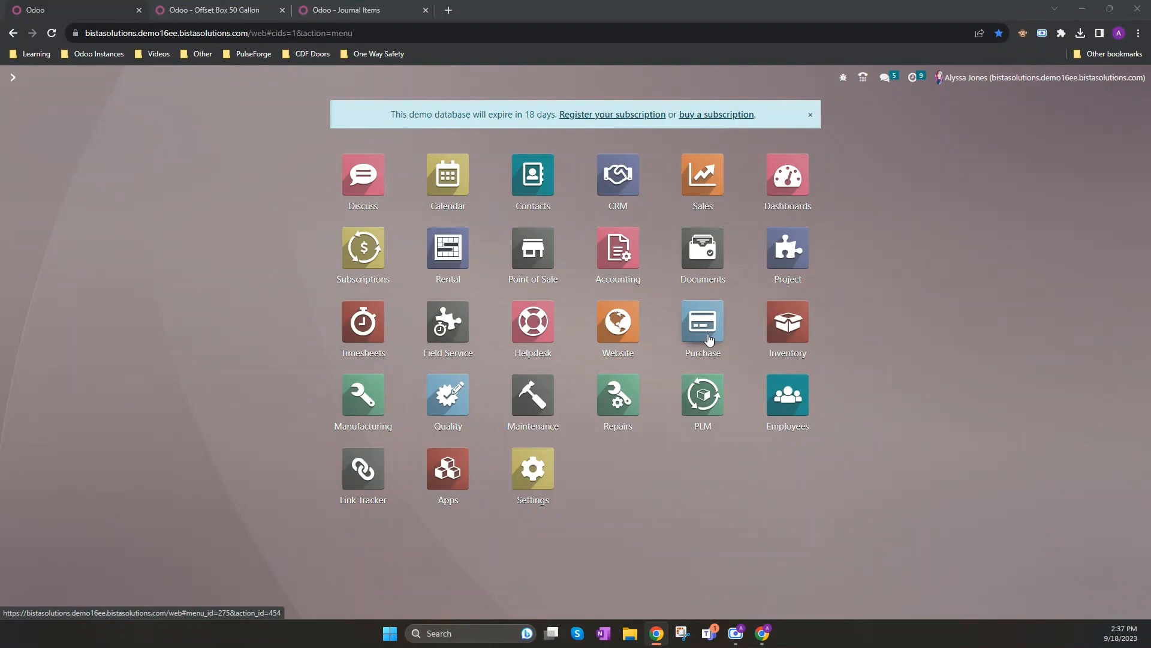
pyautogui.moveTo(696, 339)
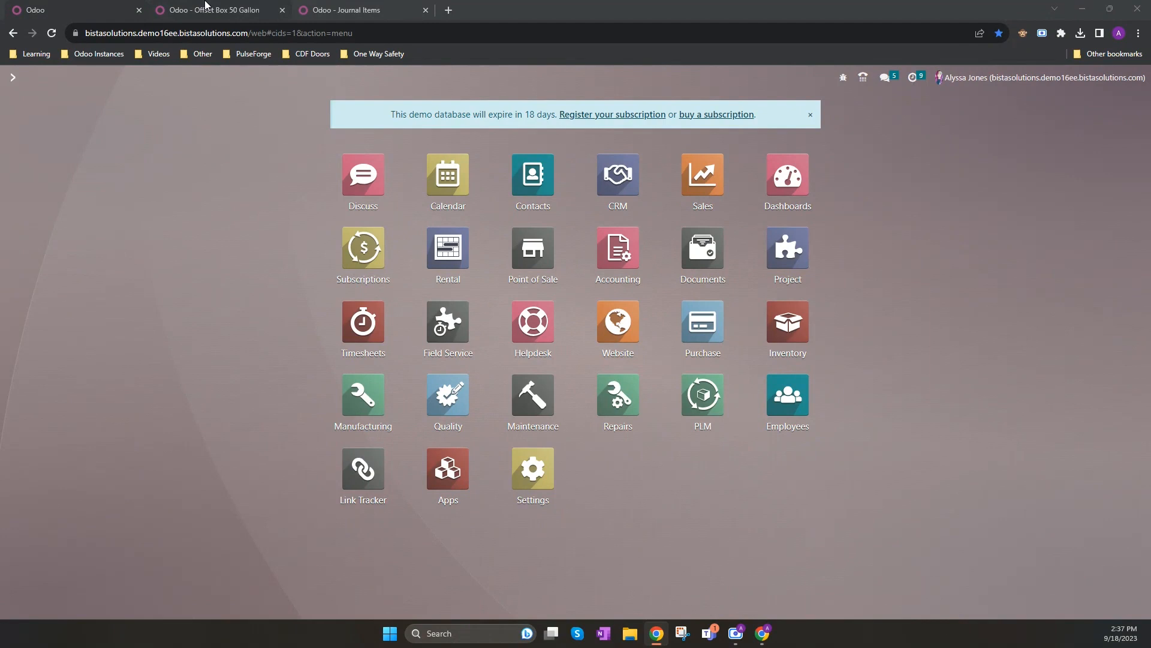
pyautogui.click(214, 9)
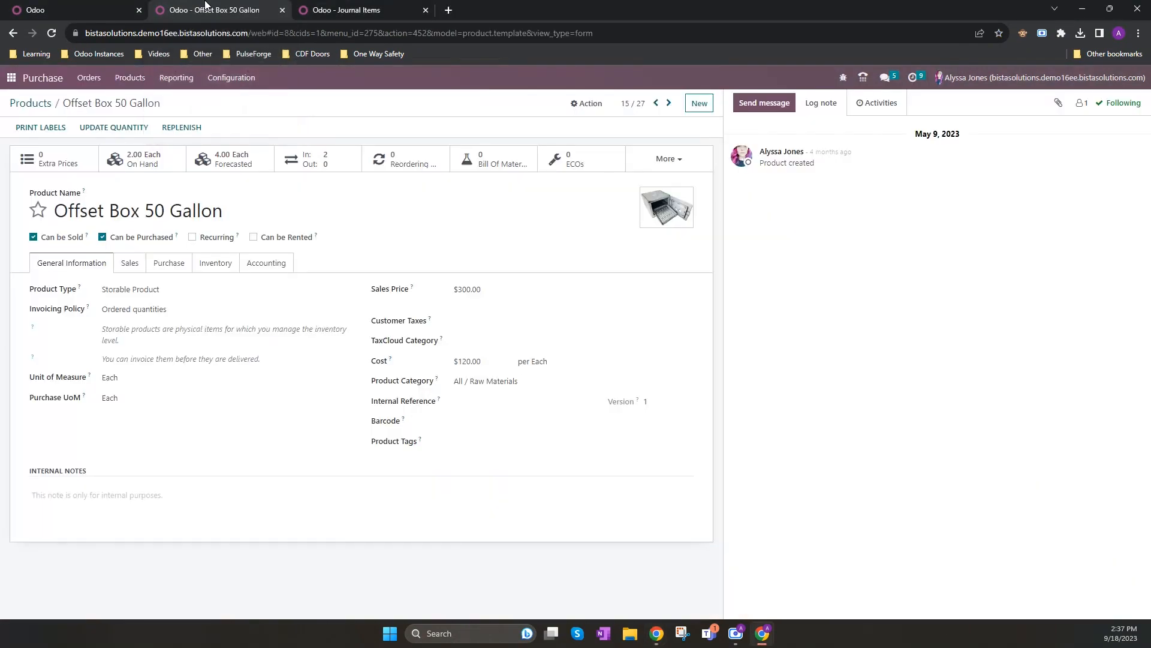
pyautogui.moveTo(129, 76)
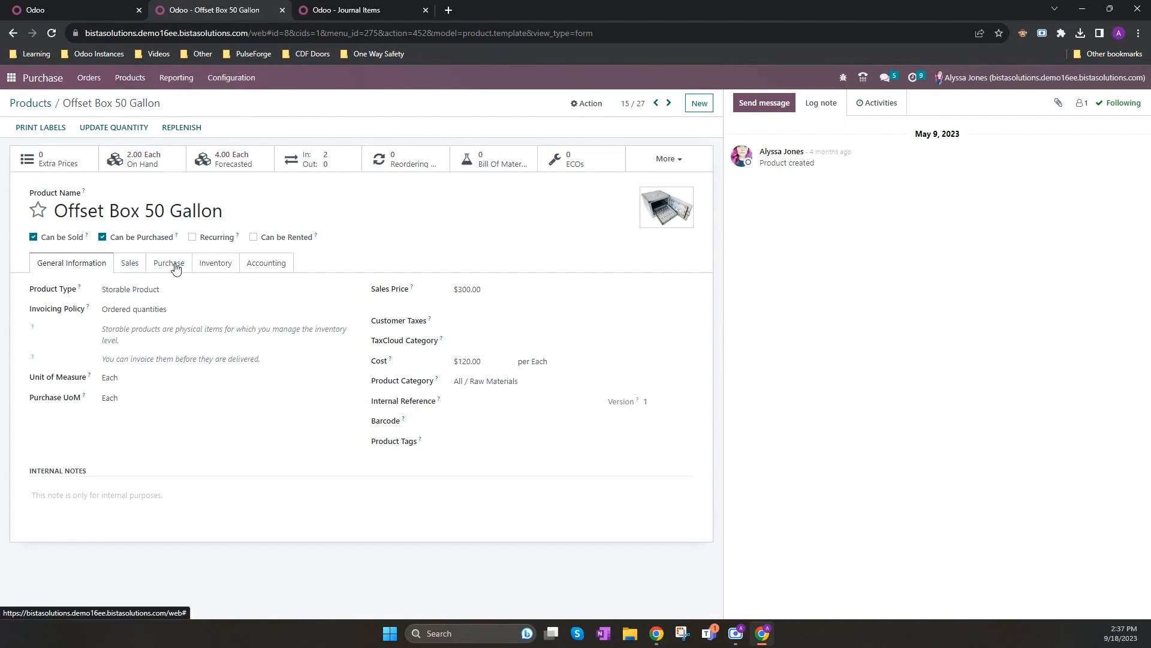
pyautogui.click(168, 263)
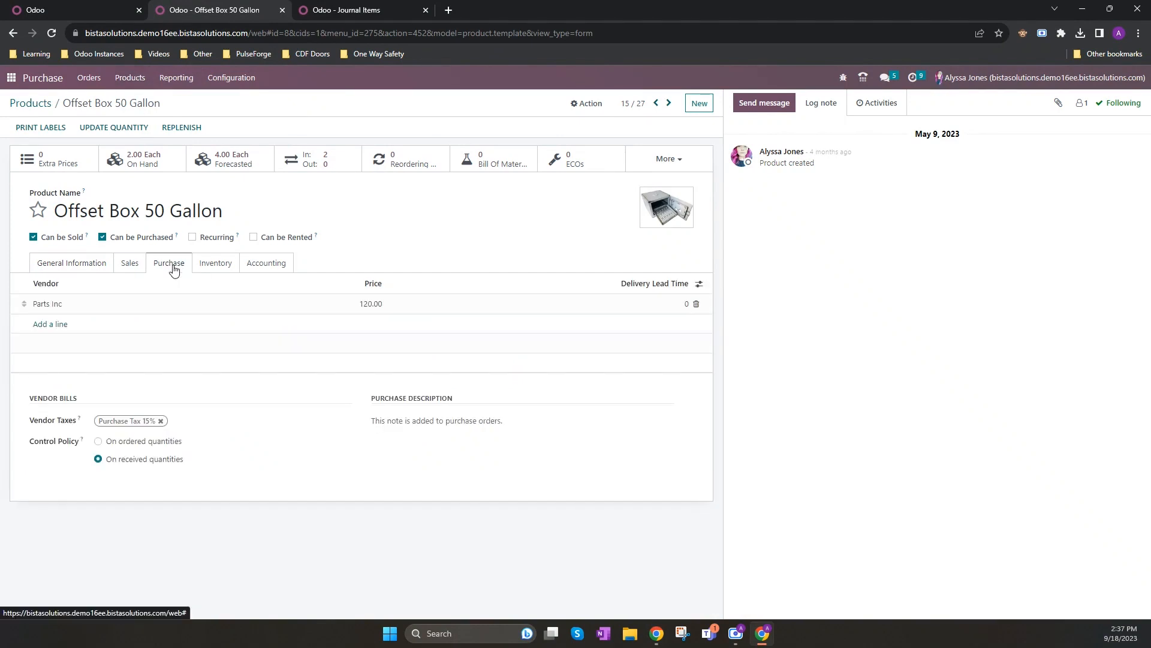
pyautogui.moveTo(175, 266)
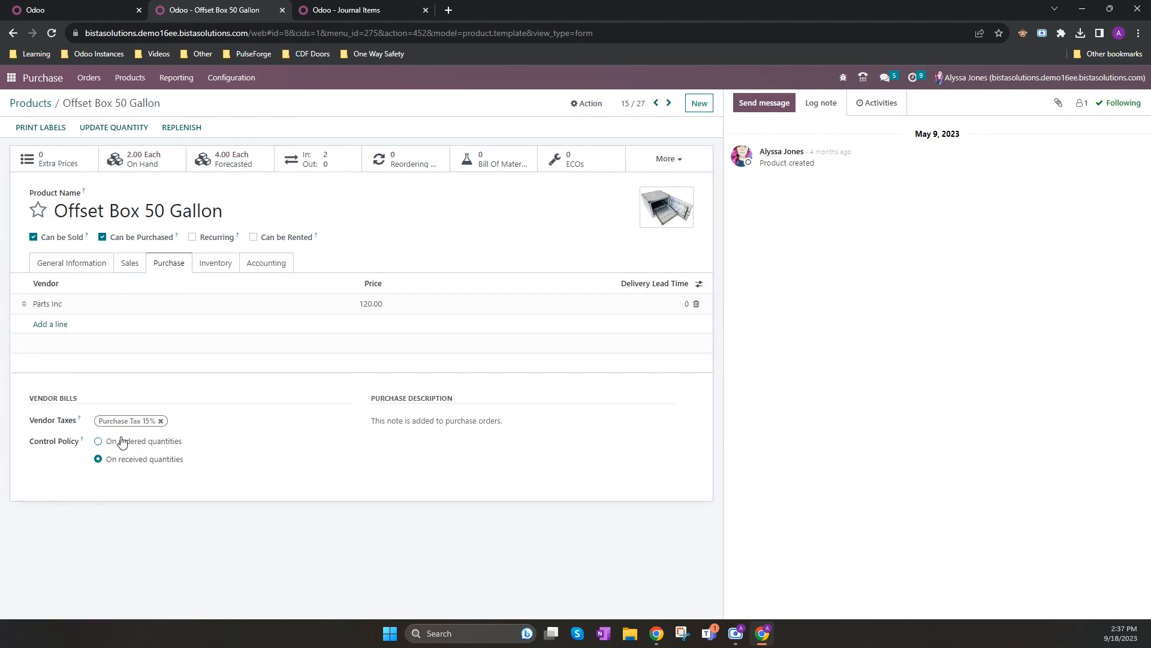
pyautogui.moveTo(166, 466)
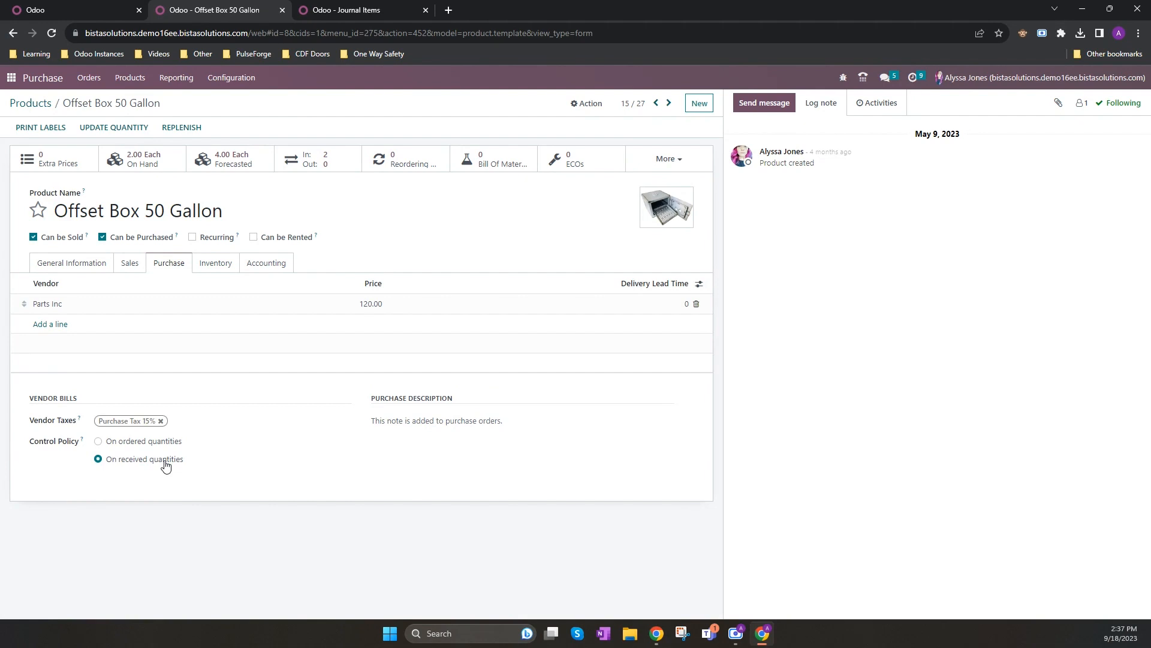
pyautogui.moveTo(185, 451)
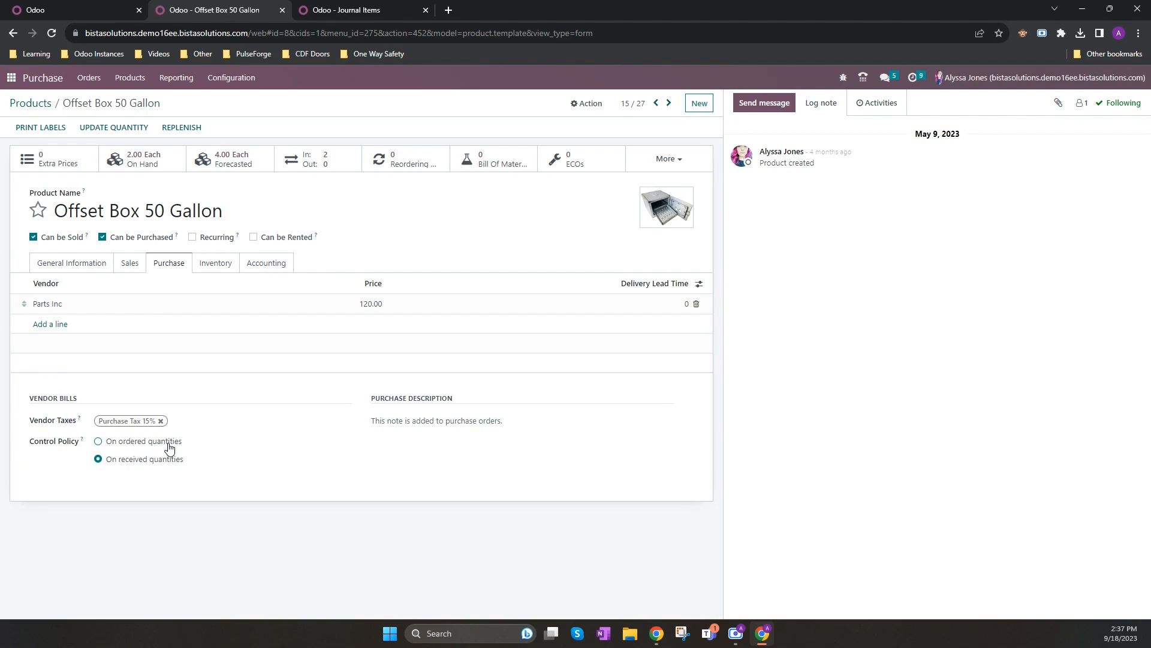
pyautogui.moveTo(174, 446)
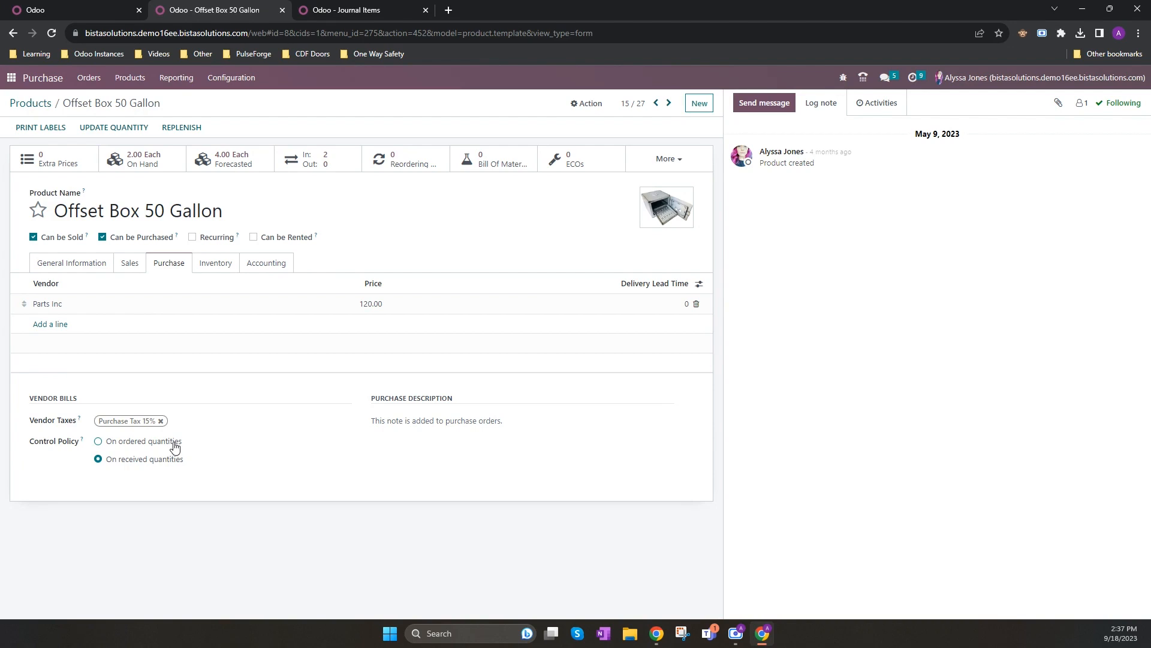
pyautogui.moveTo(208, 454)
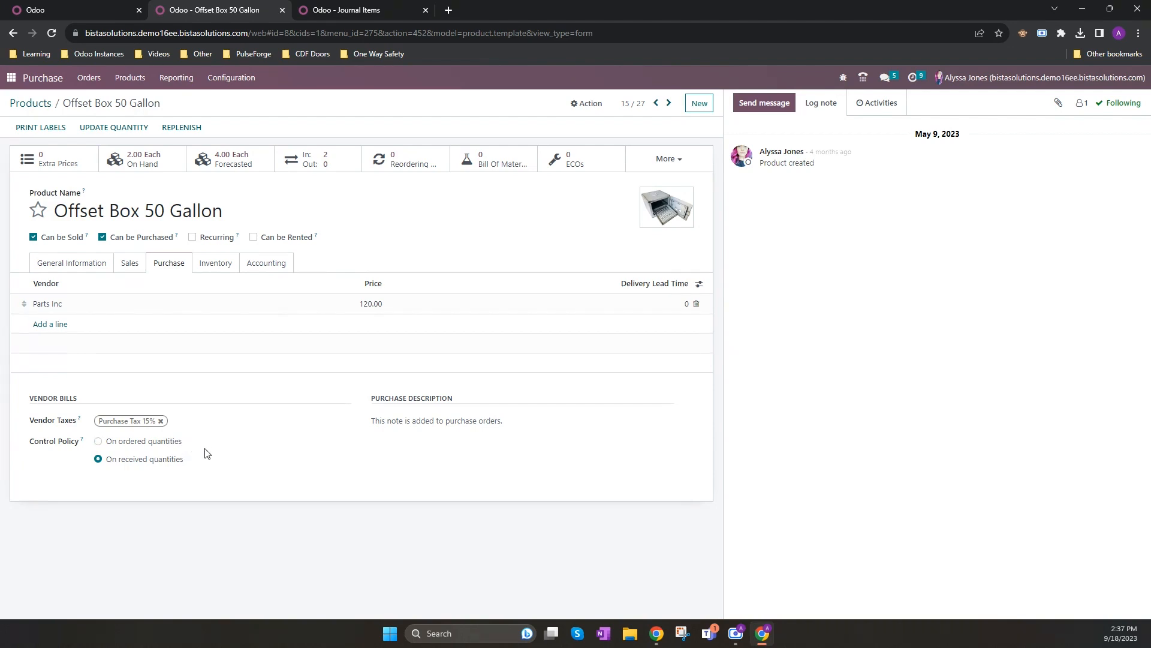
pyautogui.moveTo(159, 463)
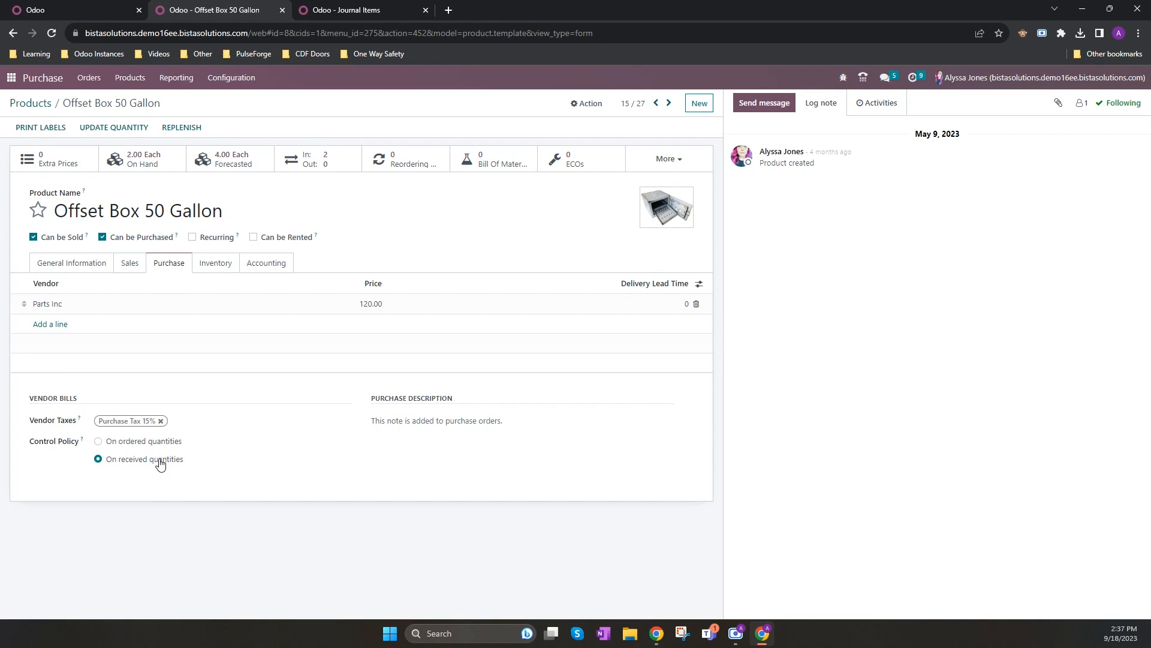
pyautogui.moveTo(221, 463)
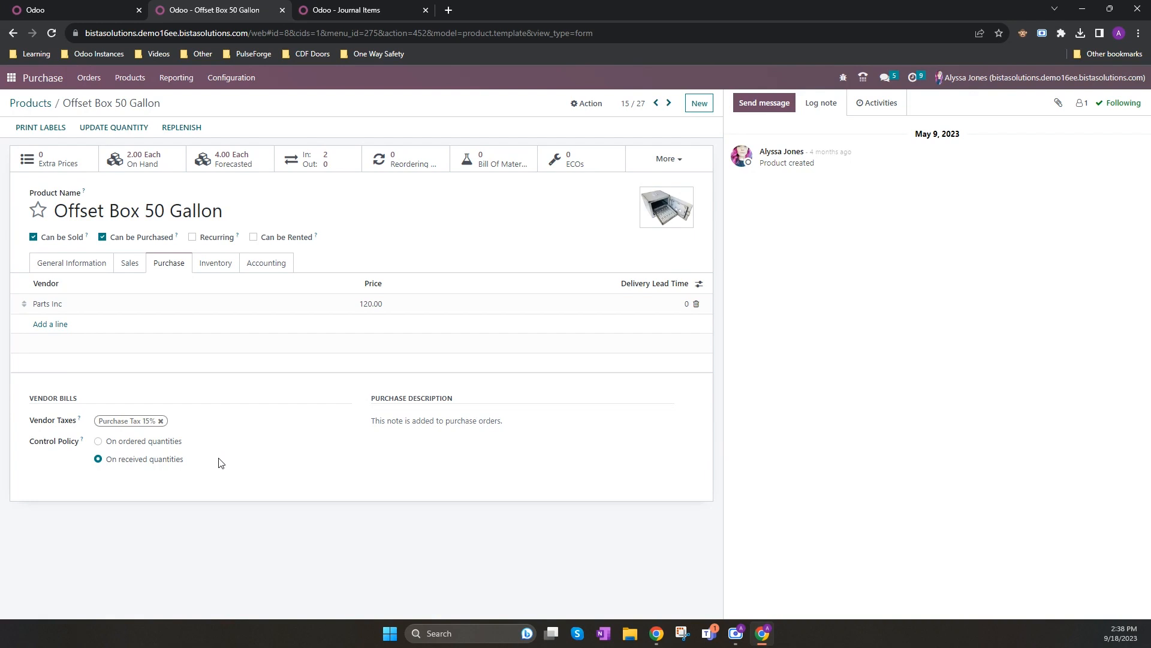
pyautogui.moveTo(223, 460)
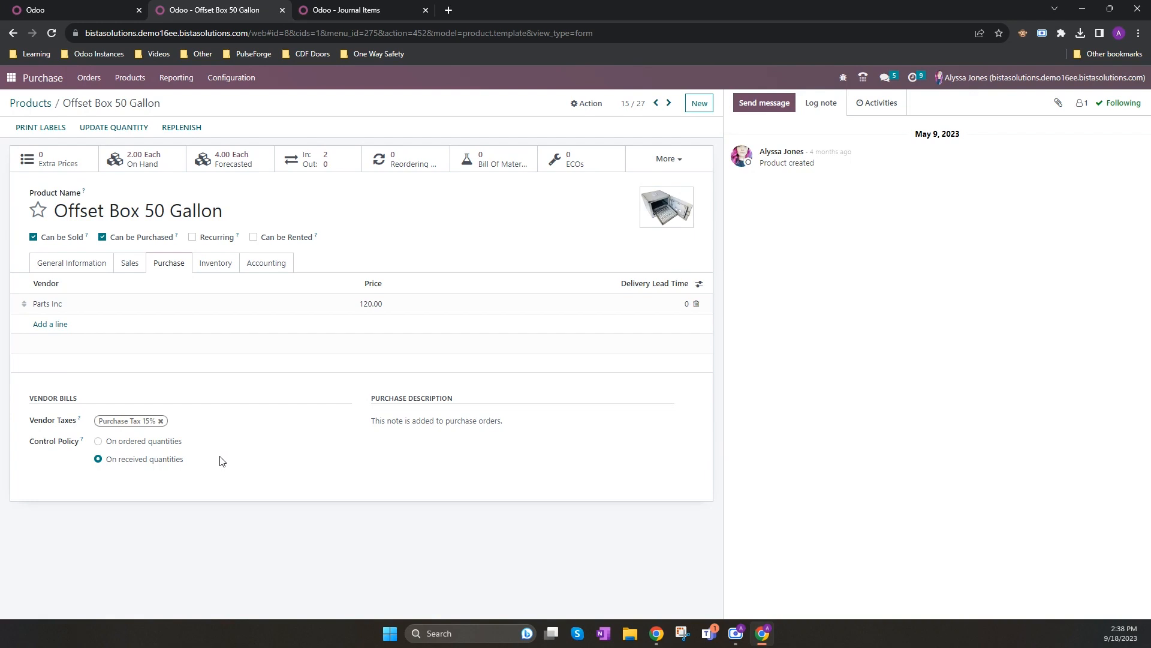
pyautogui.moveTo(325, 100)
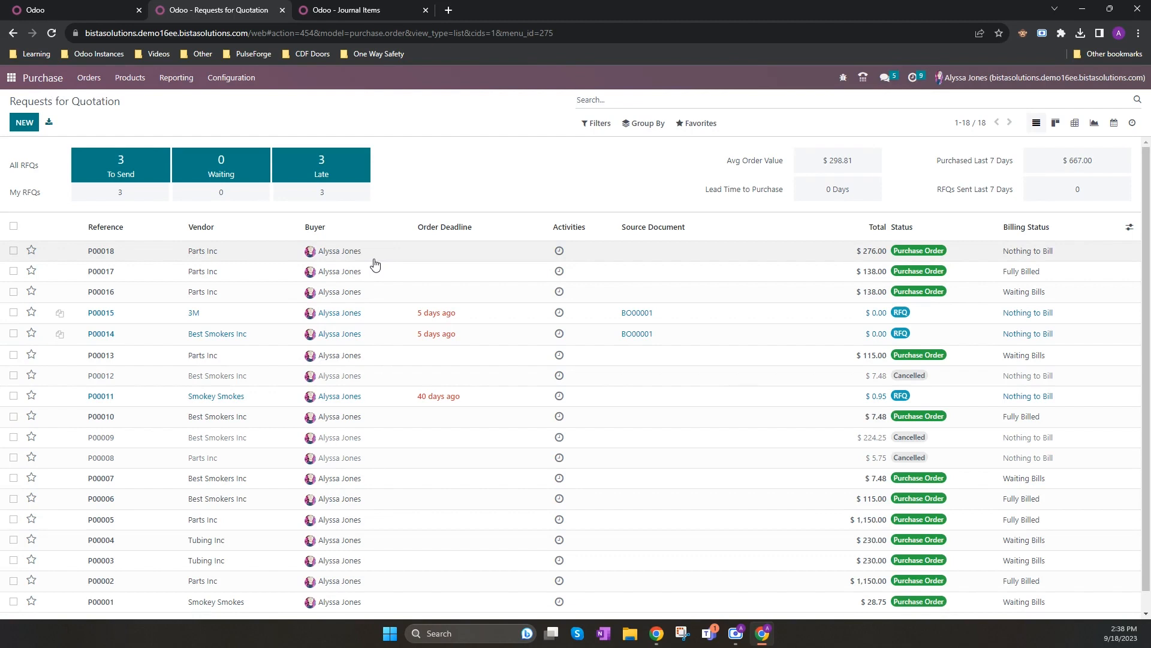
# Step: Open purchase order P00018 and validate its receipt WH/IN/00014 for both units
pyautogui.click(100, 251)
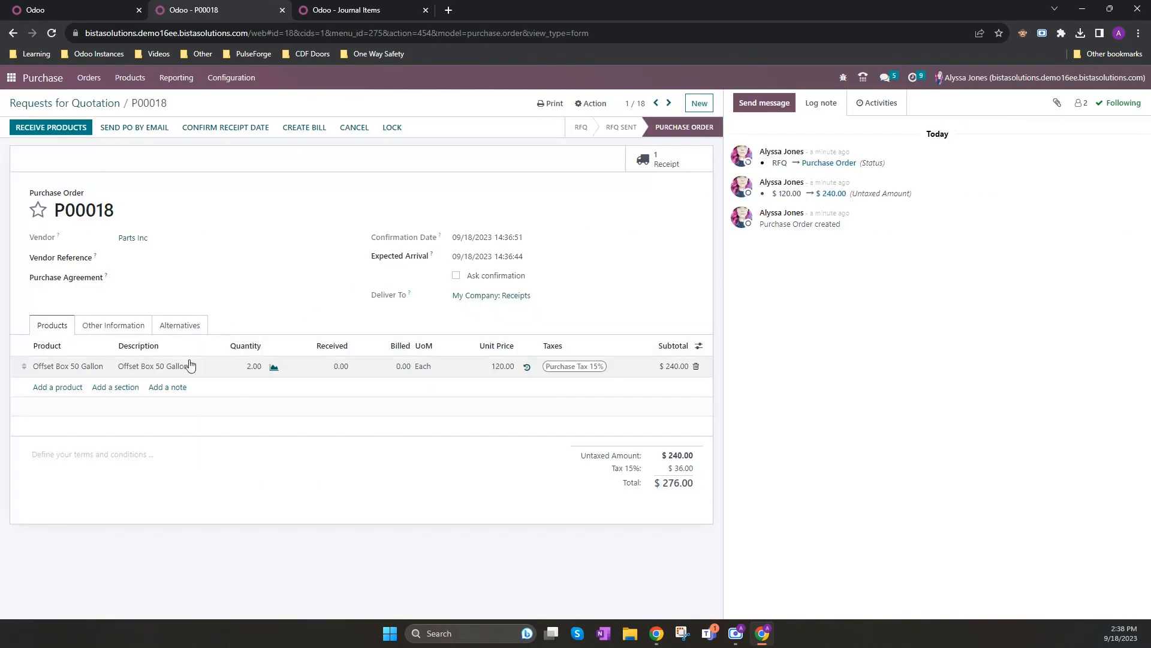
pyautogui.moveTo(172, 370)
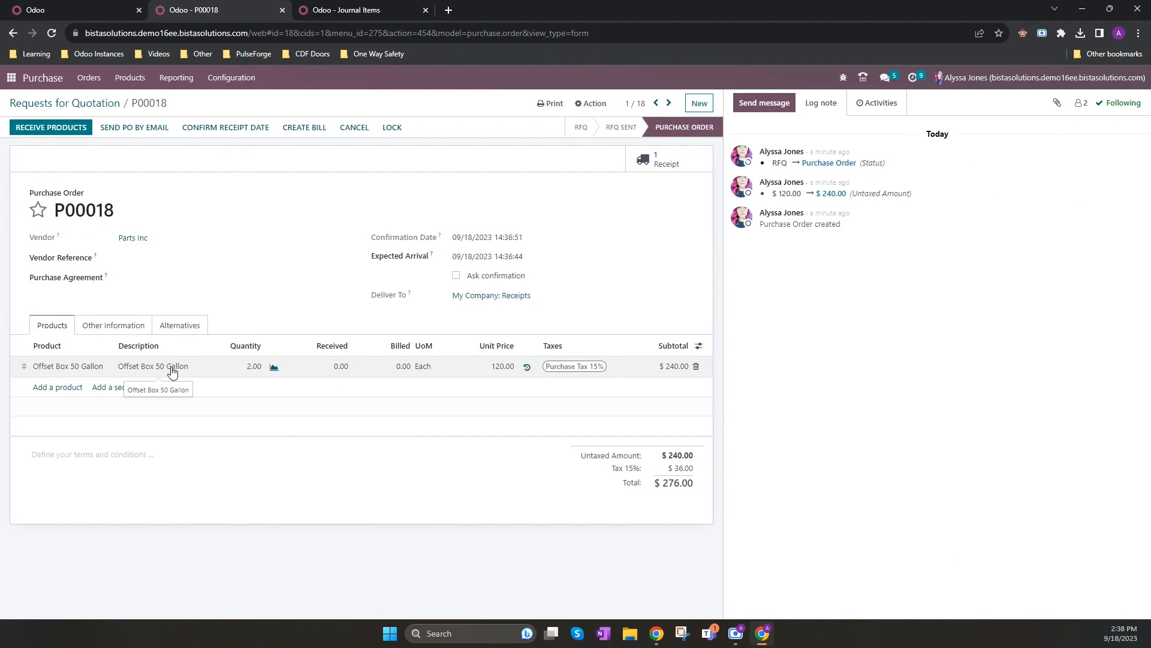
pyautogui.click(360, 10)
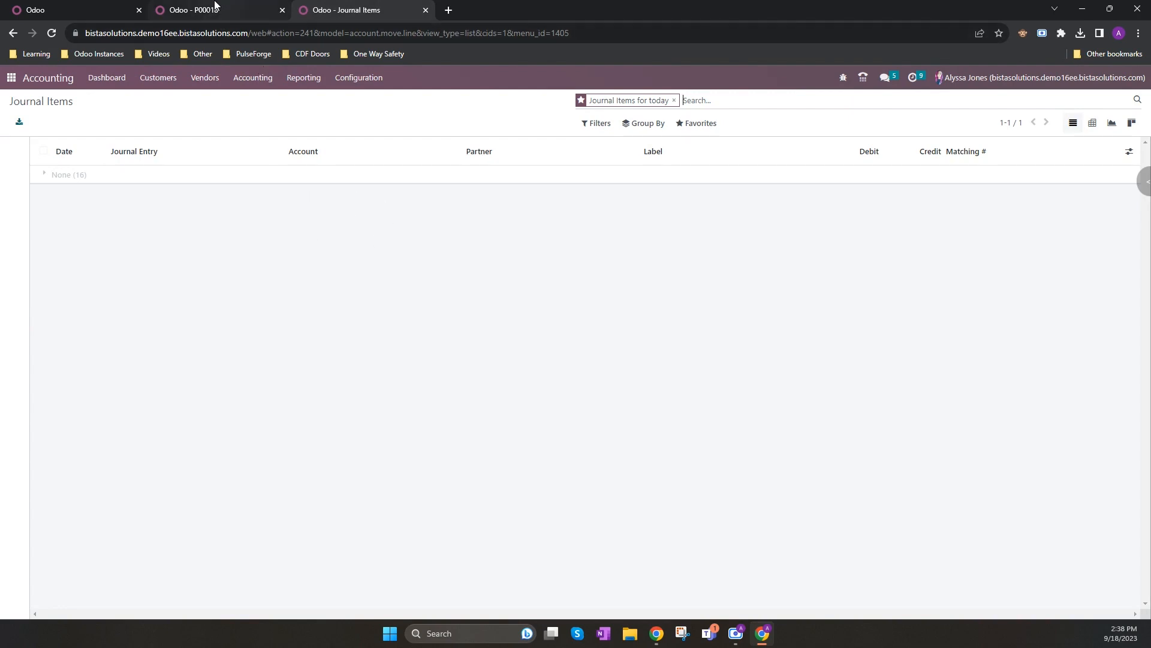
pyautogui.click(197, 10)
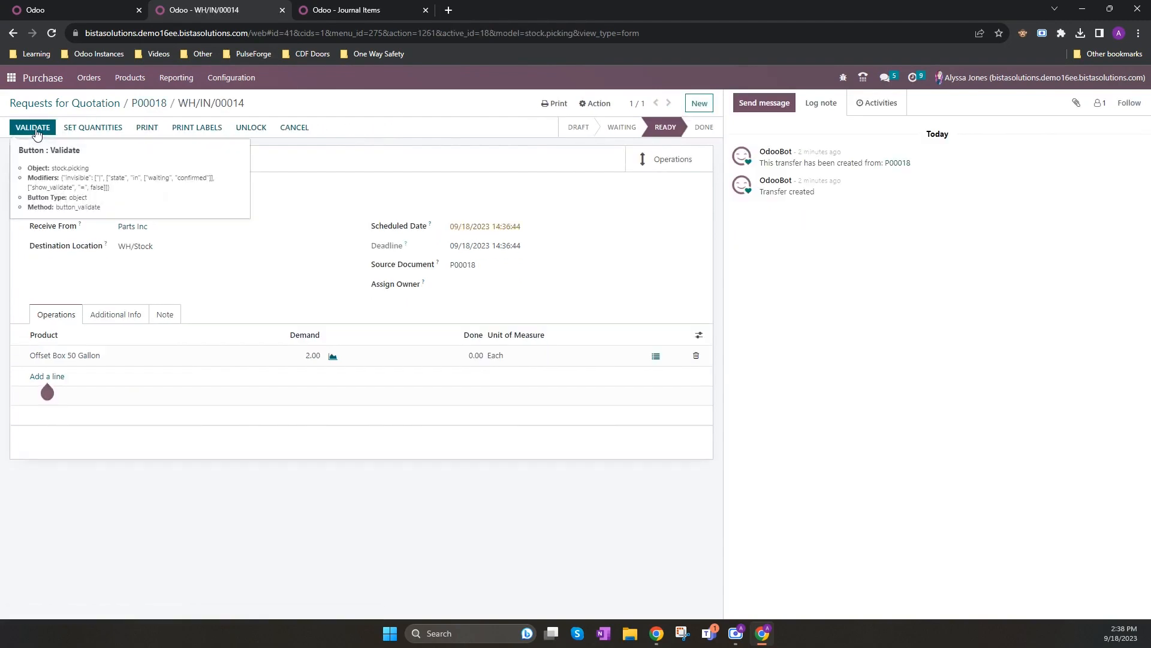
pyautogui.click(33, 127)
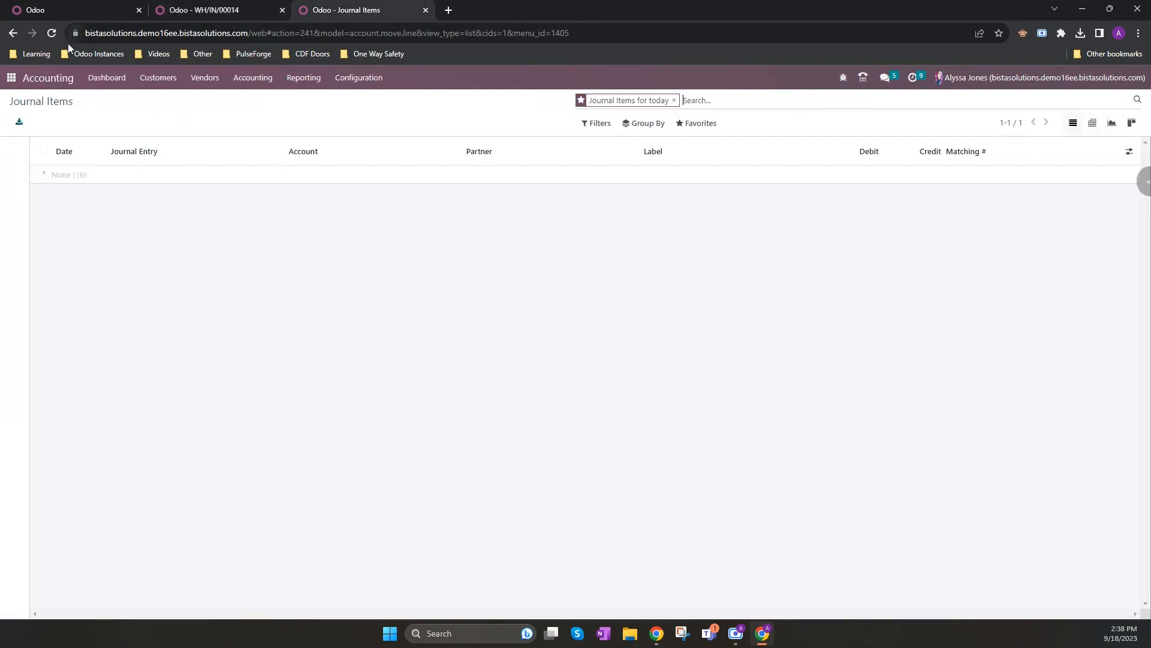
# Step: Refresh today's journal items and expand stock entry STJ/2023/09/0009 with its two 240.00 lines
pyautogui.click(66, 175)
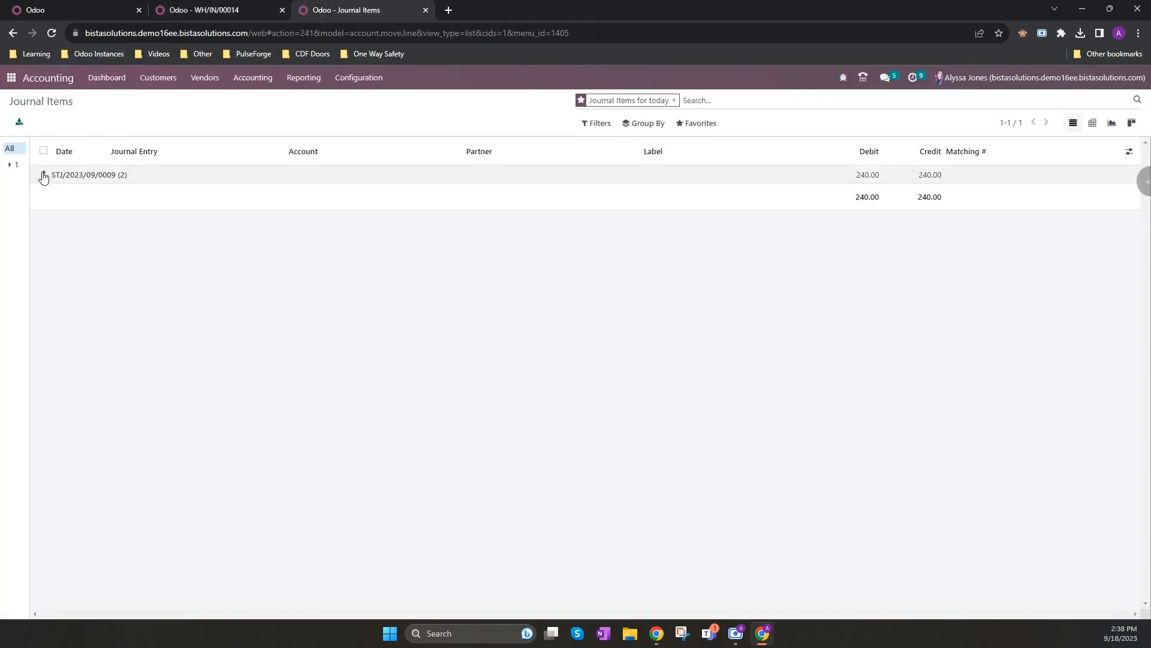
pyautogui.click(43, 175)
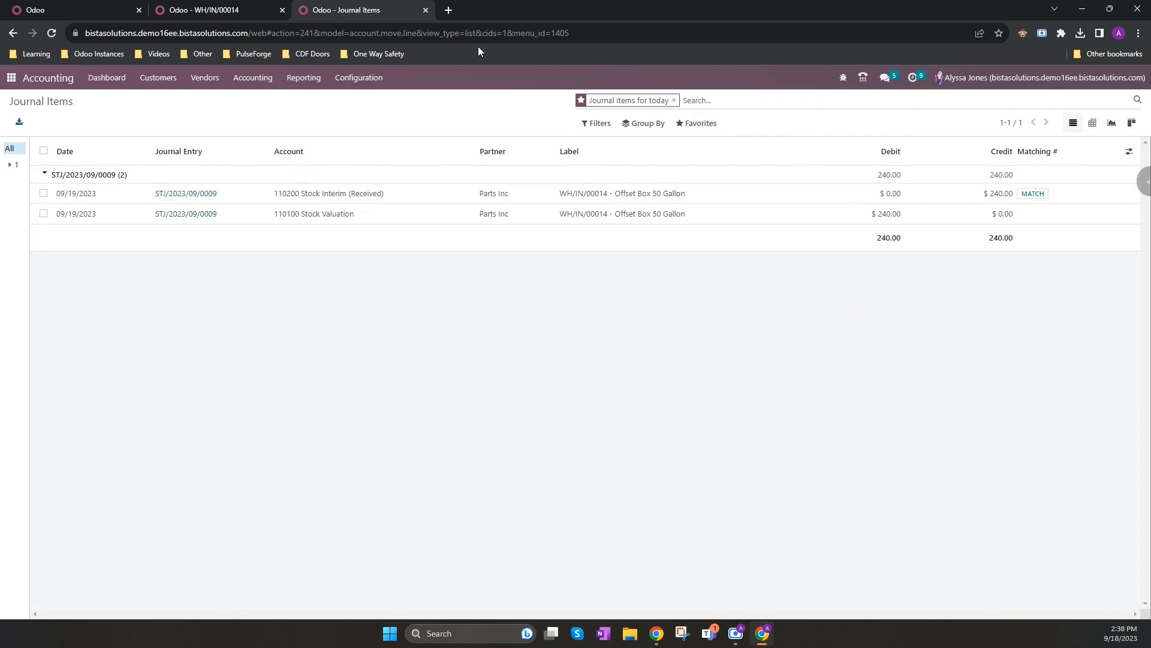
pyautogui.click(213, 9)
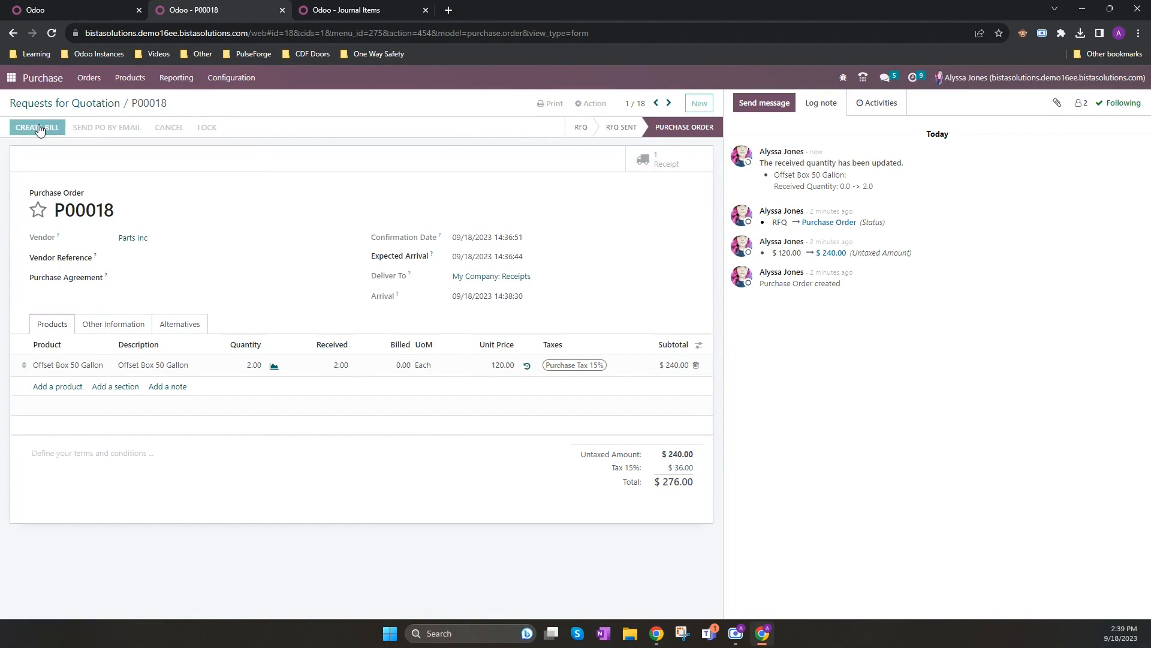
# Step: Create the vendor bill from P00018, date it 09/18/2023 and post it as BILL/2023/09/0004
pyautogui.click(36, 127)
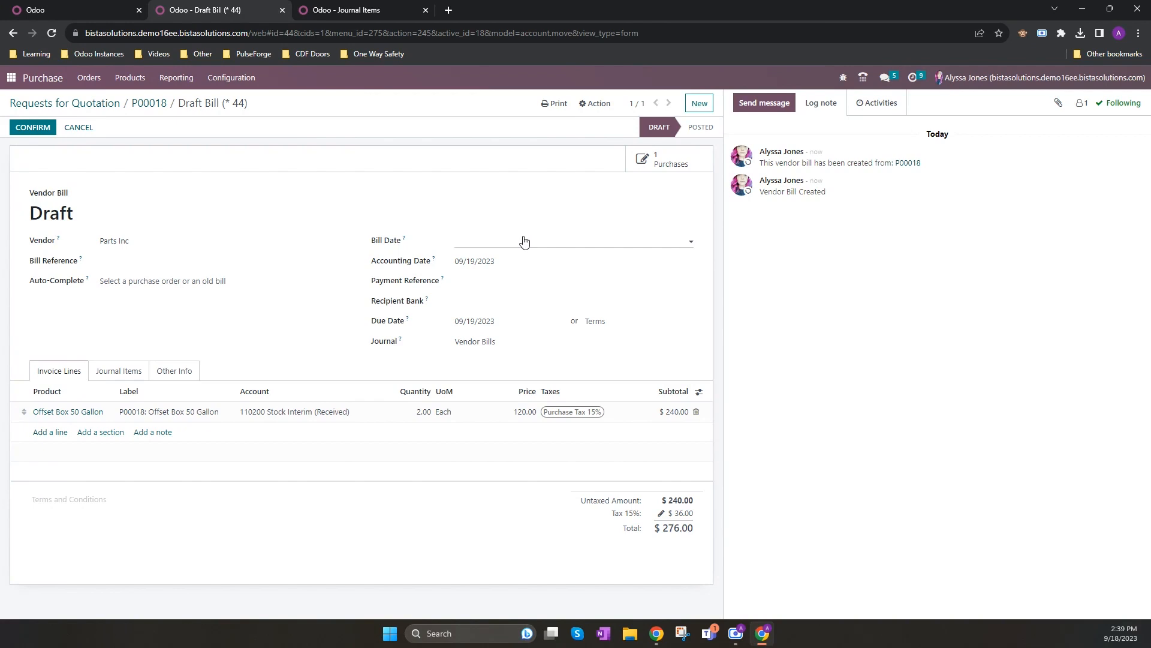
pyautogui.click(573, 240)
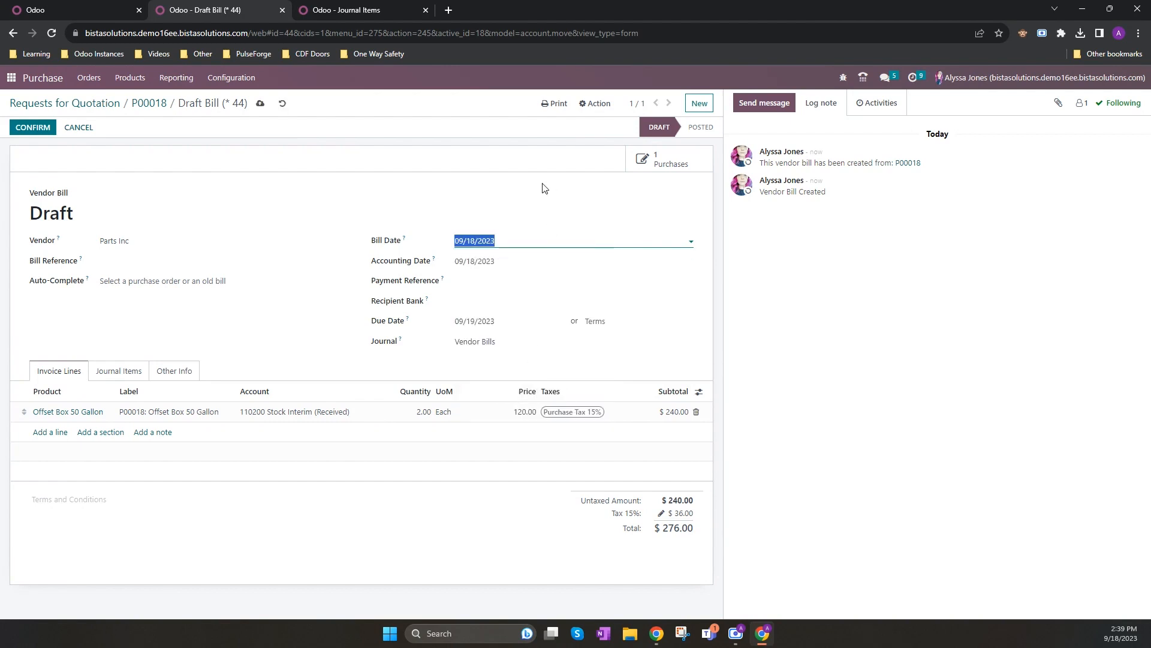
pyautogui.moveTo(316, 240)
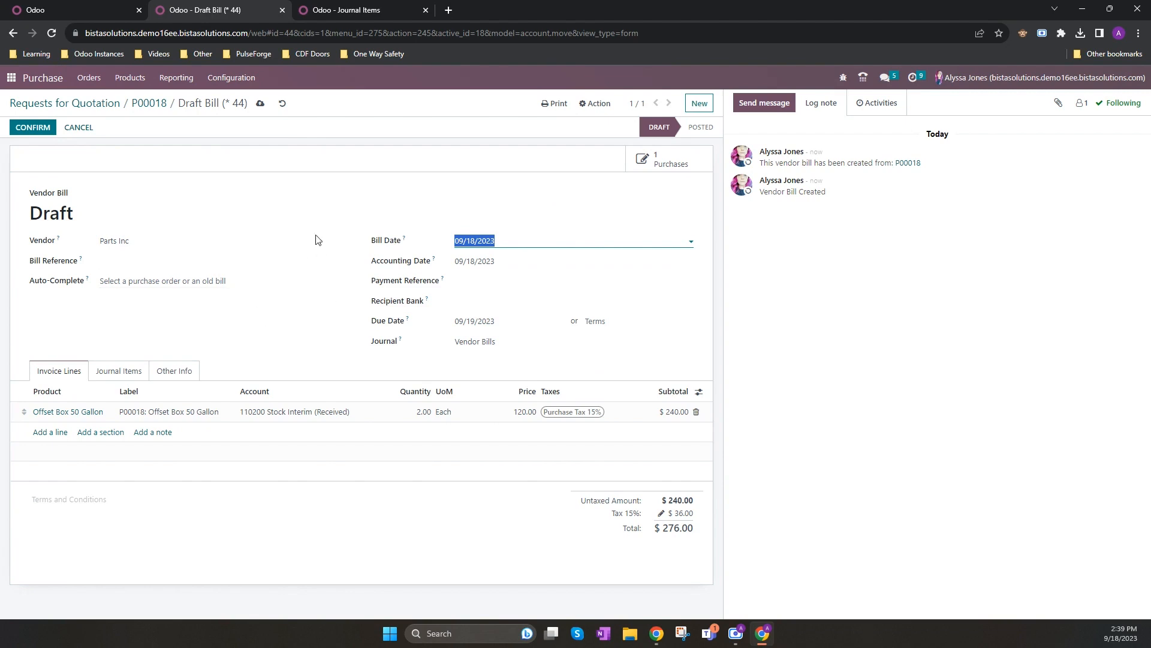
pyautogui.moveTo(32, 128)
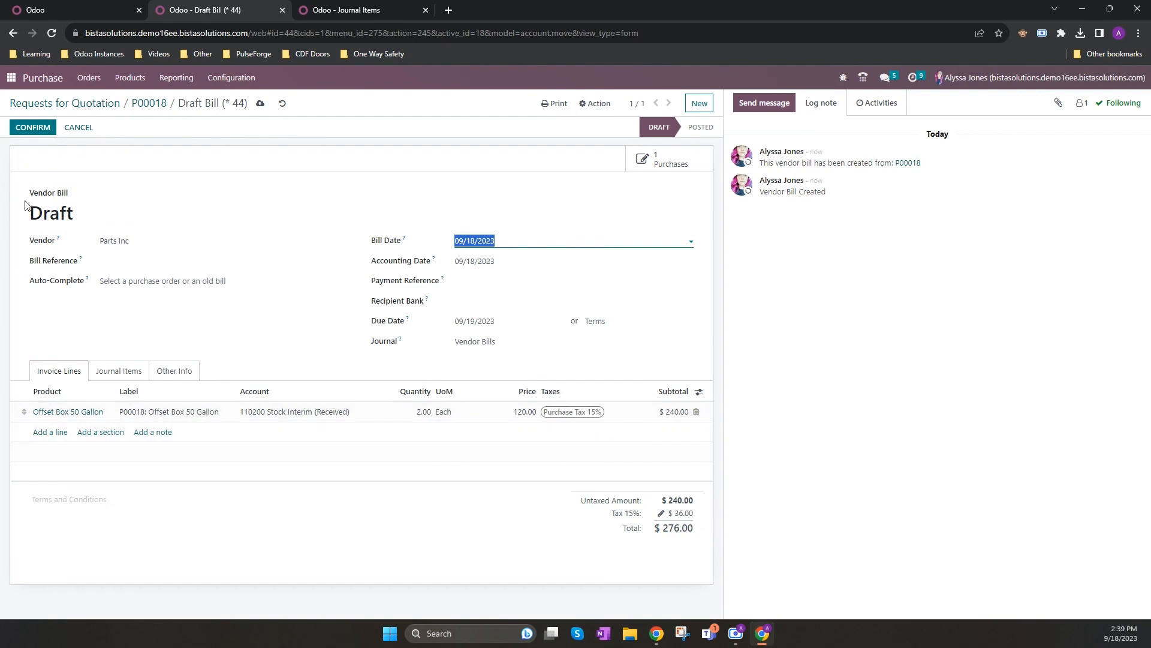
pyautogui.click(32, 127)
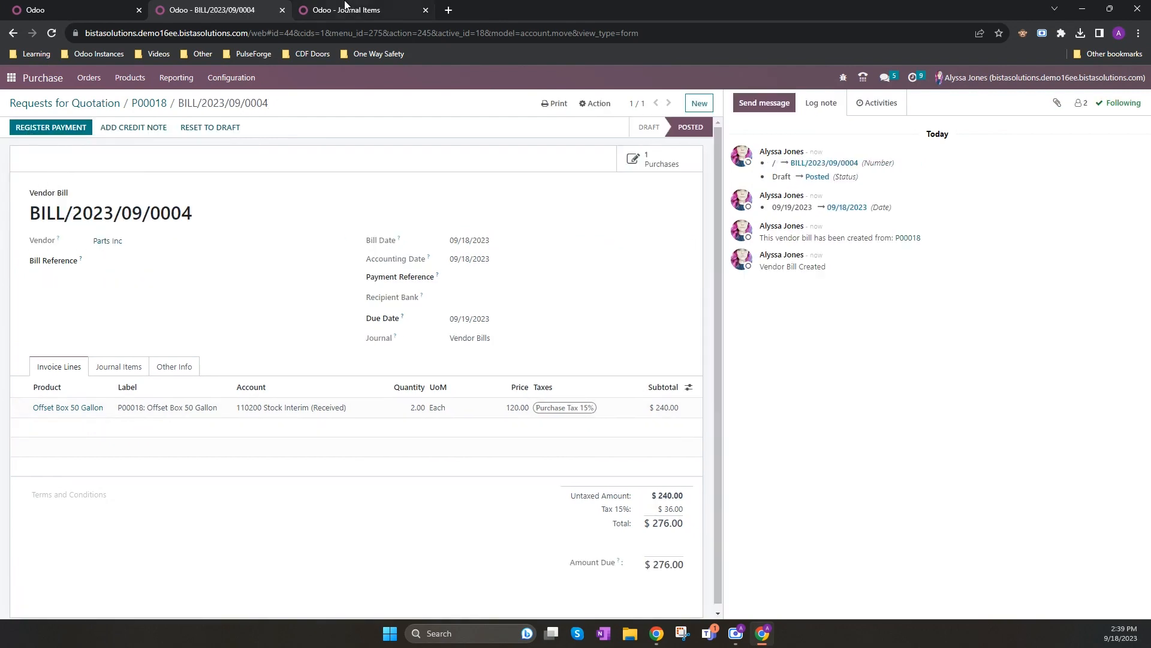
# Step: Reload today's journal items and expand the BILL/2023/09/0004 and STJ/2023/09/0009 lines
pyautogui.click(361, 10)
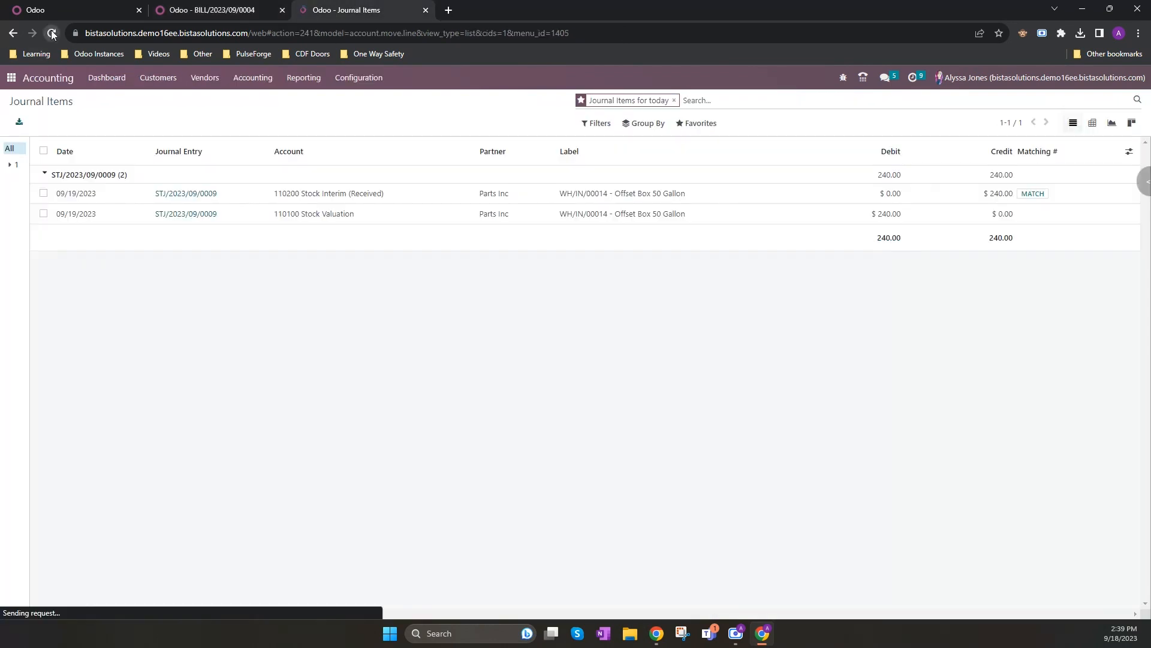
pyautogui.click(51, 33)
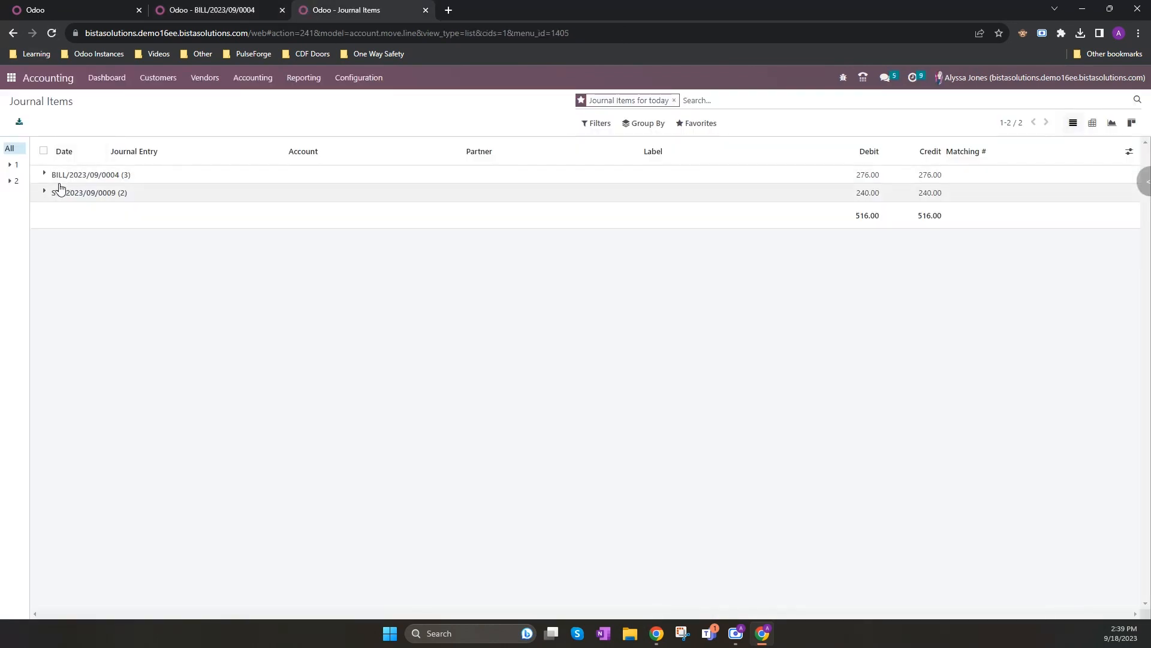
pyautogui.click(43, 175)
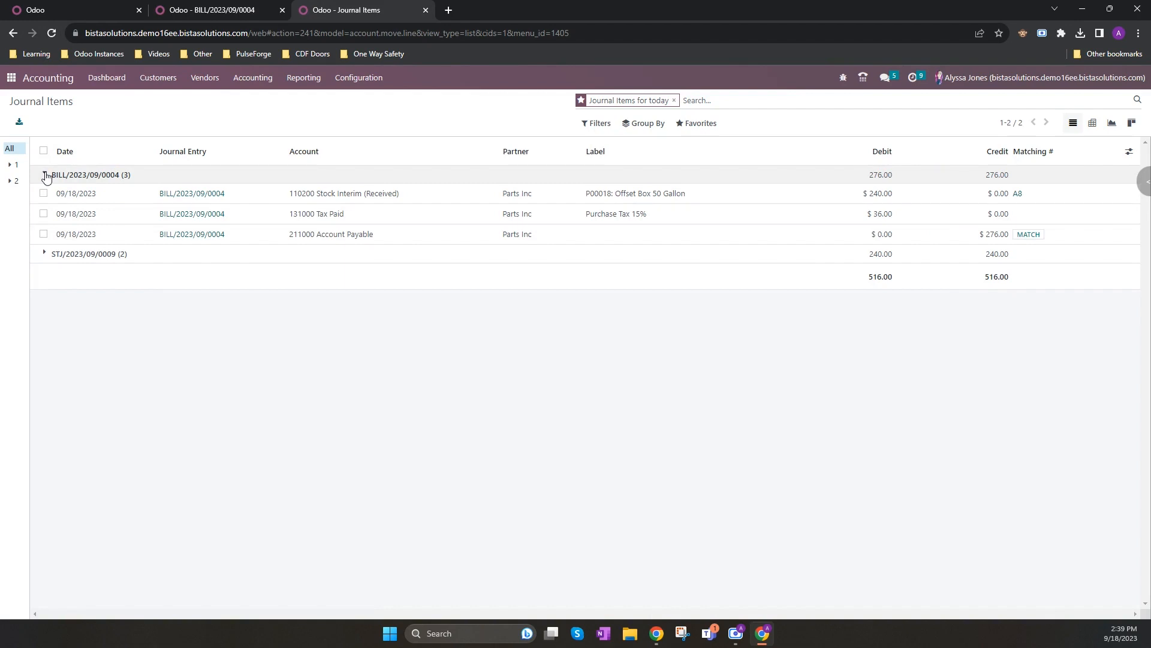
pyautogui.moveTo(364, 193)
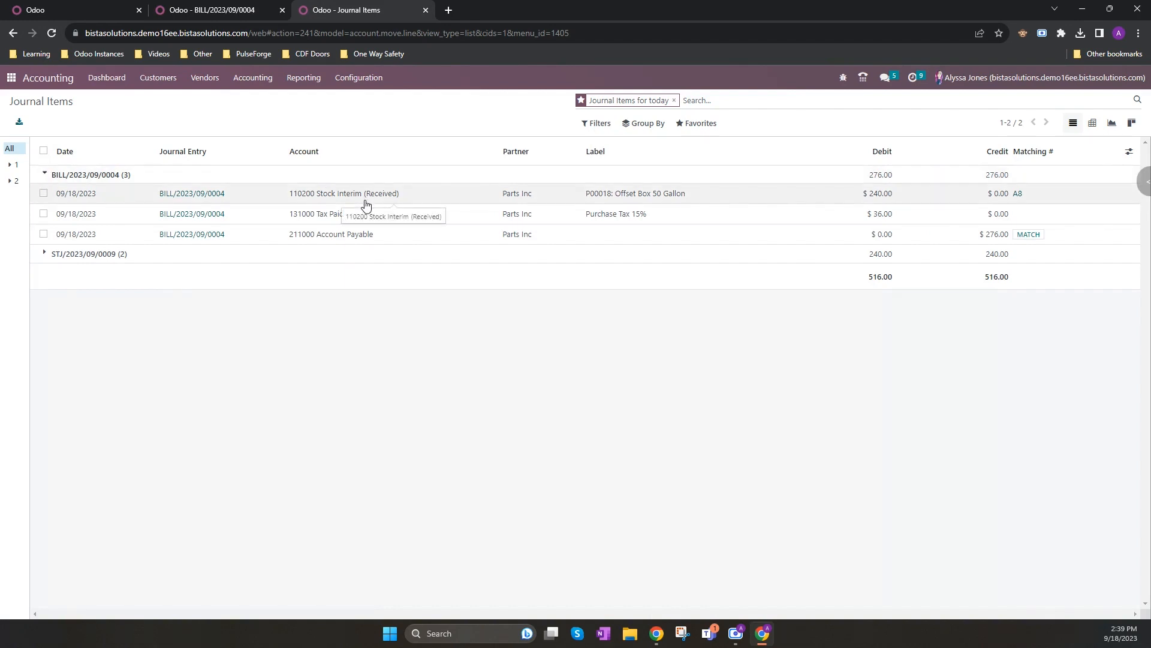
pyautogui.moveTo(892, 202)
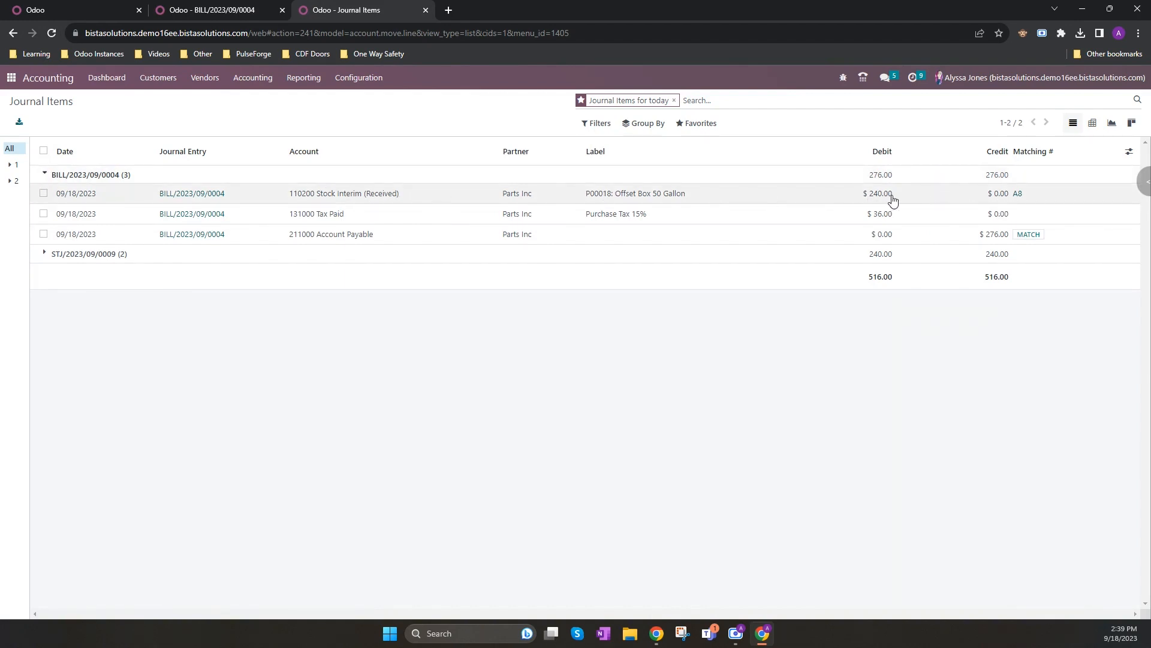
pyautogui.click(44, 253)
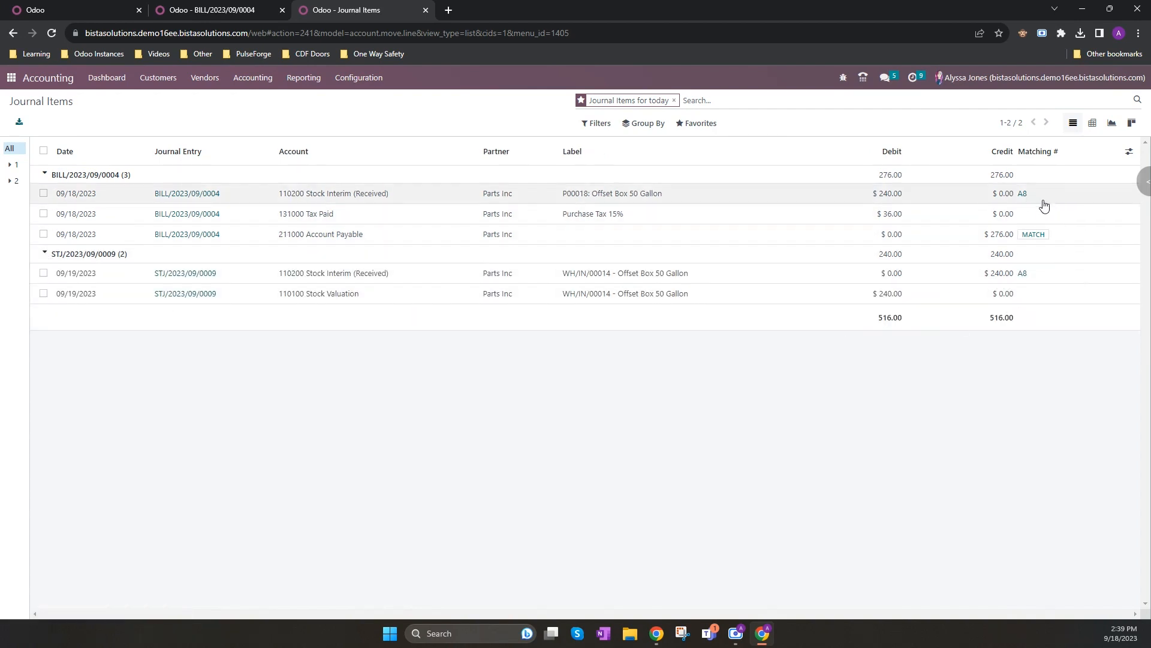
pyautogui.moveTo(630, 213)
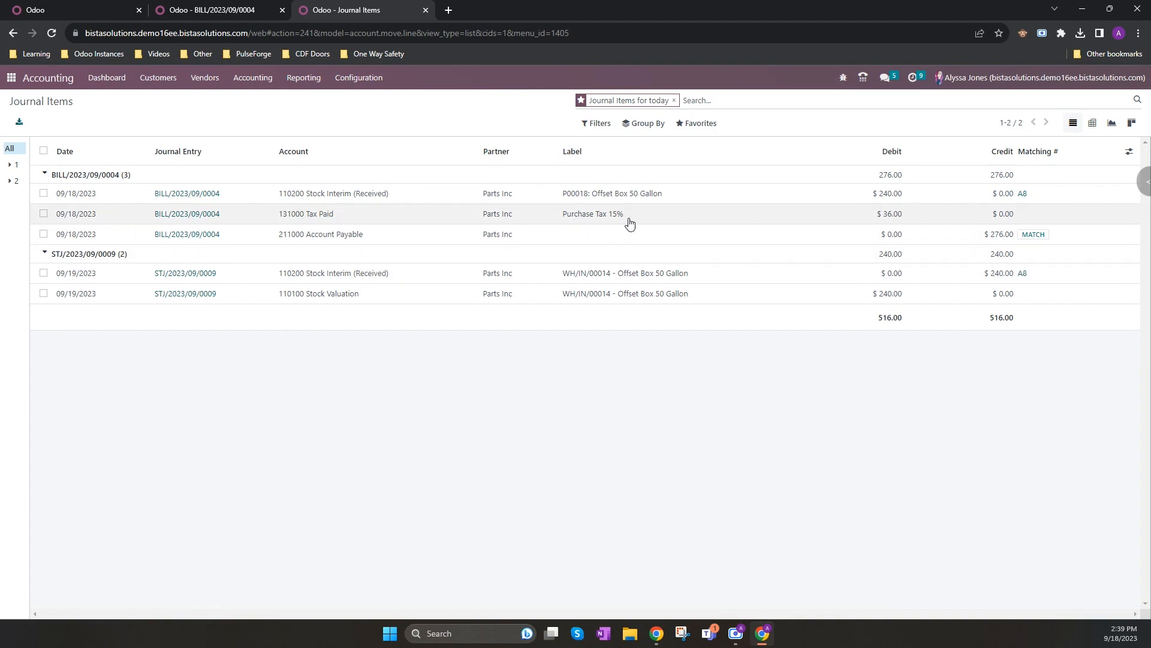
pyautogui.moveTo(603, 214)
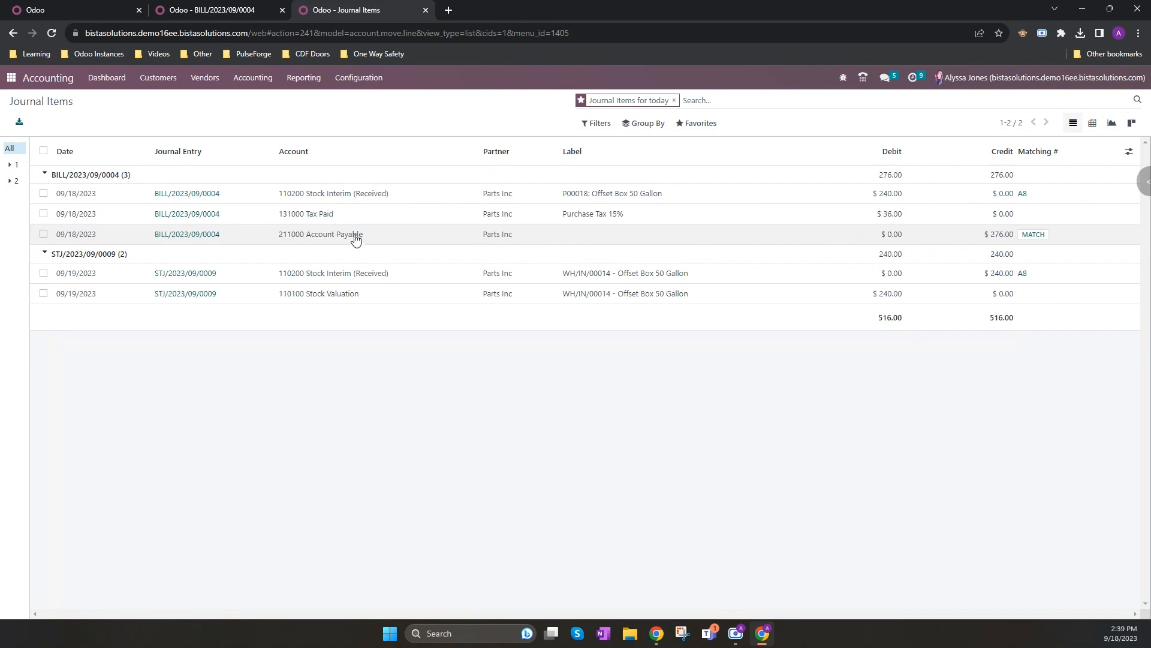
pyautogui.moveTo(1002, 238)
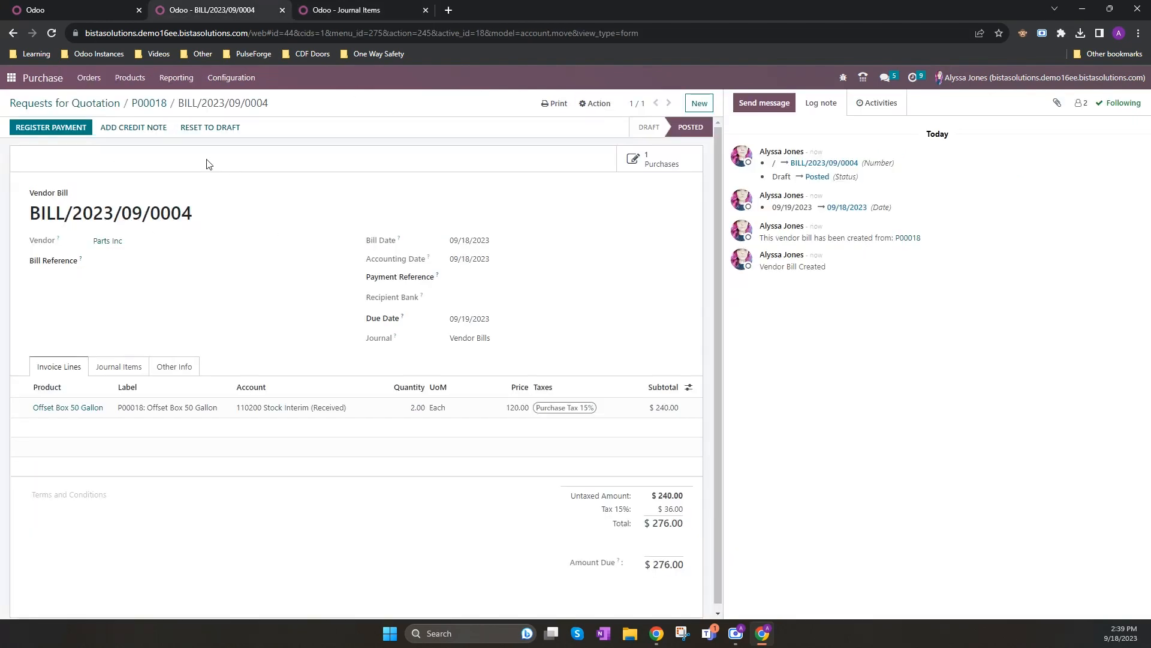
pyautogui.moveTo(534, 482)
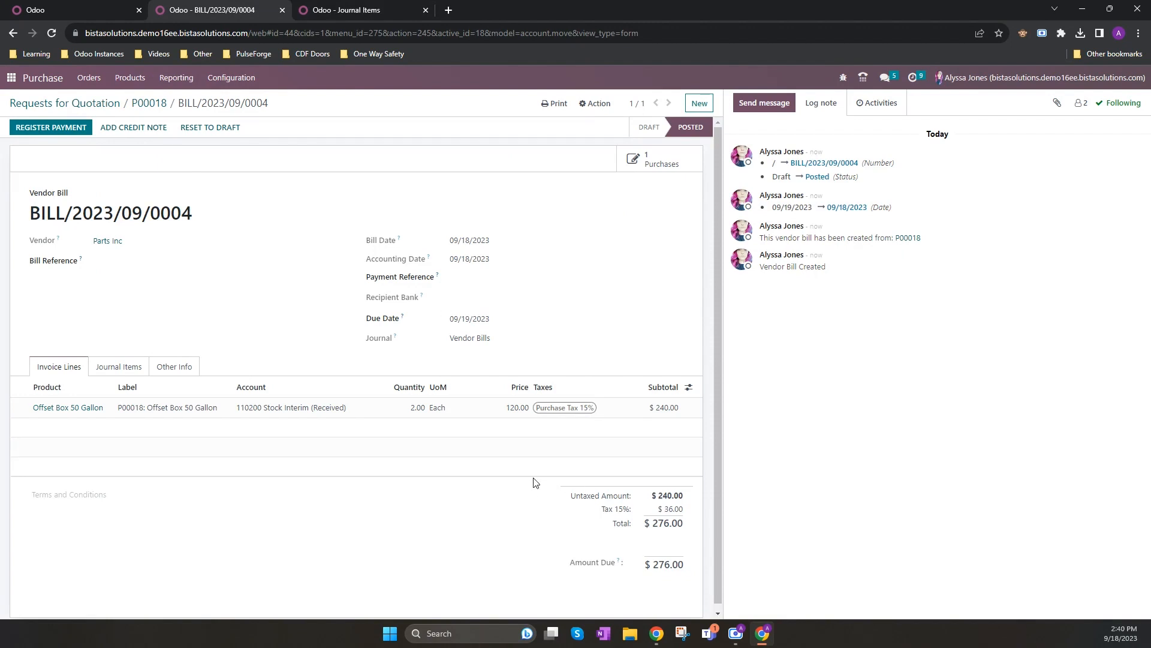
pyautogui.moveTo(529, 483)
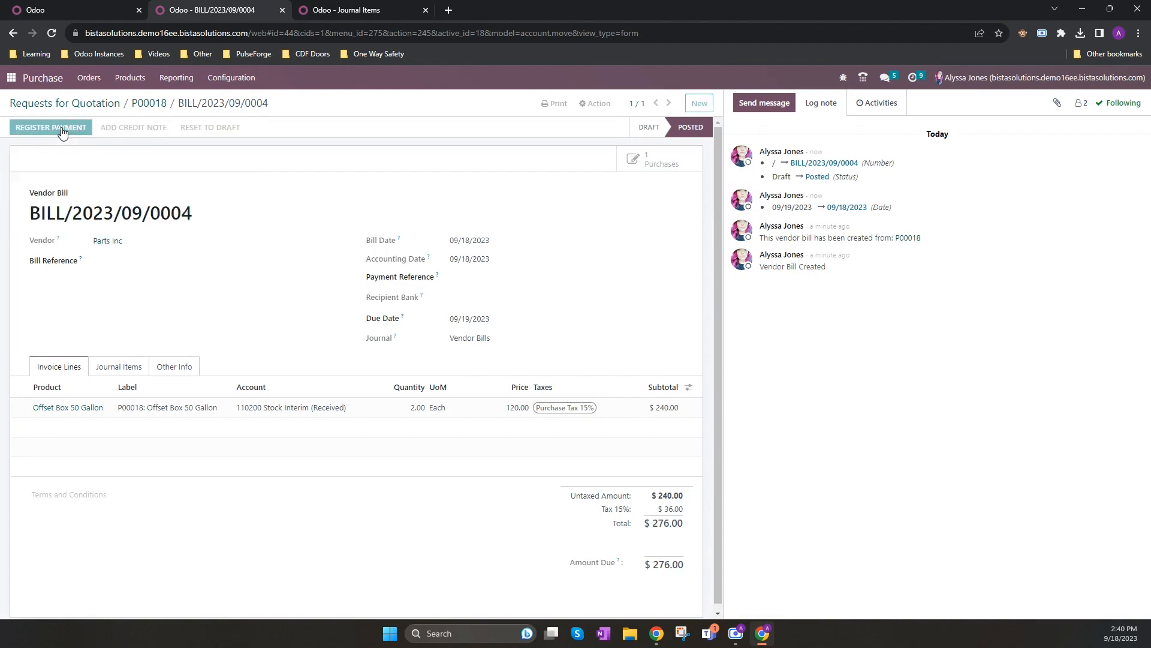
# Step: Register a $276.00 Bank payment on BILL/2023/09/0004, leaving nothing due
pyautogui.click(51, 127)
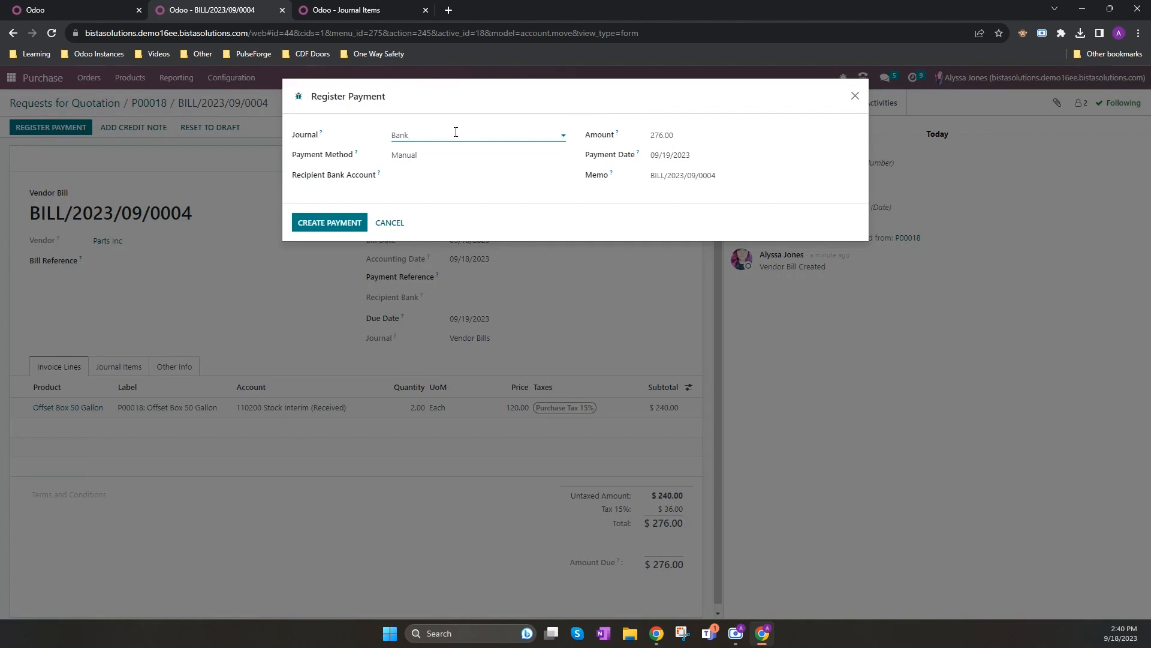
pyautogui.moveTo(451, 134)
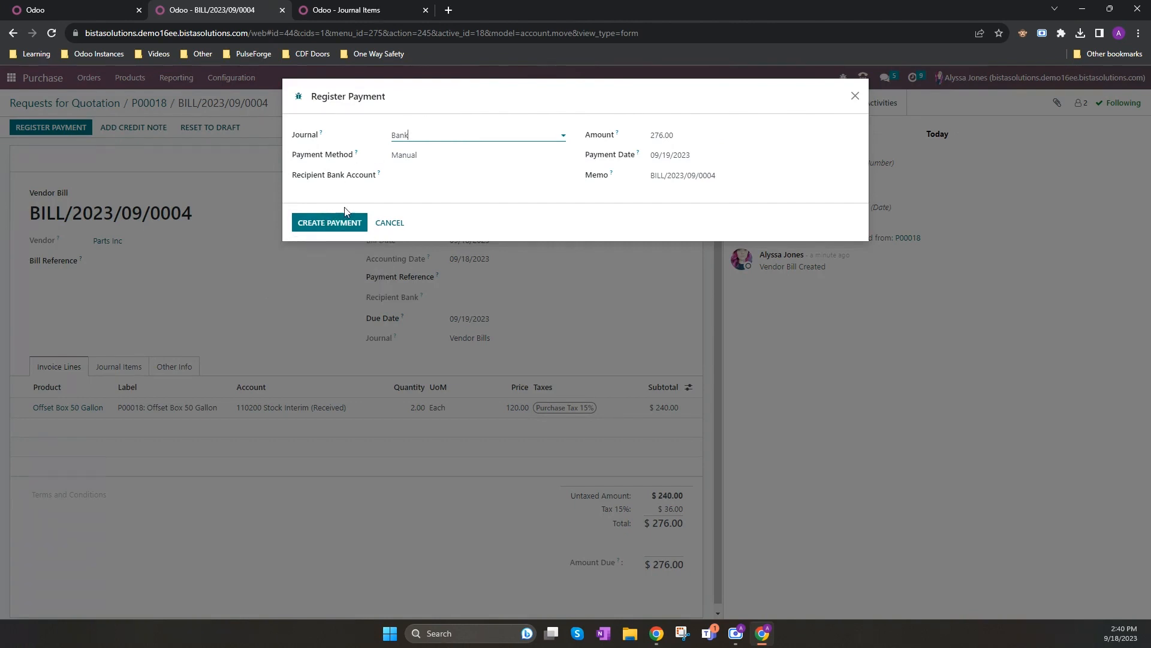
pyautogui.moveTo(329, 223)
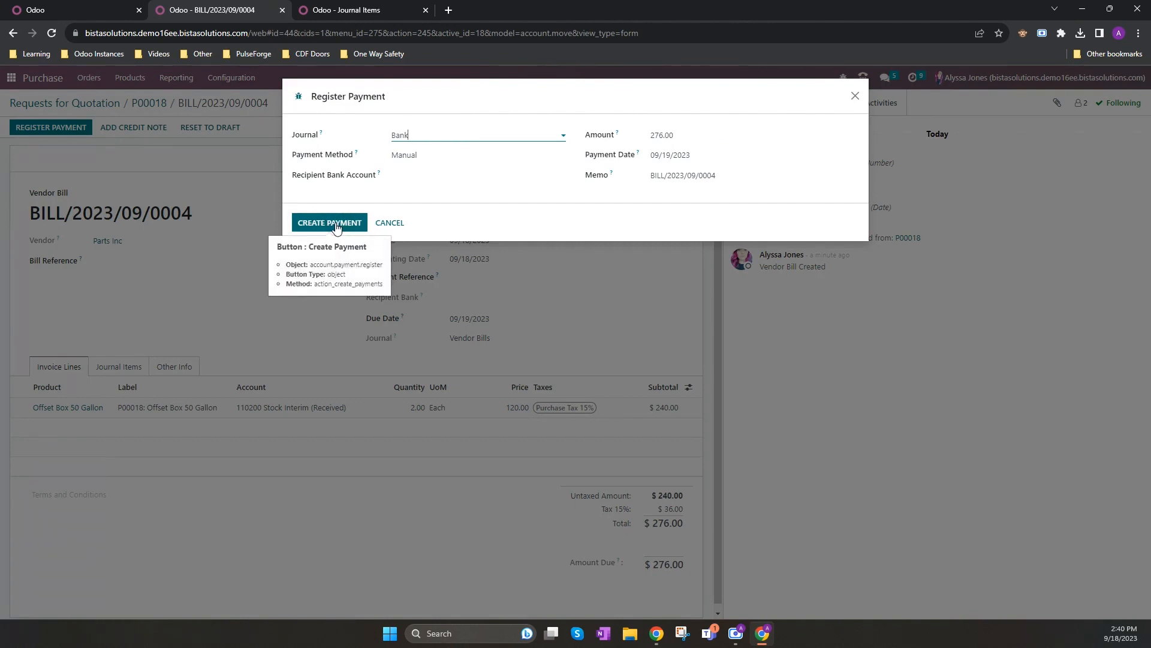
pyautogui.click(329, 223)
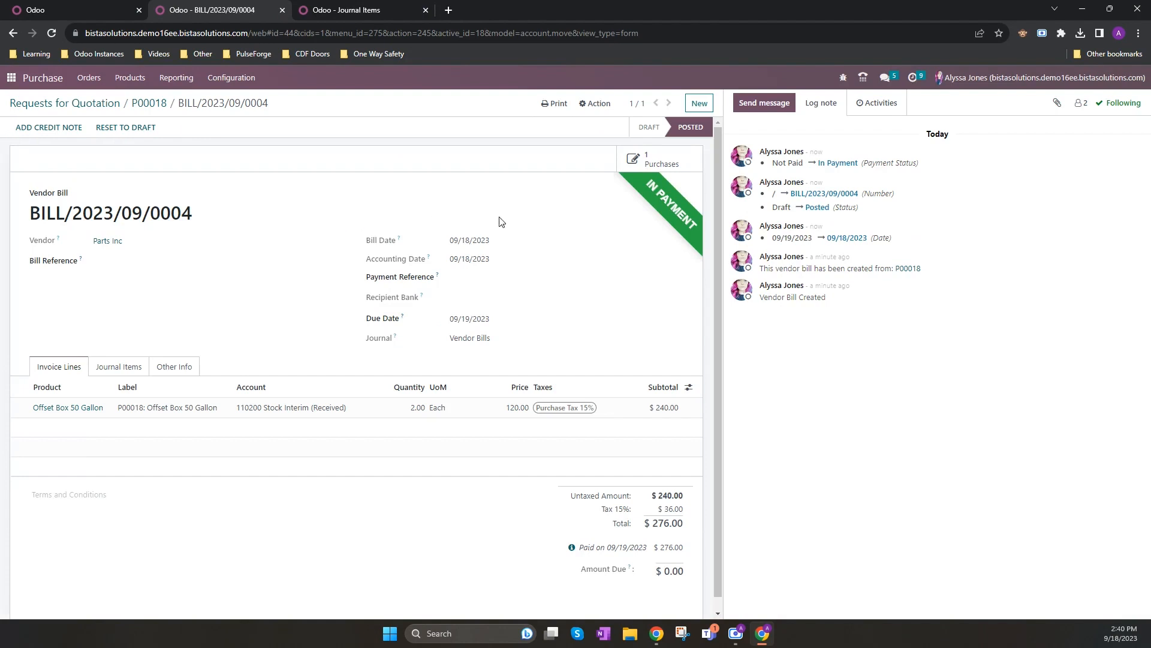
pyautogui.moveTo(669, 203)
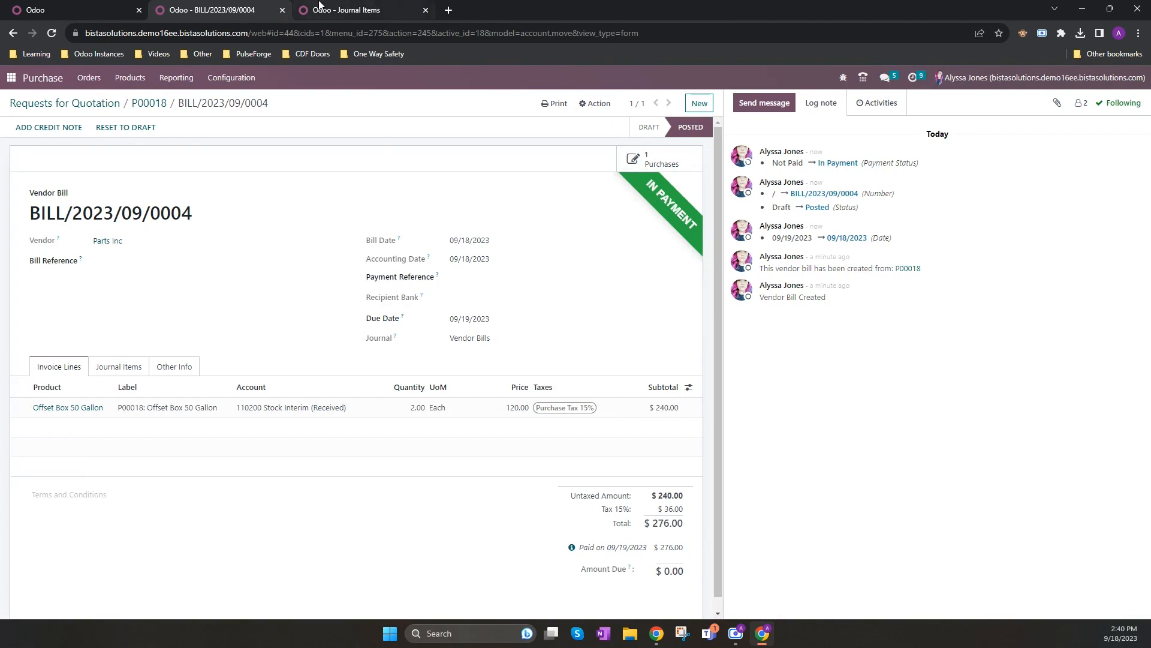
# Step: Expand payment entry PBNK1/2023/00004 and BILL/2023/09/0004 lines in today's journal items
pyautogui.click(359, 10)
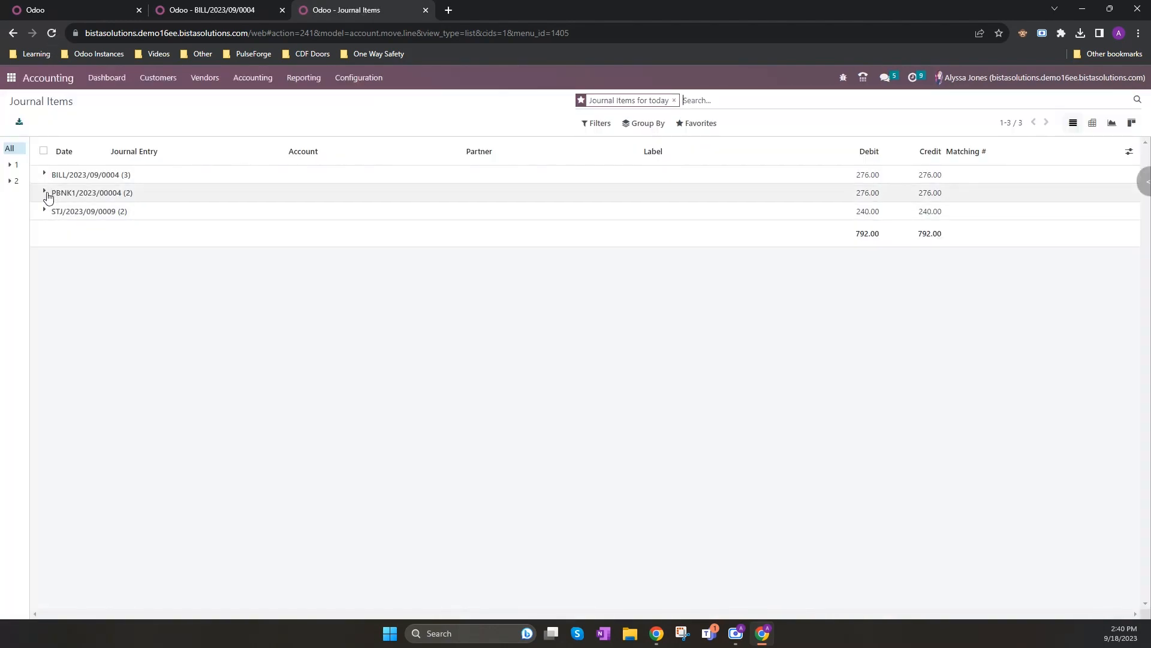
pyautogui.click(44, 192)
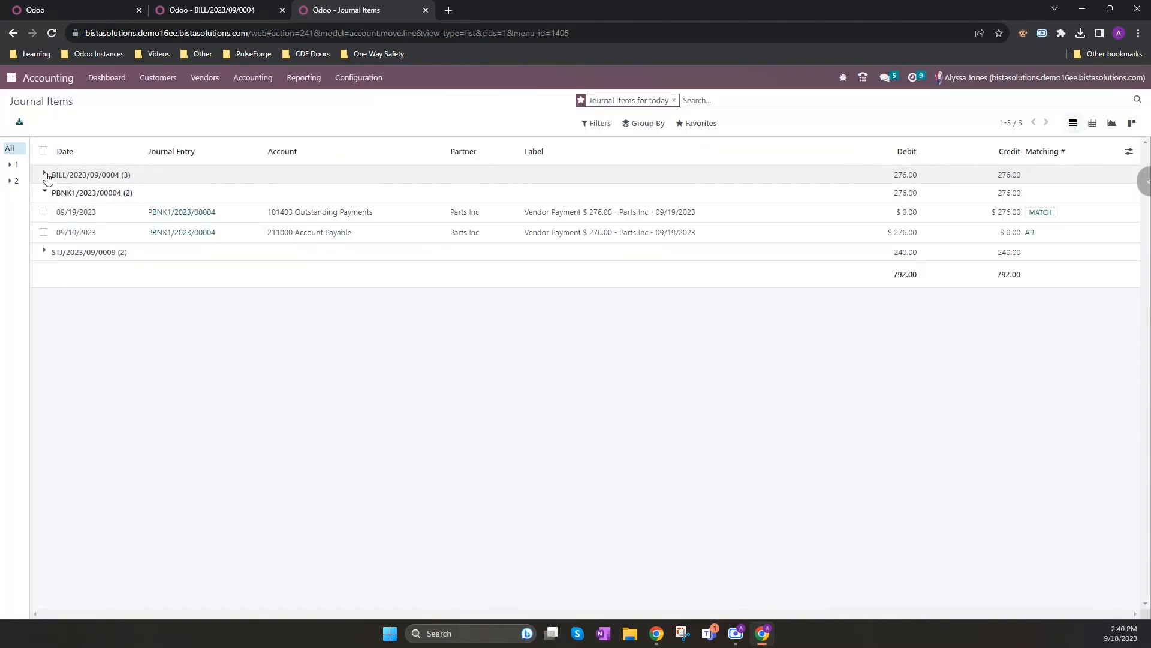
pyautogui.click(45, 175)
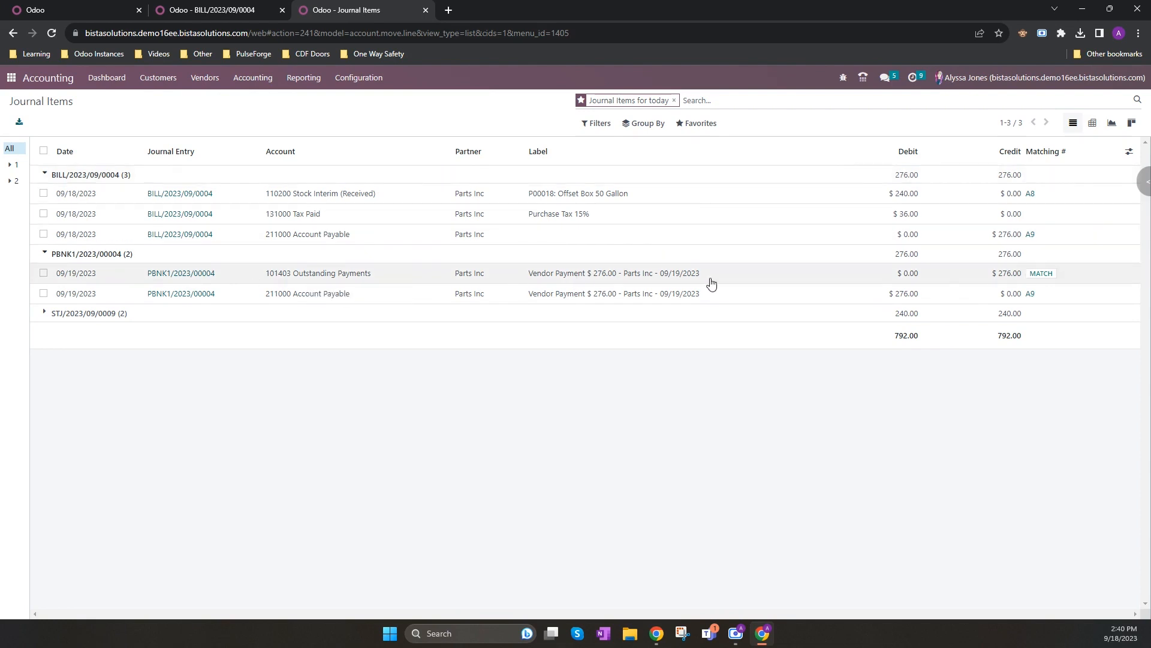
pyautogui.moveTo(942, 277)
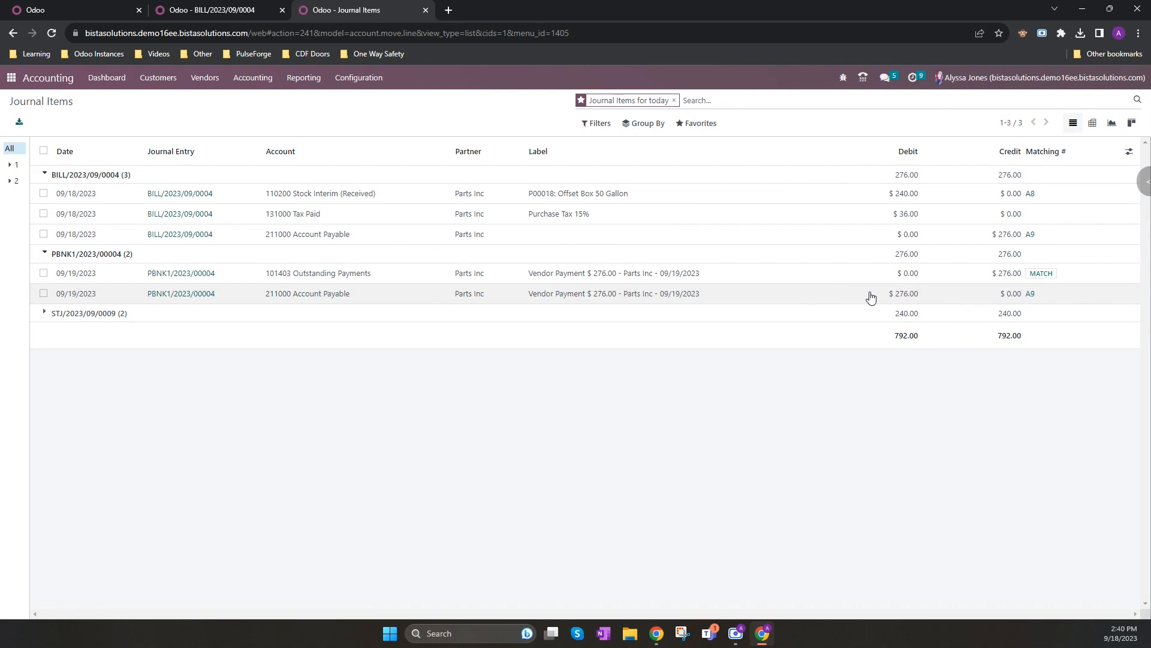
pyautogui.moveTo(1031, 301)
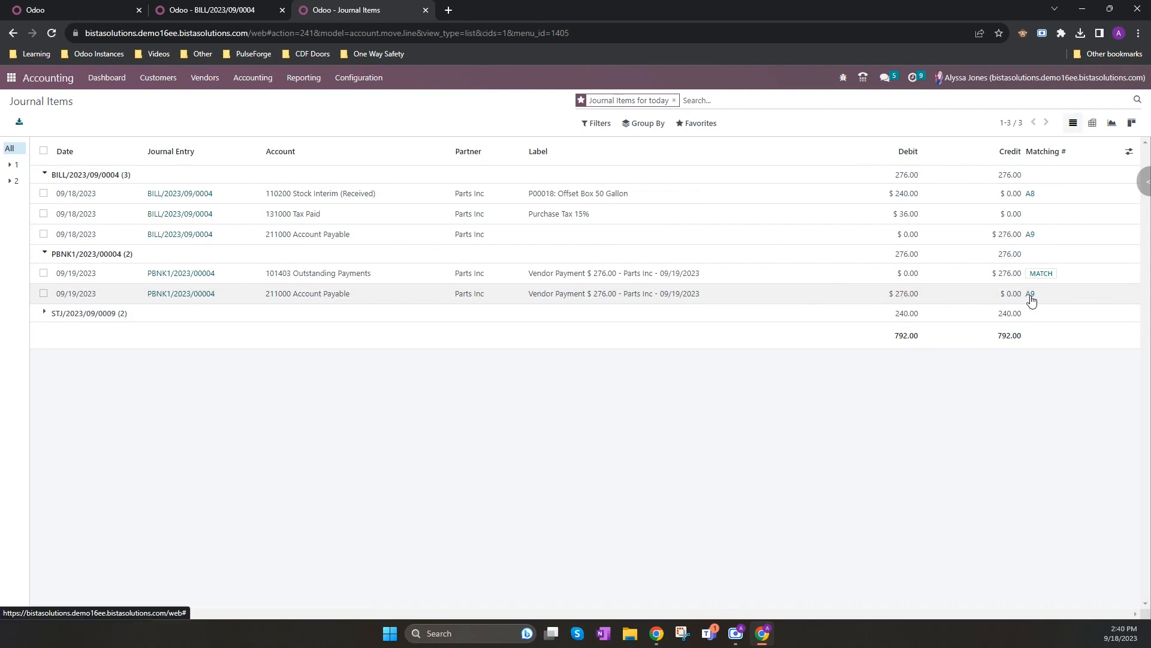
pyautogui.moveTo(1032, 292)
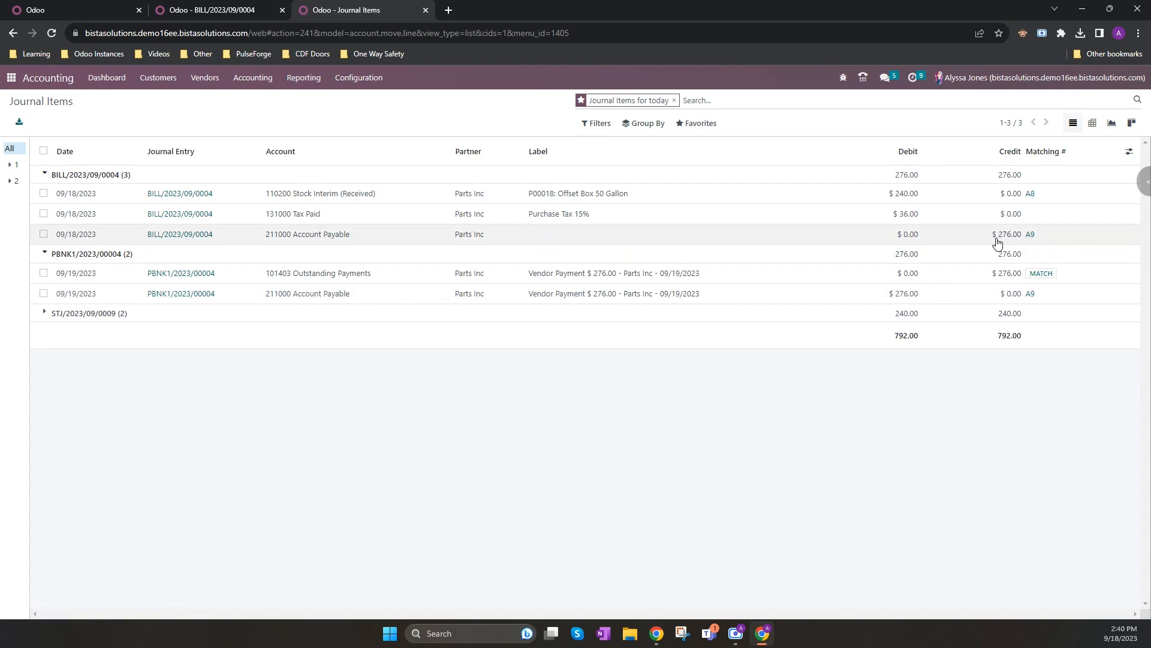
pyautogui.moveTo(996, 239)
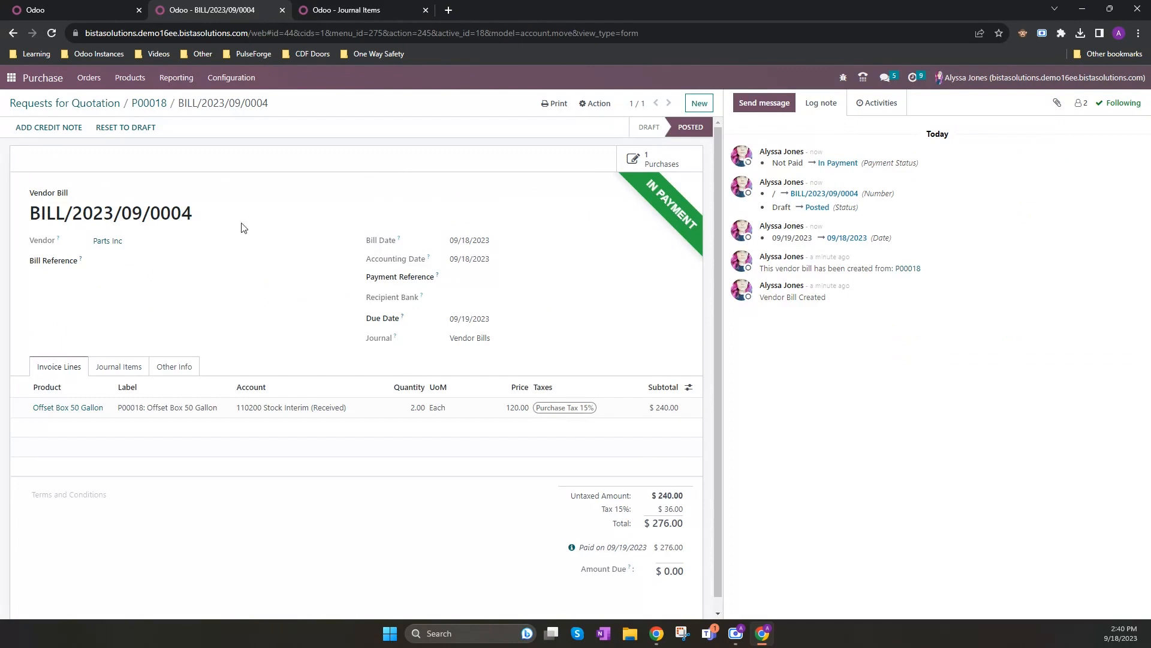
pyautogui.moveTo(450, 282)
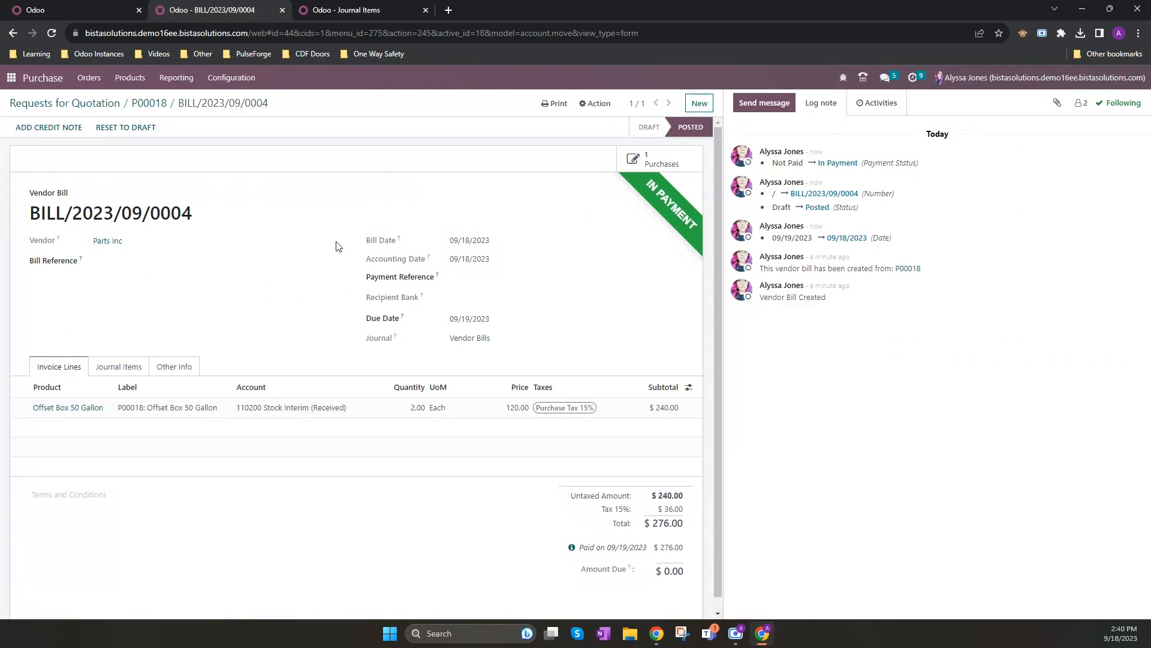
pyautogui.moveTo(348, 231)
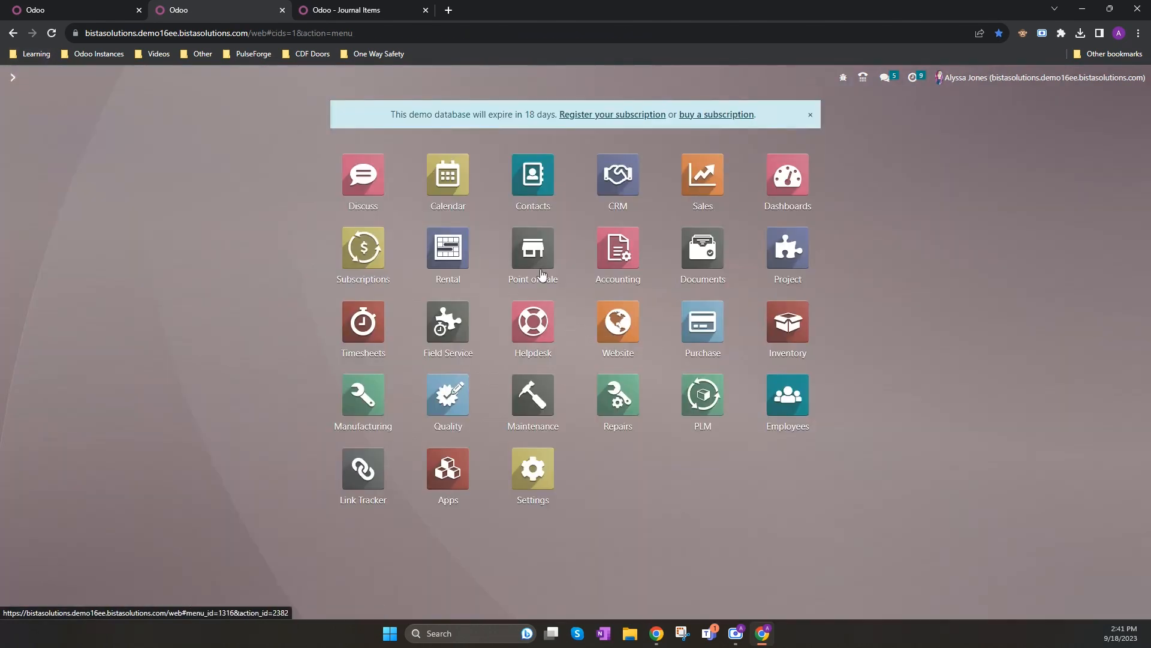
# Step: Open the Bank journal's statement lines and start a new line
pyautogui.click(617, 249)
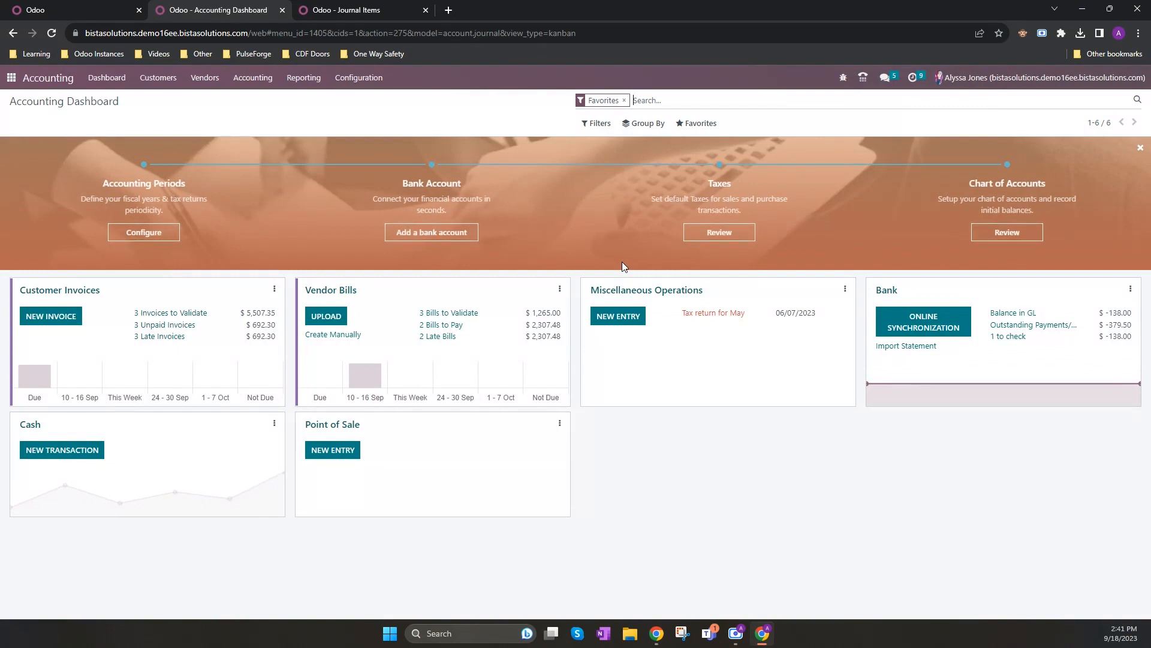
pyautogui.moveTo(931, 299)
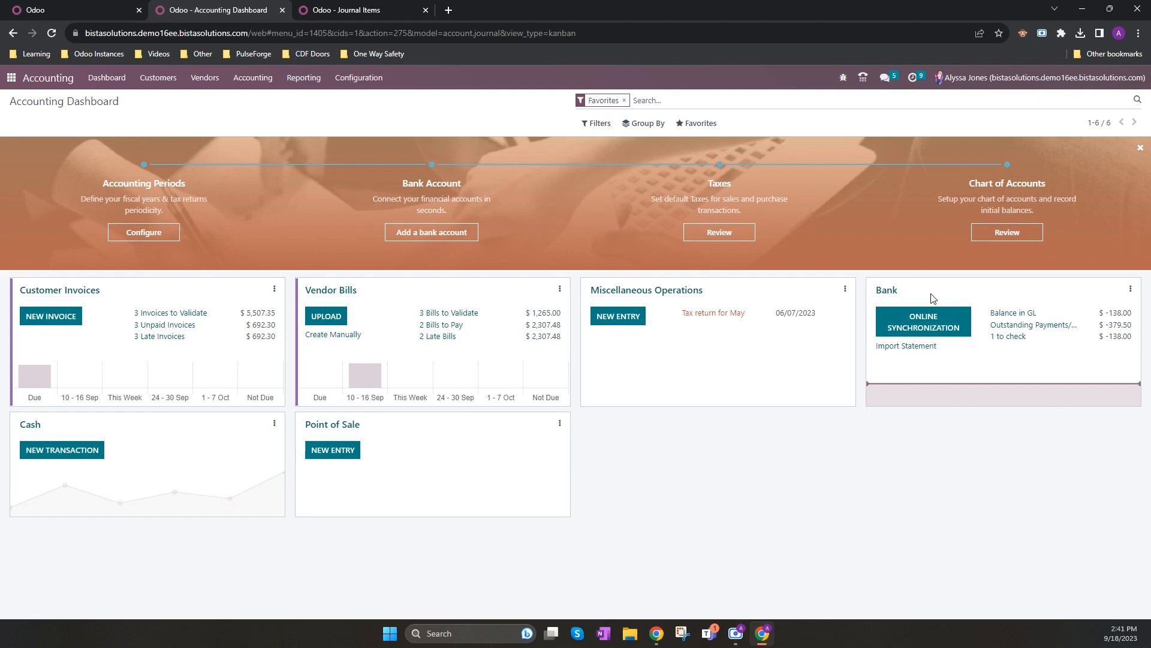
pyautogui.moveTo(1131, 293)
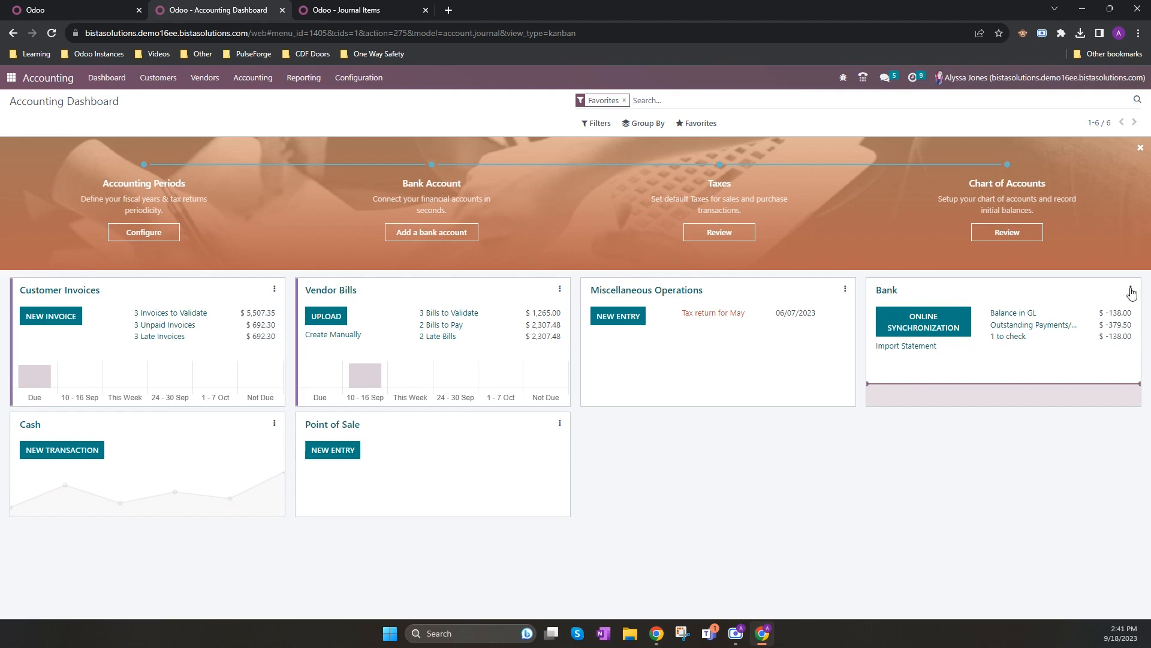
pyautogui.click(1131, 289)
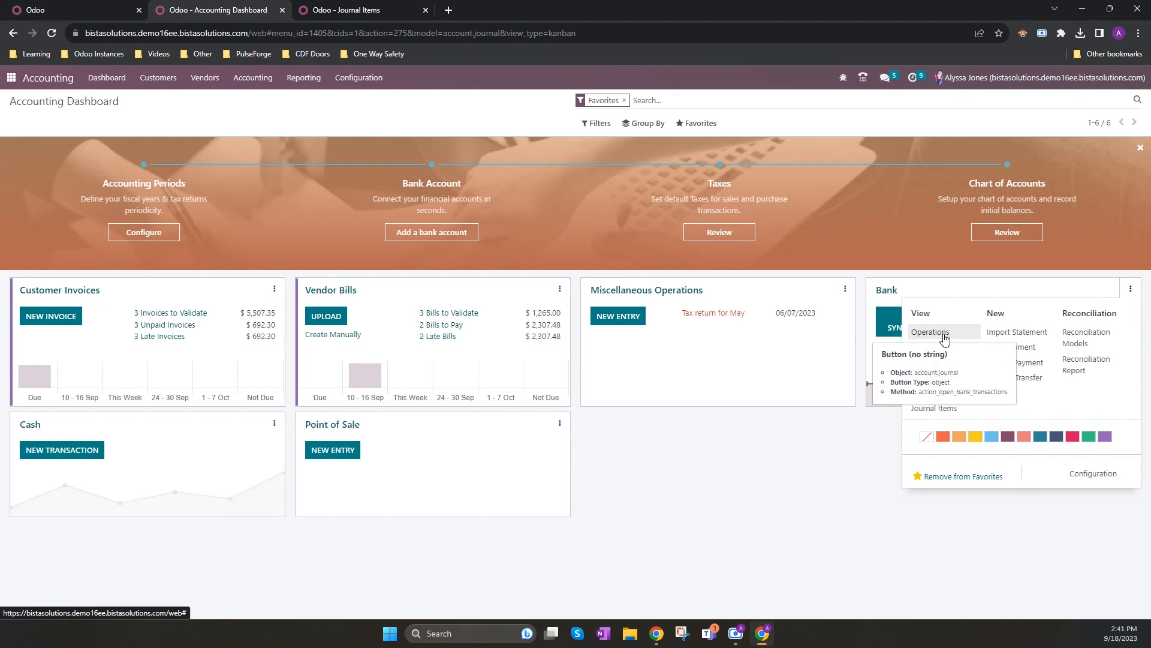
pyautogui.click(929, 332)
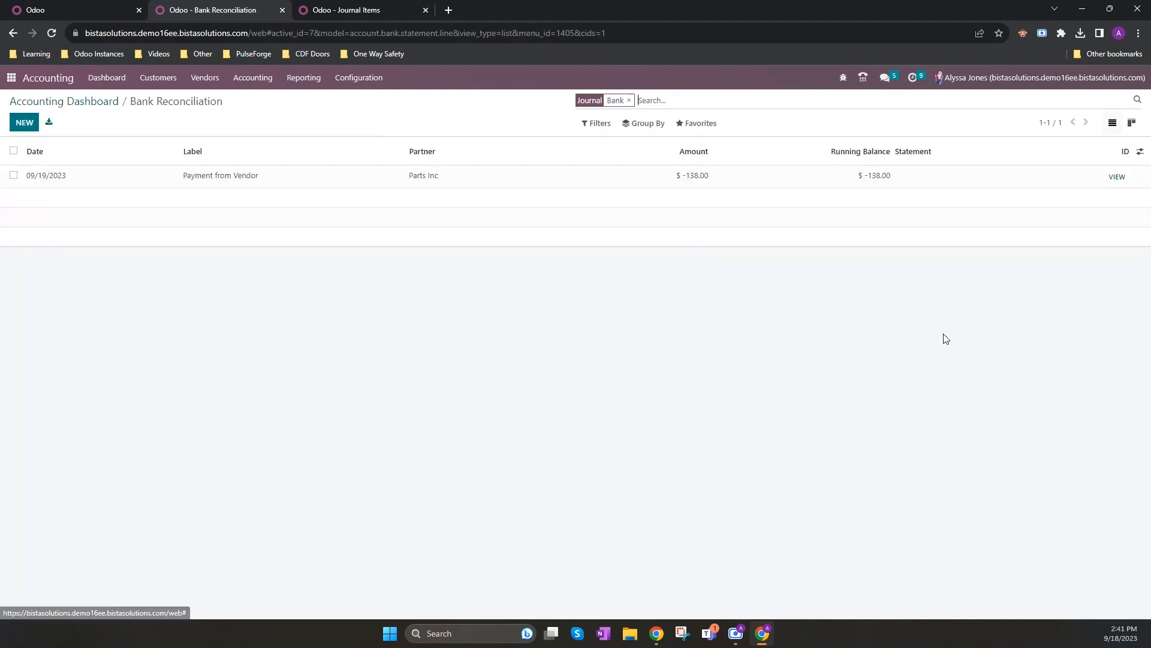
pyautogui.click(24, 123)
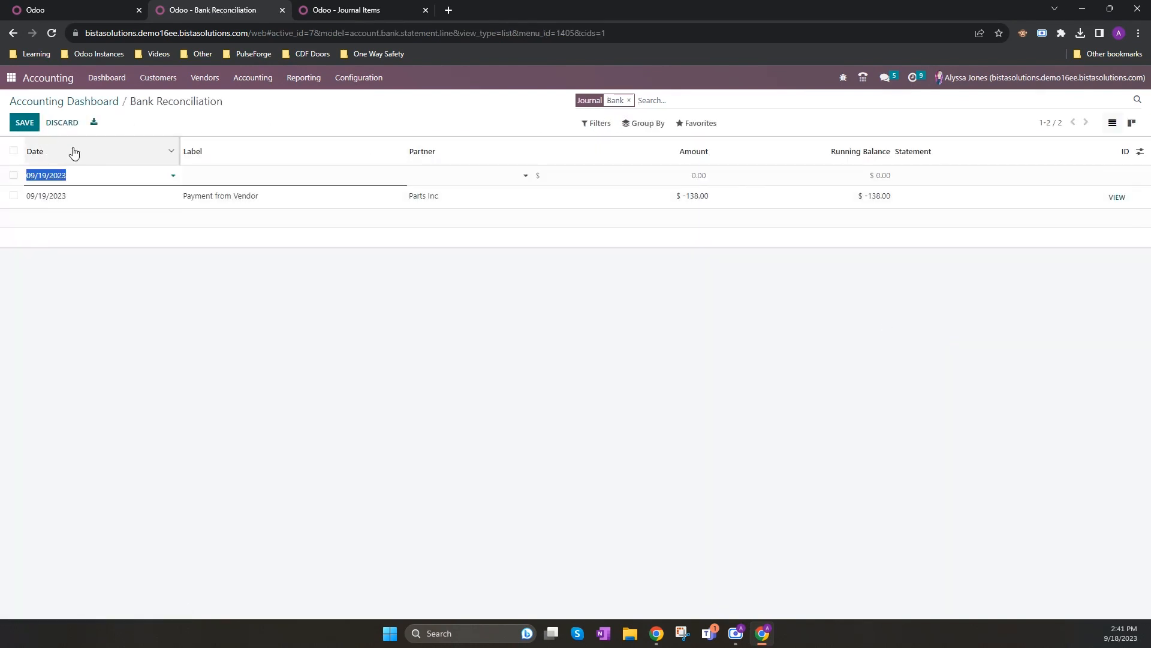
# Step: Label the line Payment from Vendor, set amount -276.00 after checking journal items, and save it
pyautogui.write('Payment from Vendor')
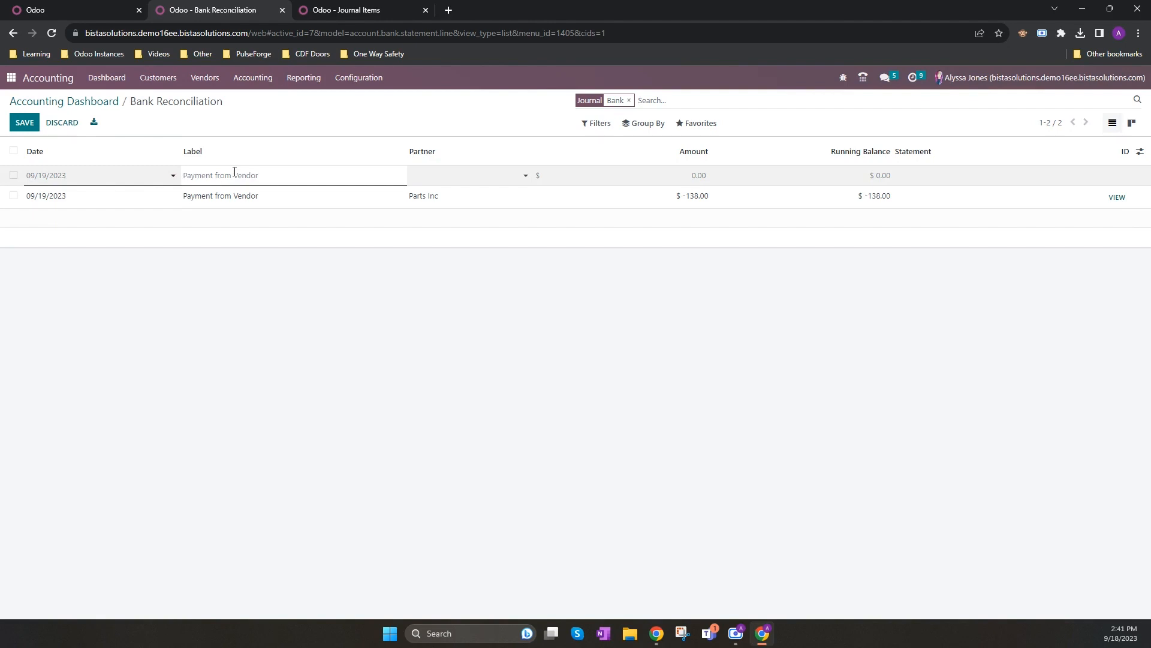
pyautogui.click(360, 9)
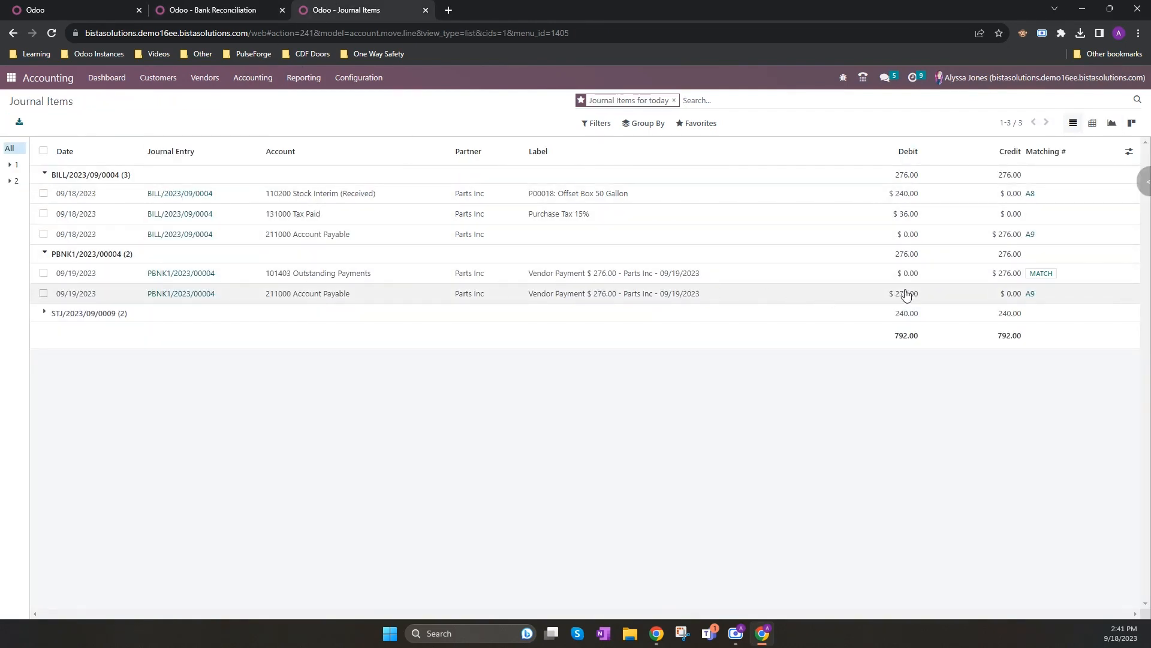
pyautogui.click(213, 10)
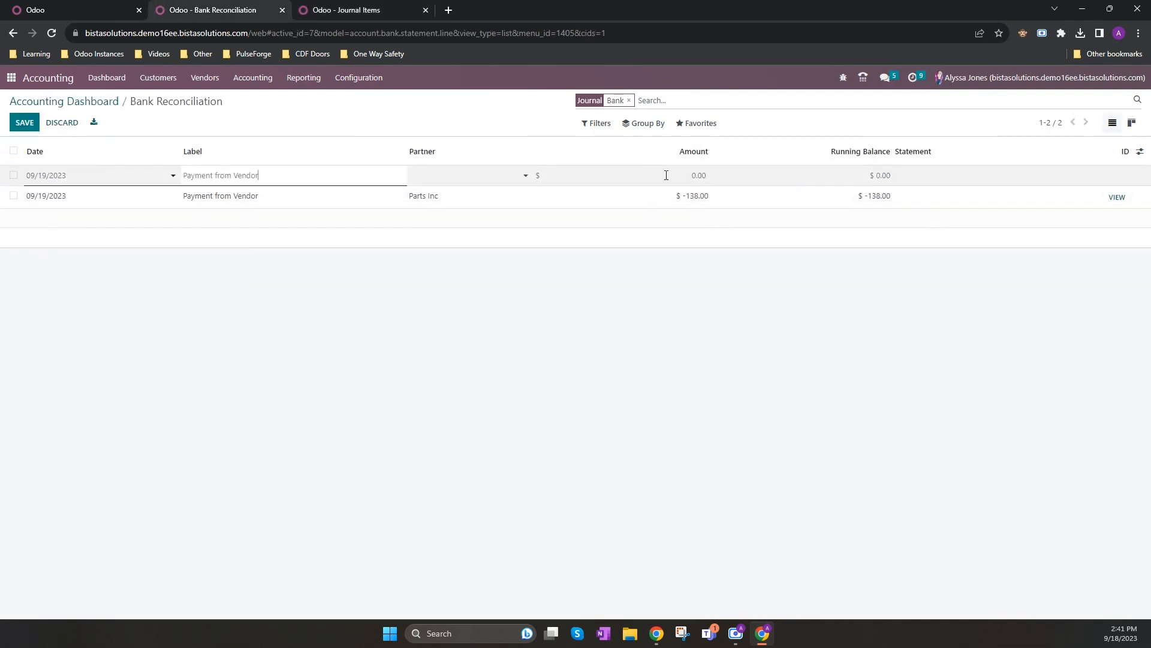
pyautogui.write('-270.00')
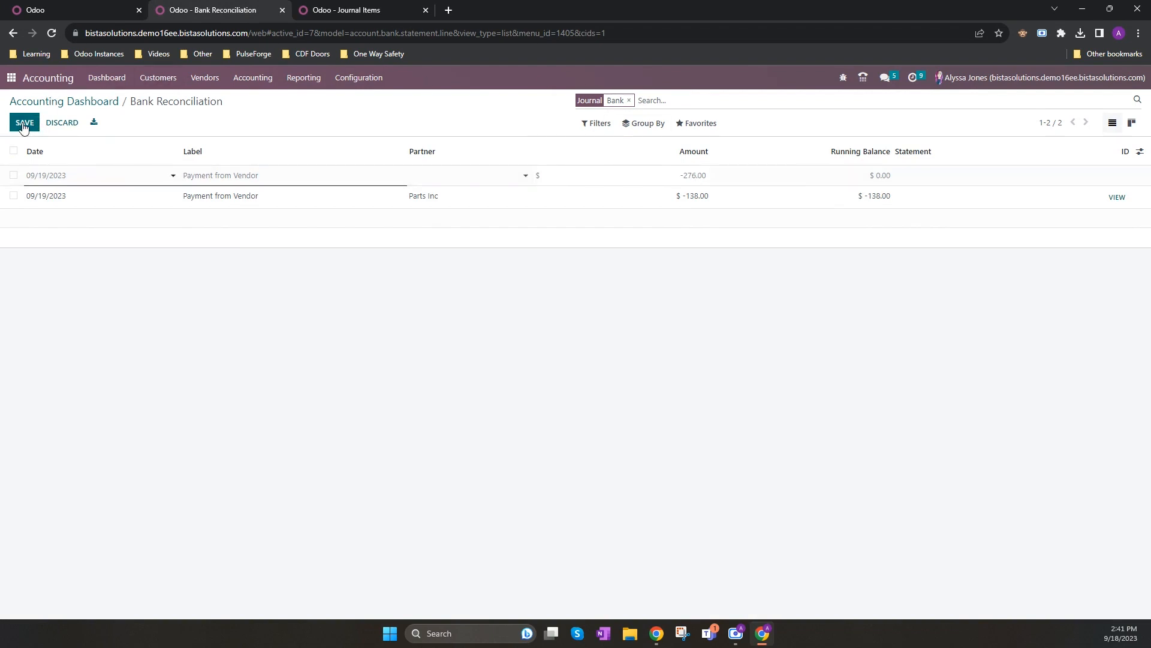
pyautogui.click(24, 123)
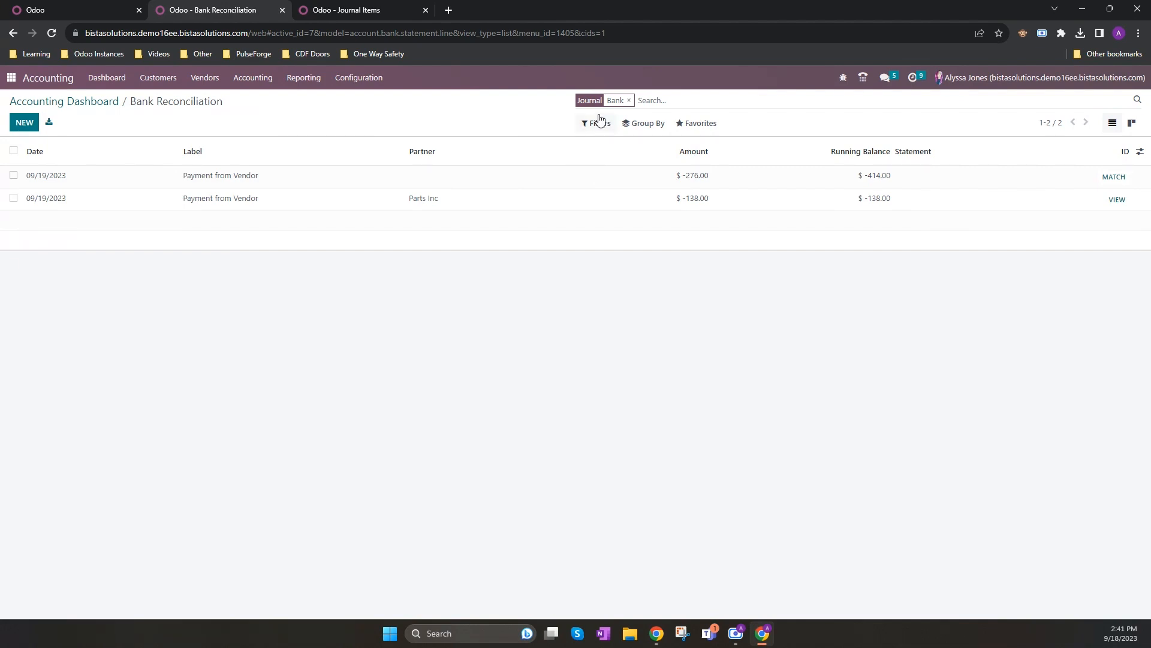
pyautogui.moveTo(154, 126)
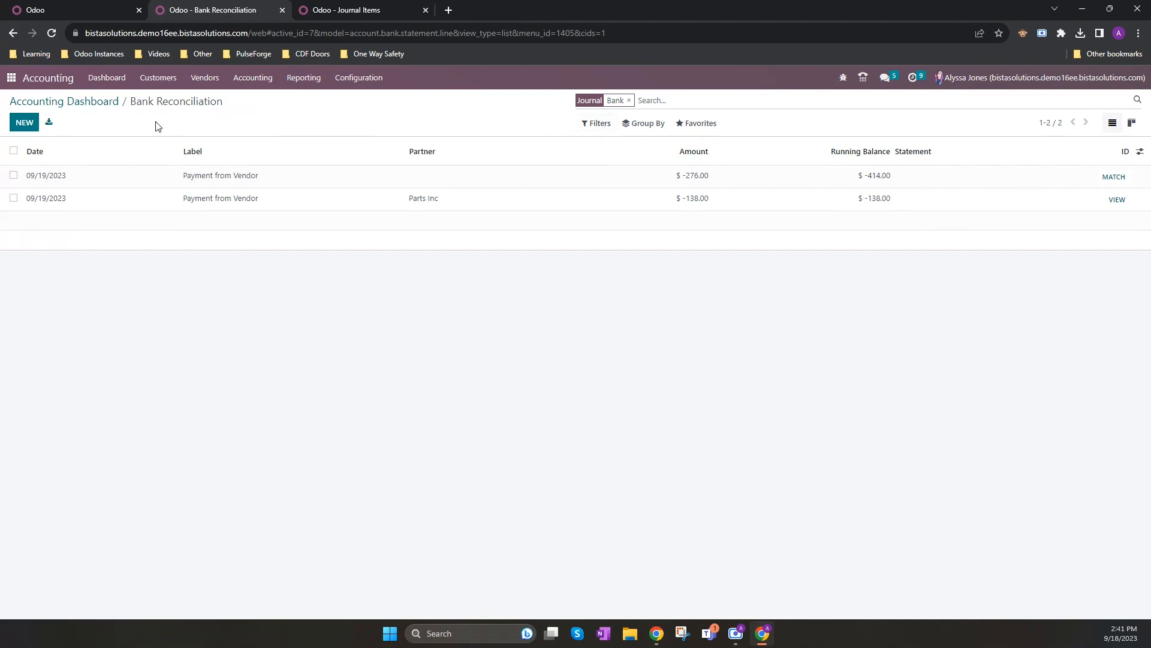
pyautogui.moveTo(1113, 177)
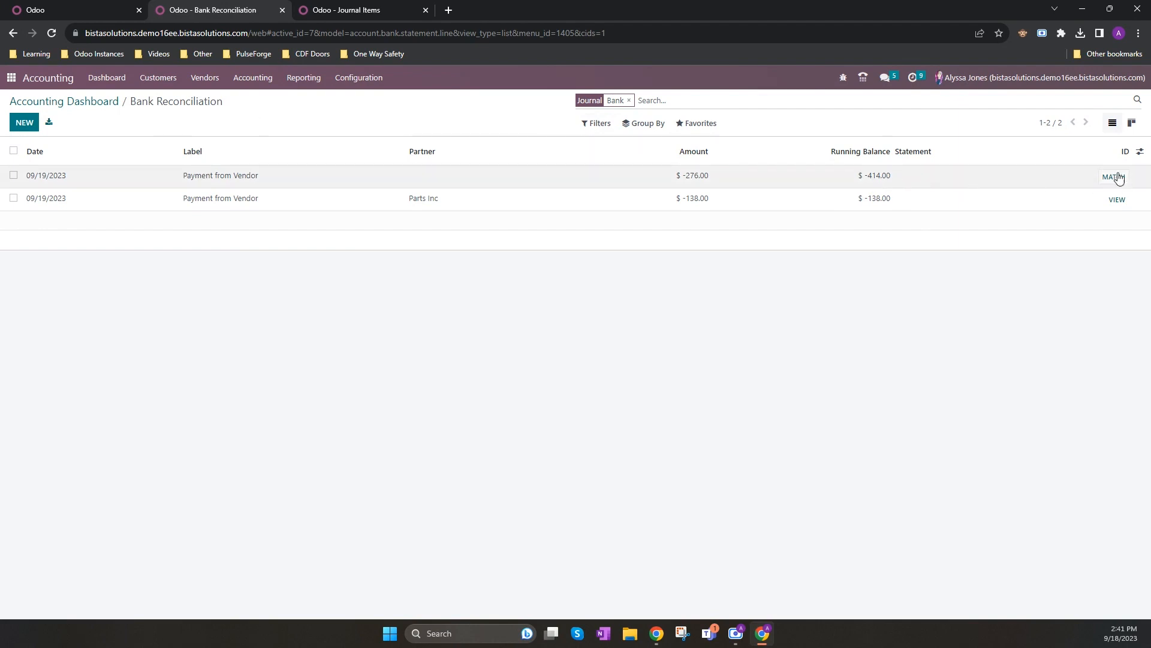
# Step: Match the -276.00 line to Parts Inc outstanding payment PBNK1/2023/00004 and validate the reconciliation
pyautogui.click(1114, 178)
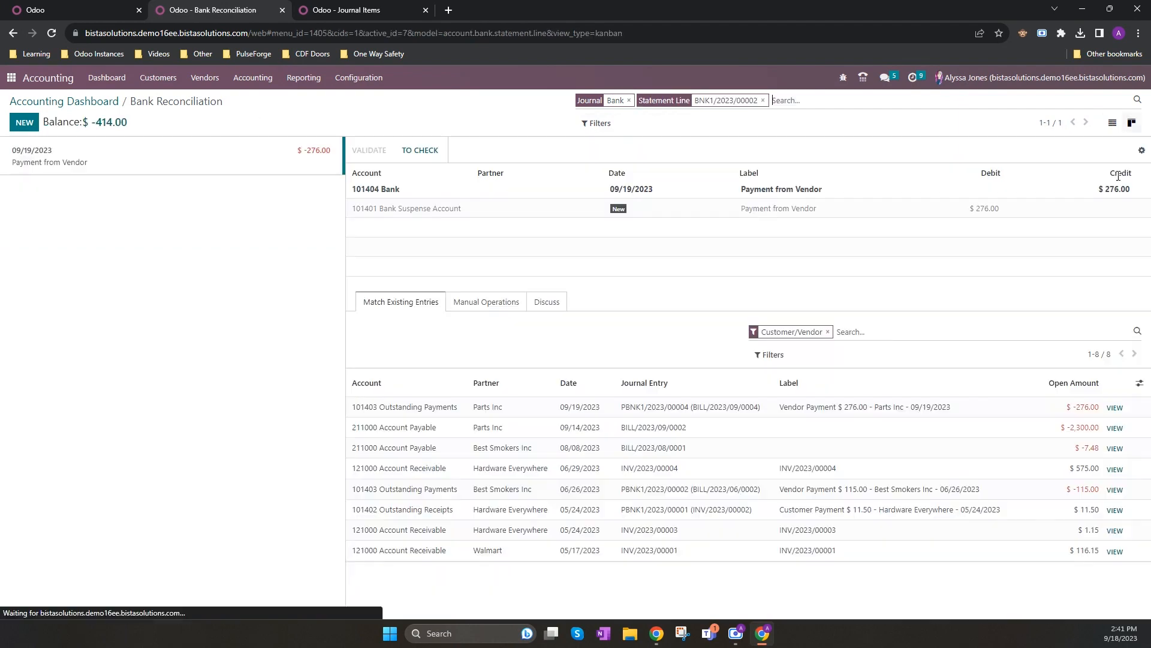
pyautogui.click(486, 302)
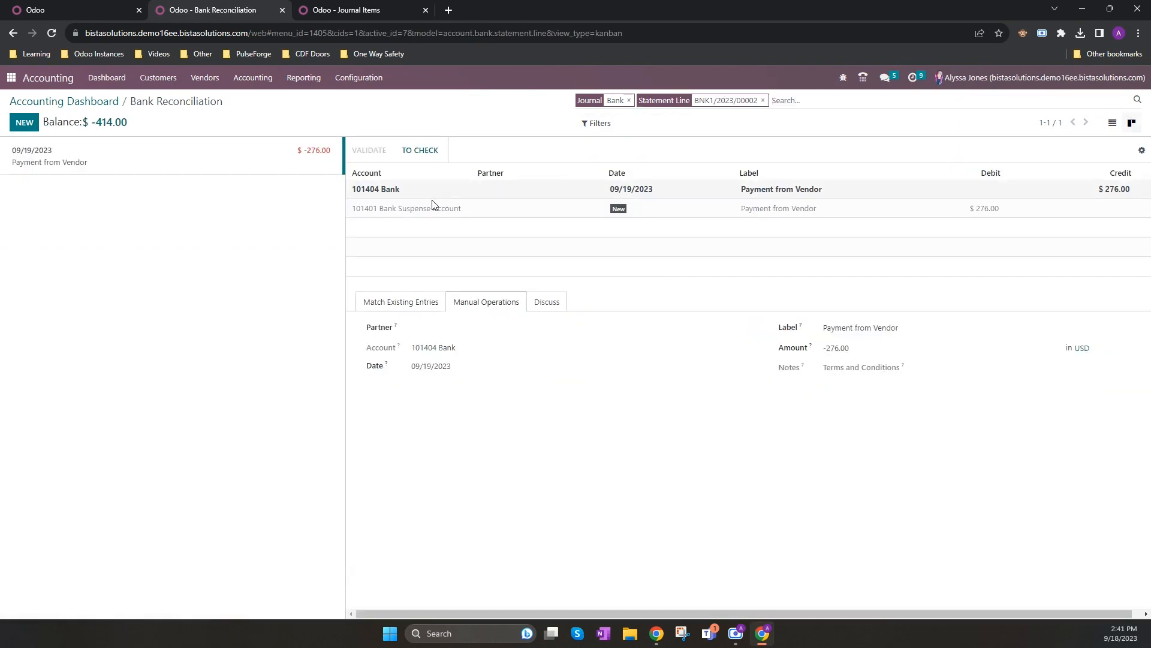
pyautogui.click(401, 301)
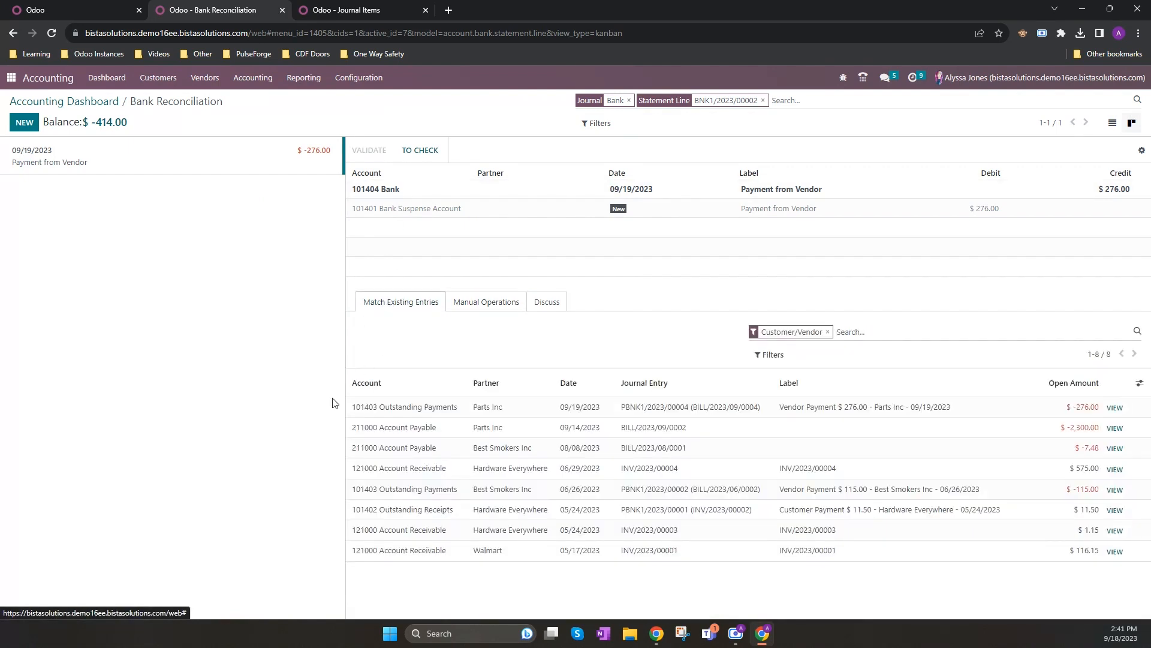
pyautogui.moveTo(632, 407)
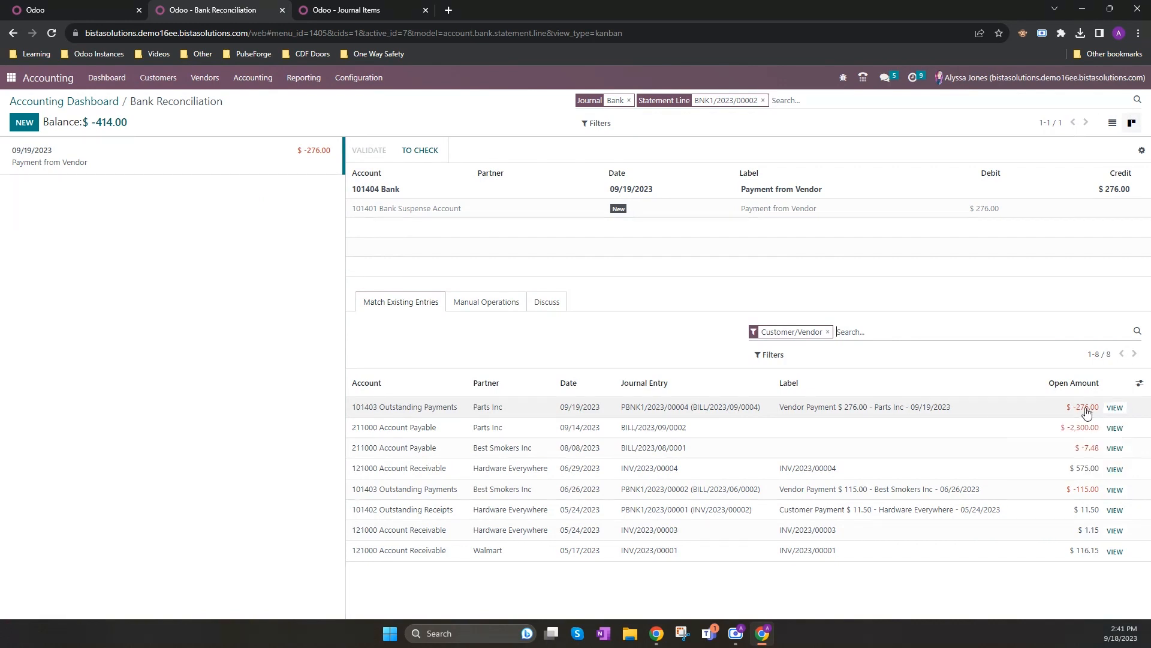
pyautogui.click(1115, 408)
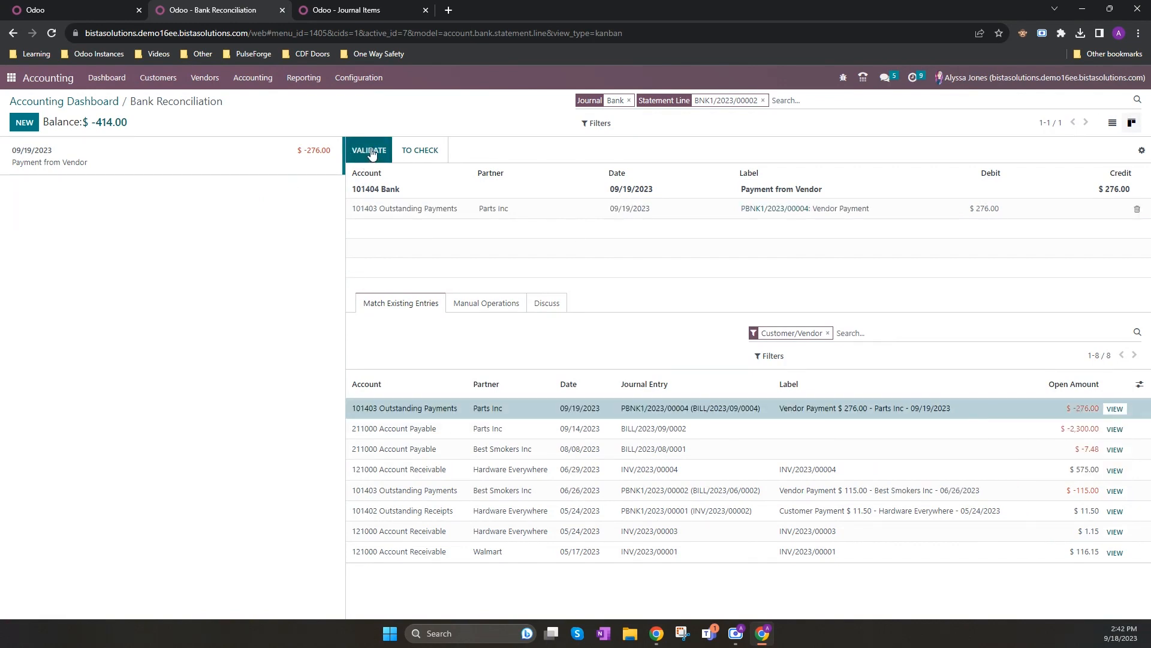
pyautogui.click(369, 150)
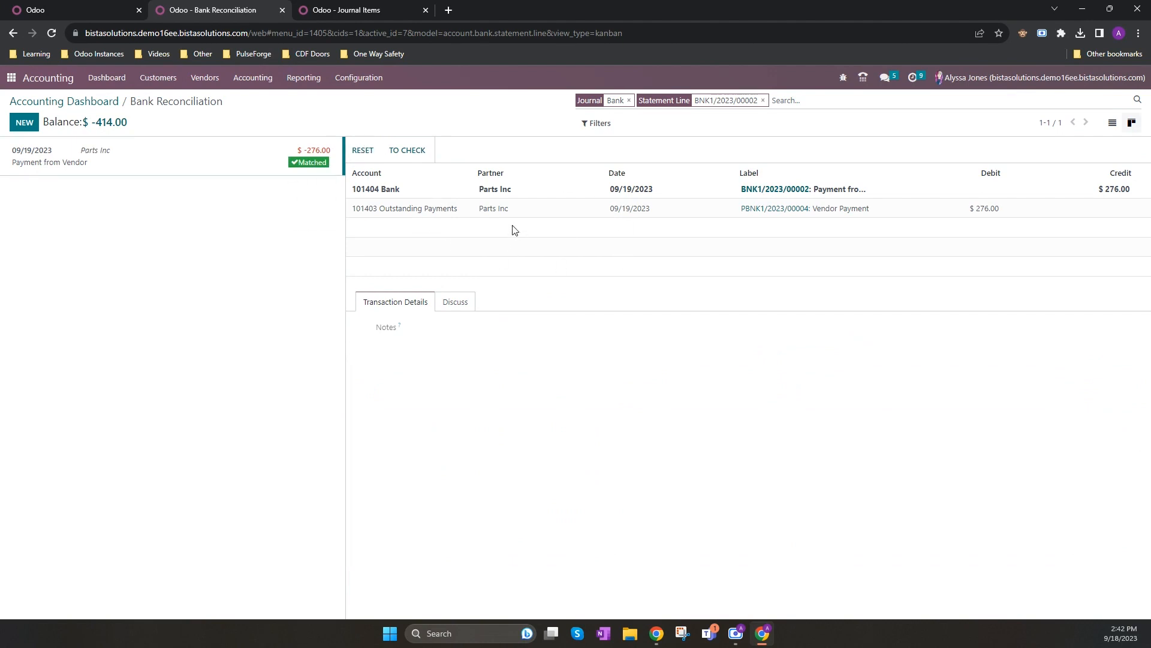
pyautogui.click(360, 10)
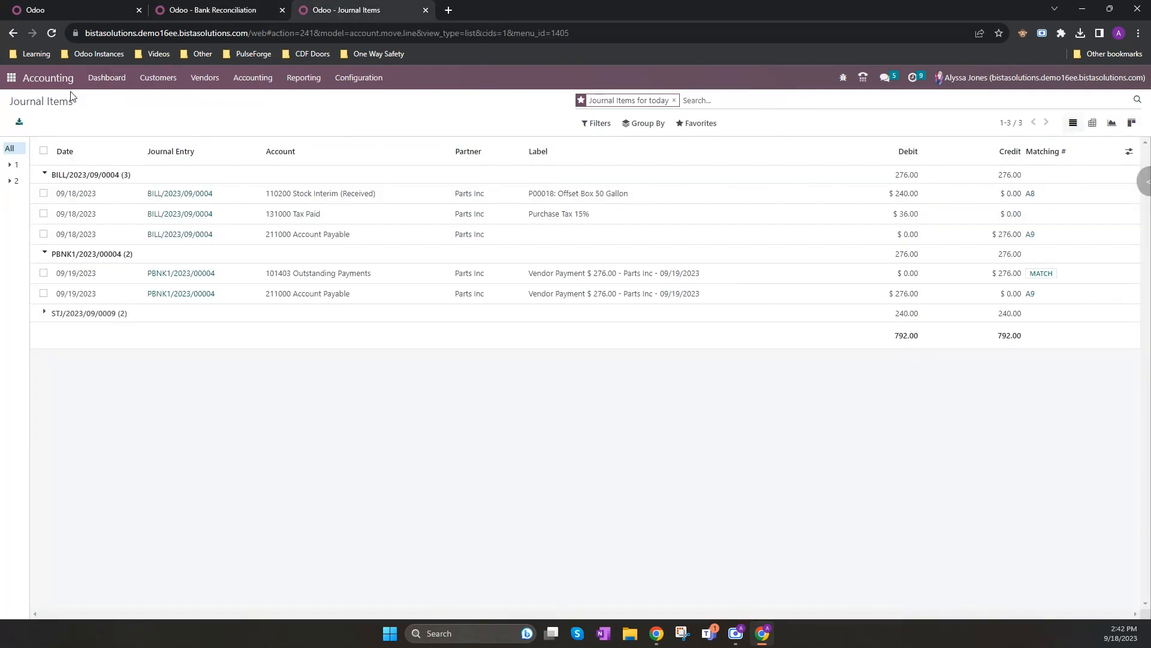
# Step: Refresh journal items to show bank entry BNK1/2023/00002 matched as A10 with PBNK1/2023/00004
pyautogui.click(51, 34)
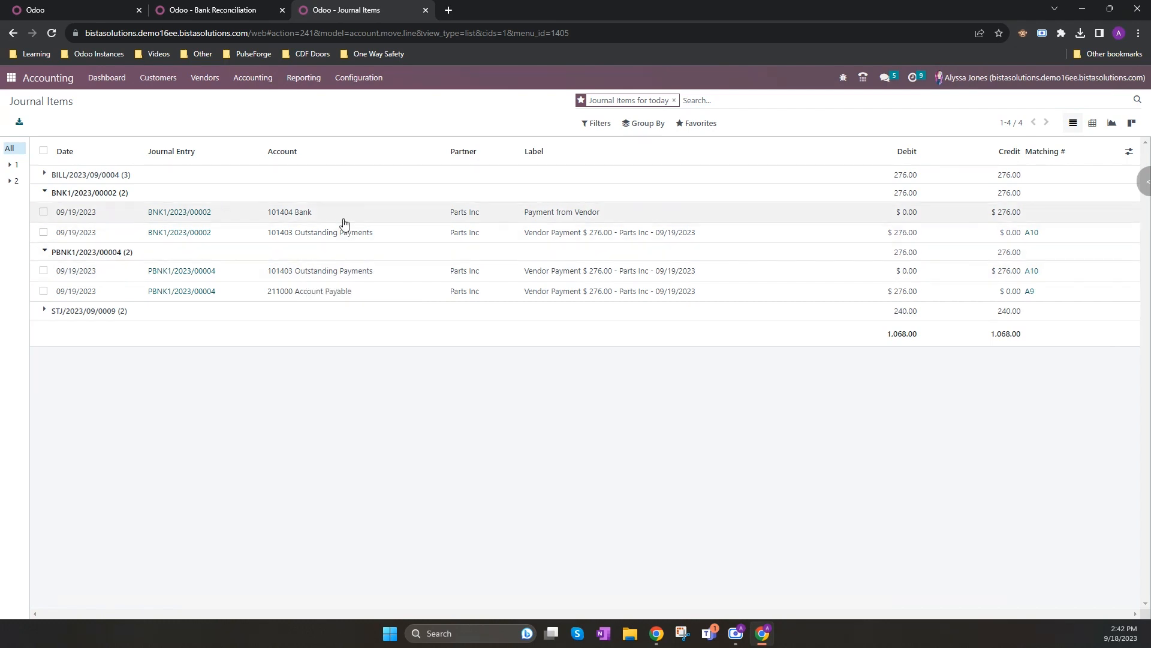
pyautogui.moveTo(385, 363)
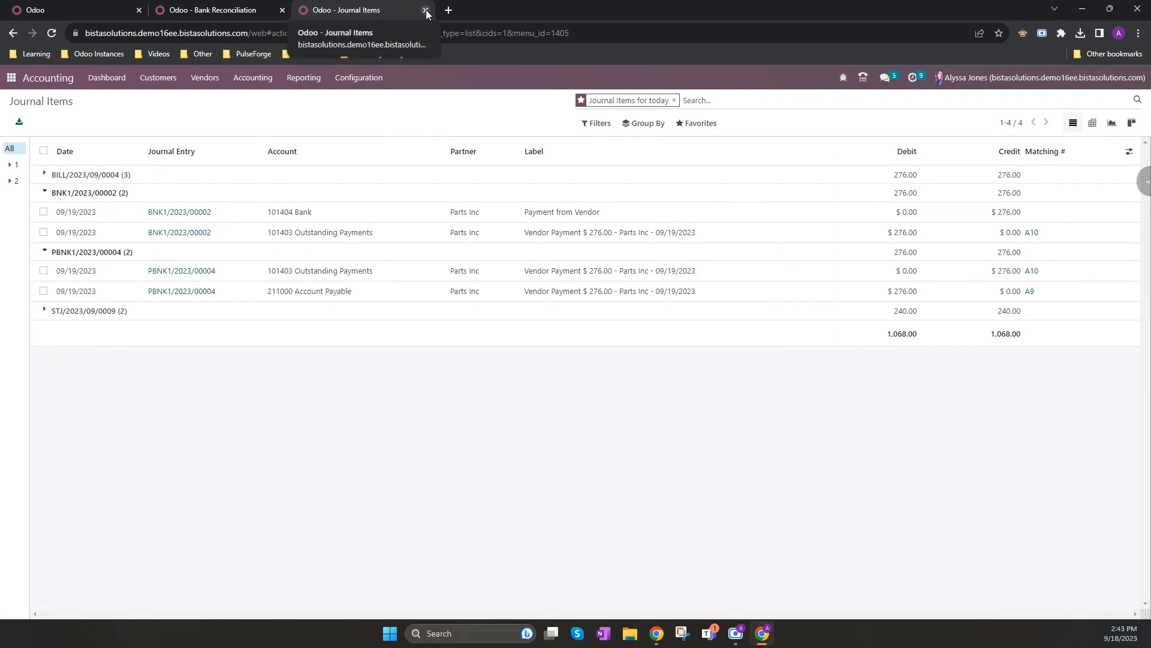
# Step: Create a request for quotation with 10 Door Handles and confirm it as purchase order P00019
pyautogui.click(425, 10)
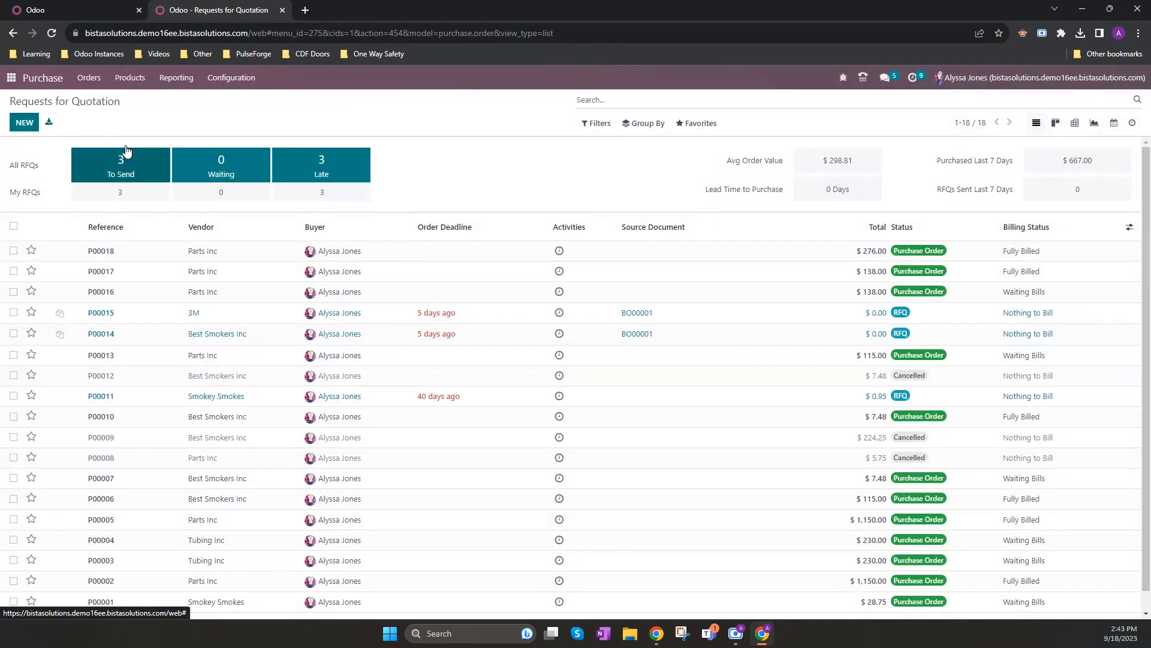
pyautogui.click(24, 123)
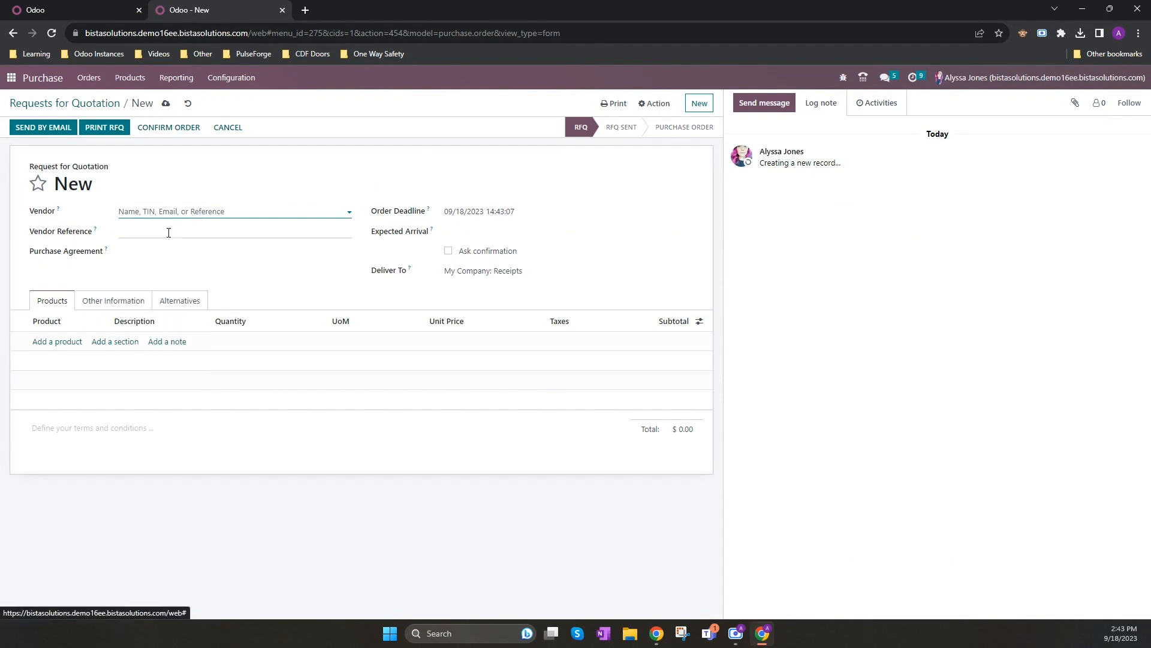
pyautogui.click(56, 341)
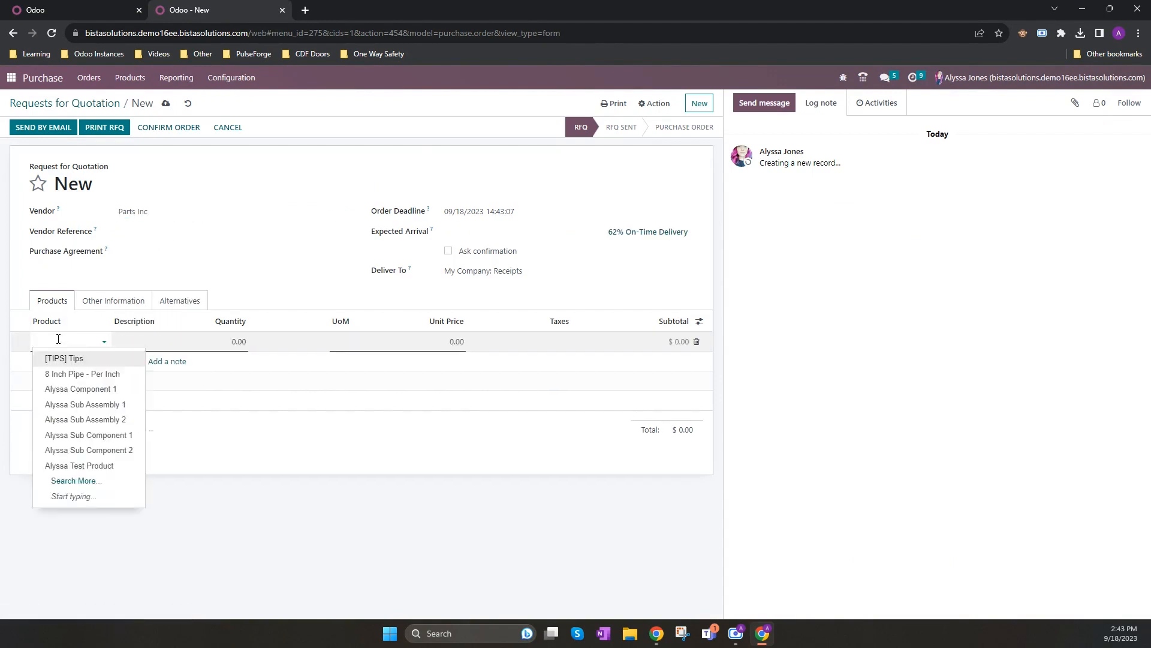
pyautogui.moveTo(99, 385)
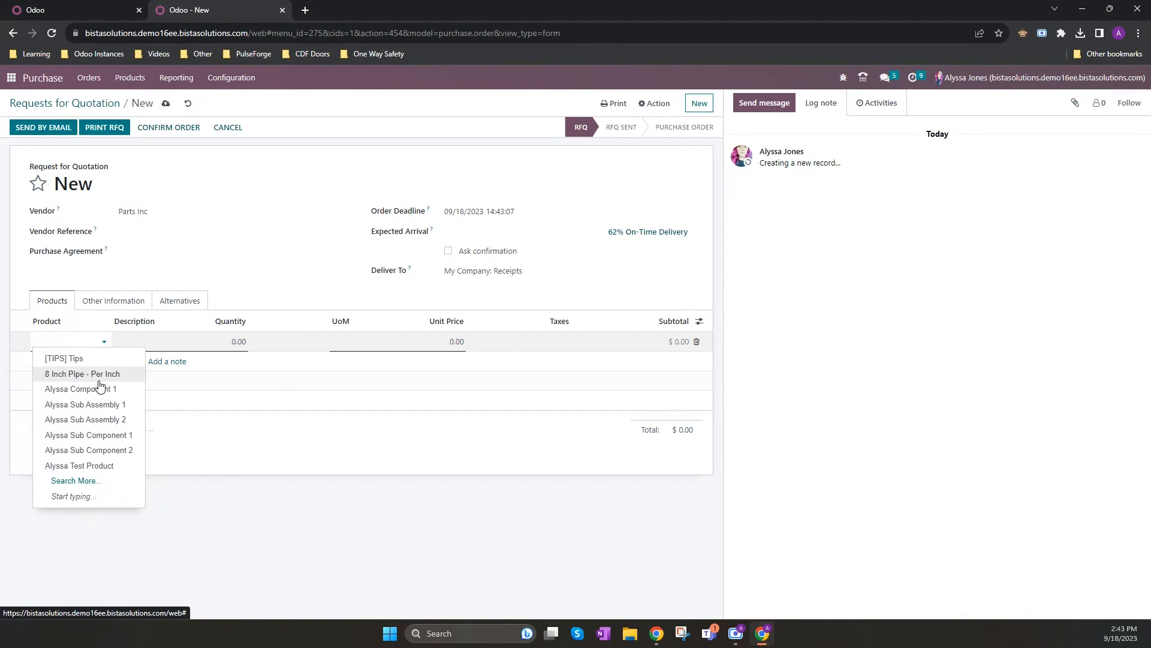
pyautogui.click(74, 480)
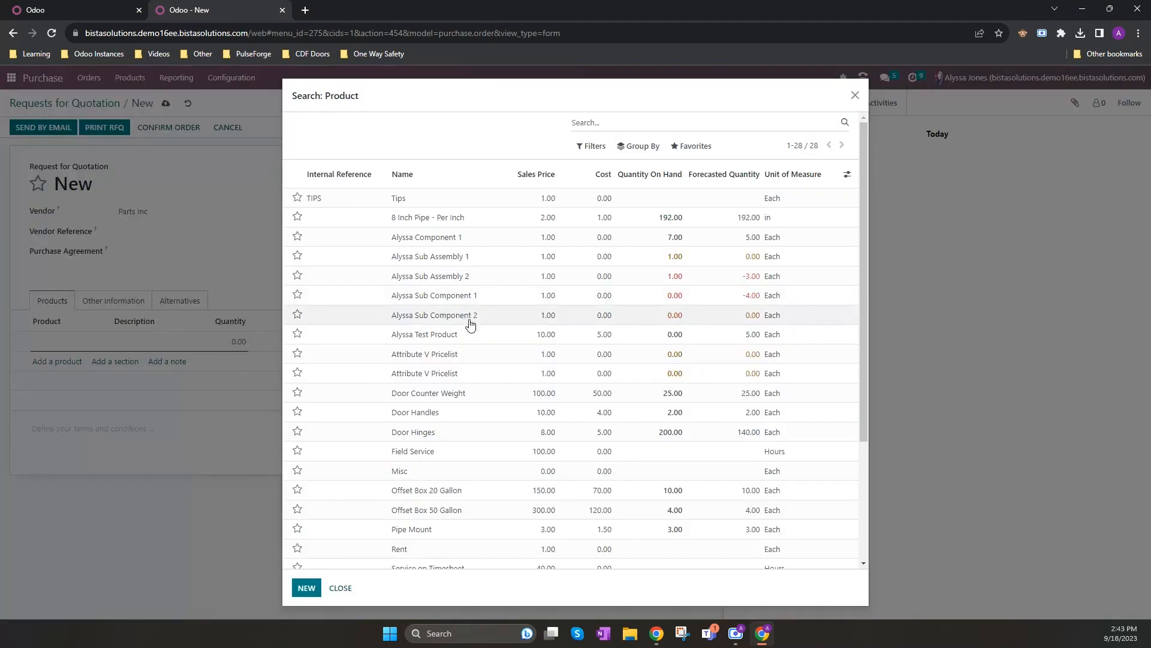
pyautogui.scroll(-3)
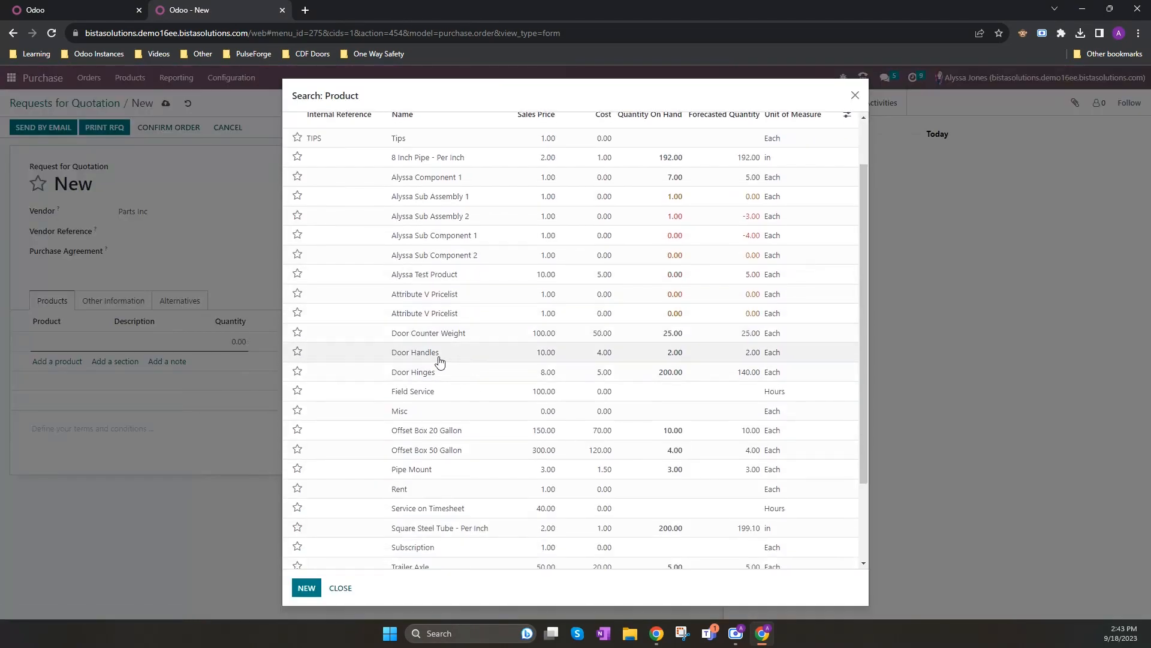
pyautogui.click(414, 352)
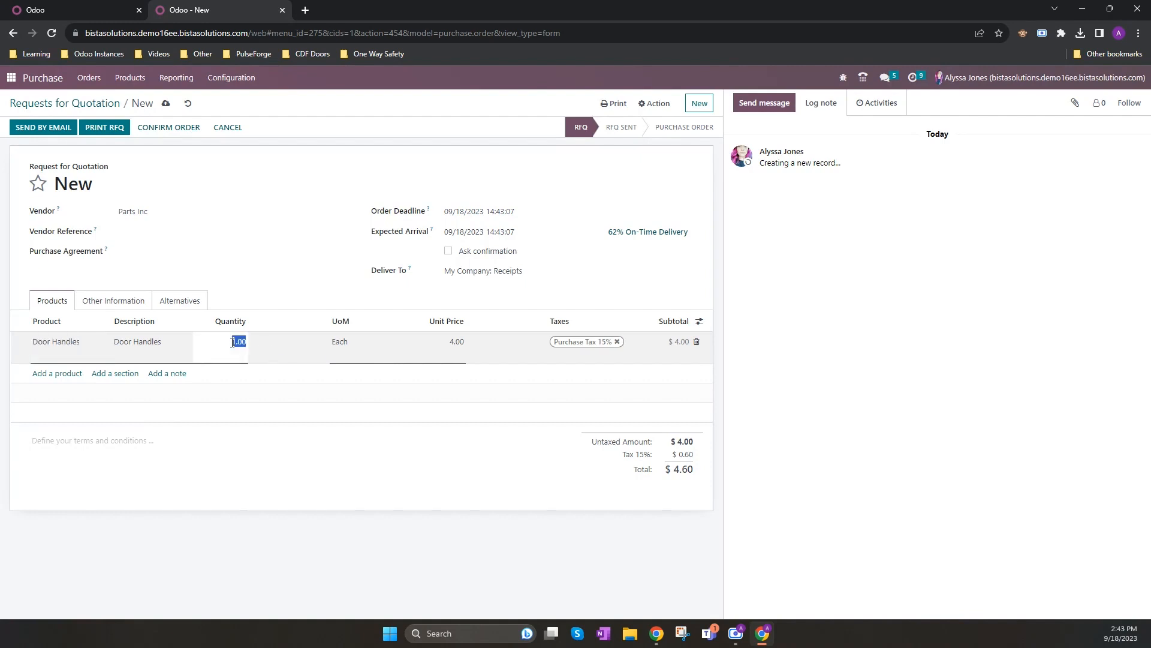
pyautogui.write('10')
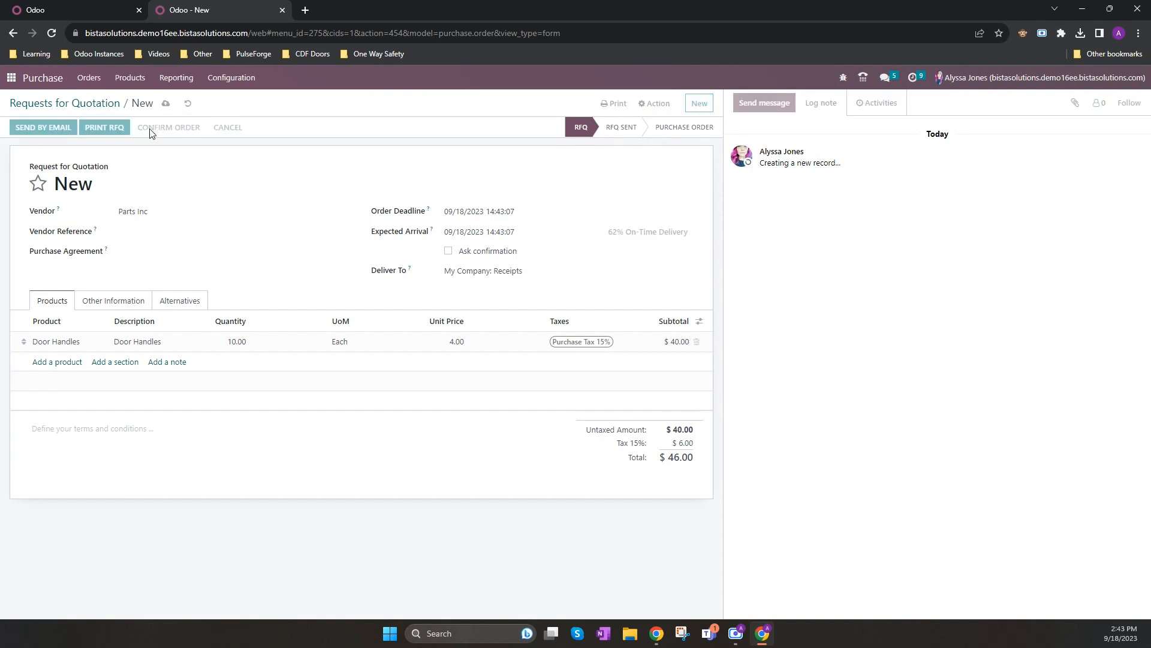
pyautogui.click(168, 127)
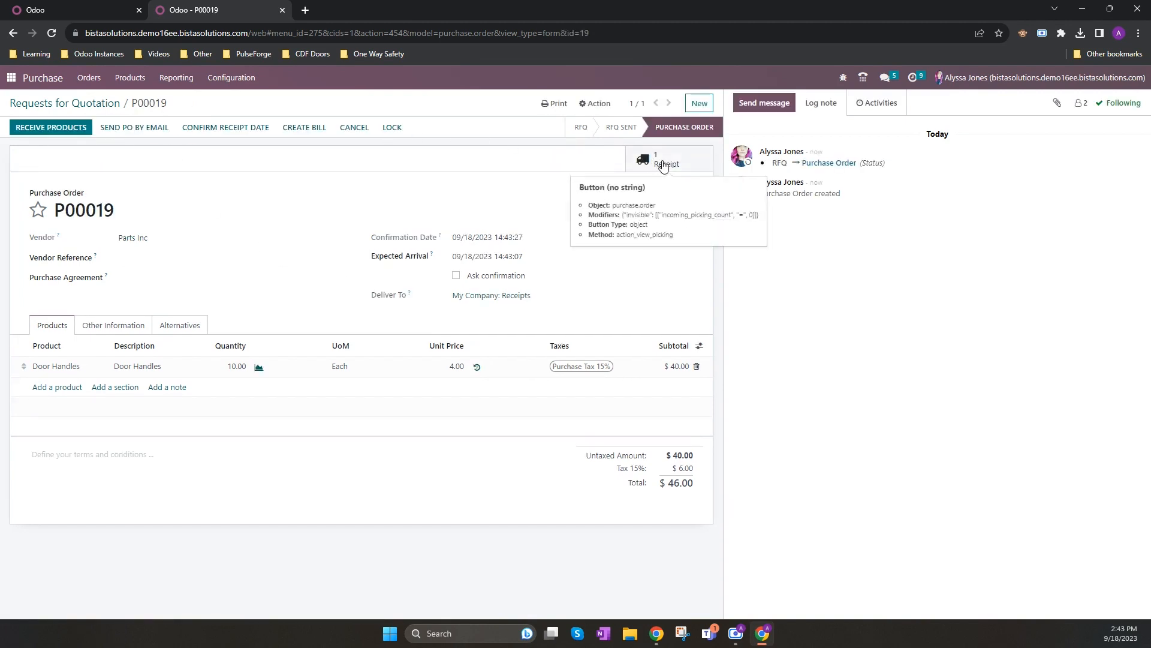
# Step: Validate receipt of 7 Door Handles with a backorder for the remaining 3, then return to P00019
pyautogui.click(666, 159)
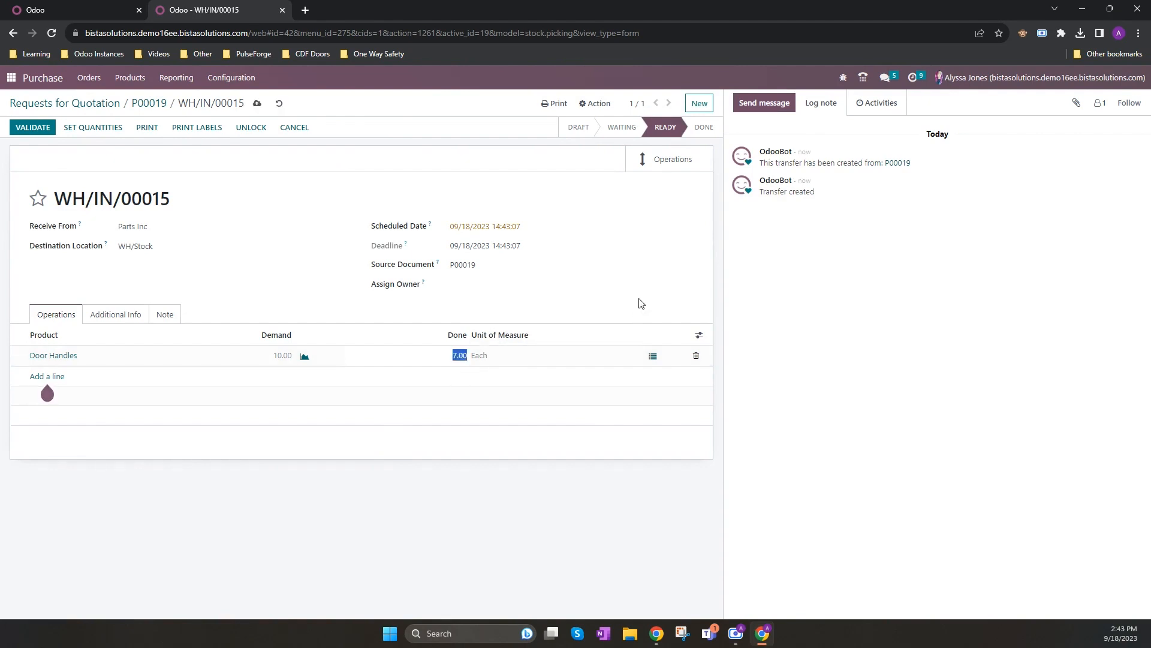
pyautogui.moveTo(33, 127)
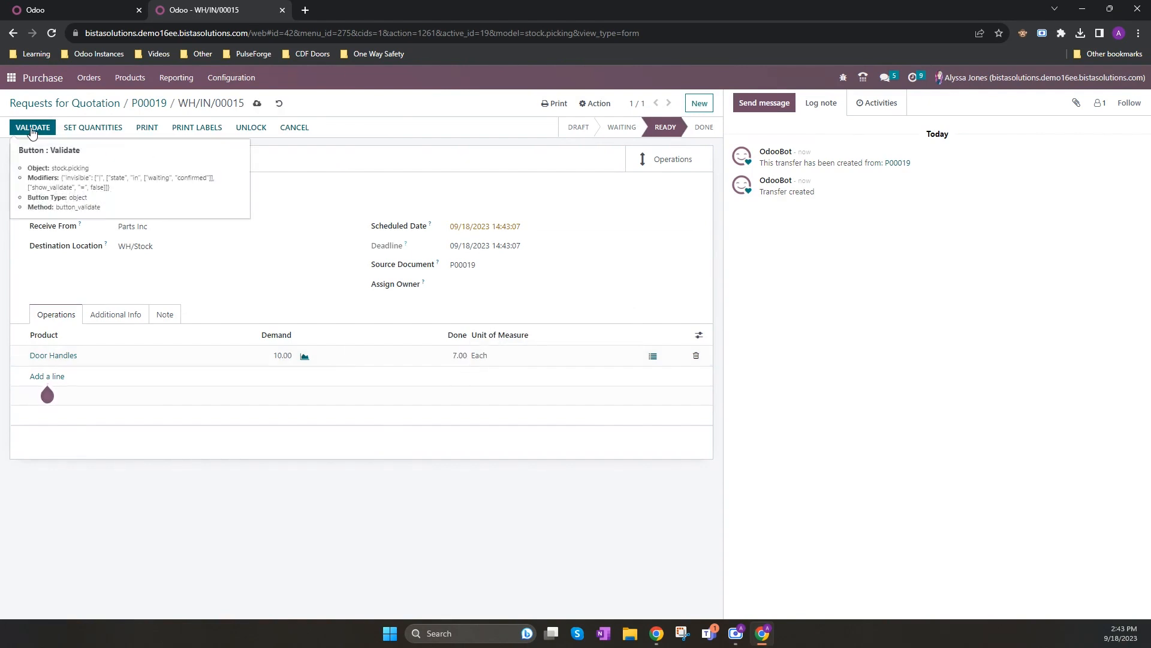
pyautogui.click(32, 127)
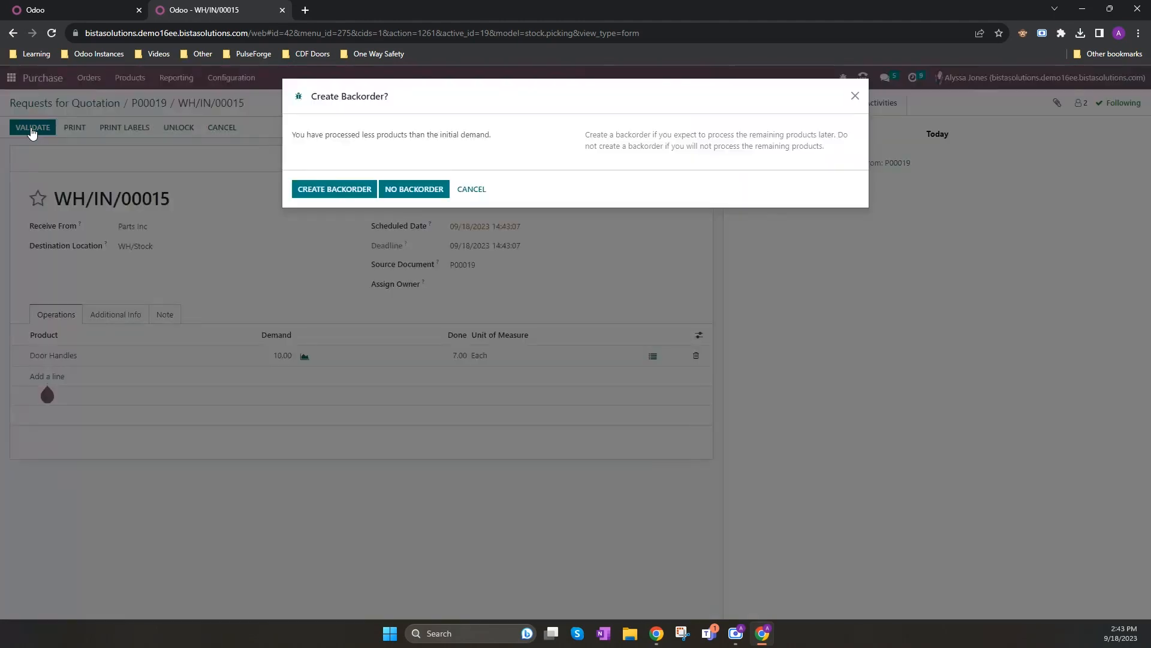
pyautogui.moveTo(40, 224)
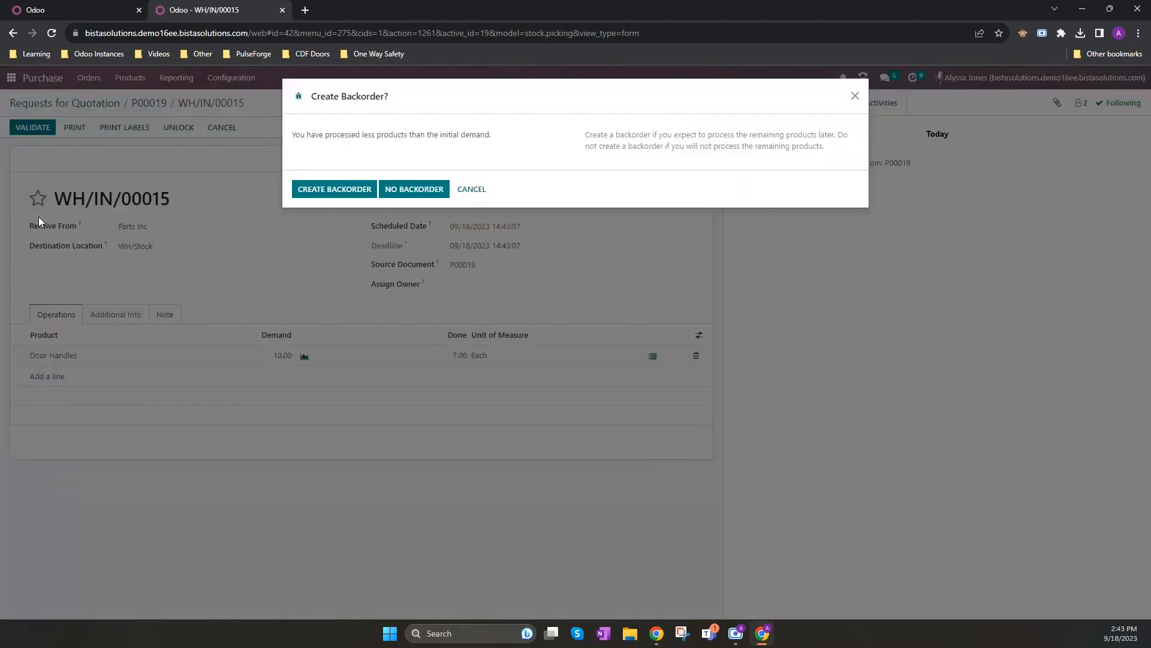
pyautogui.moveTo(334, 188)
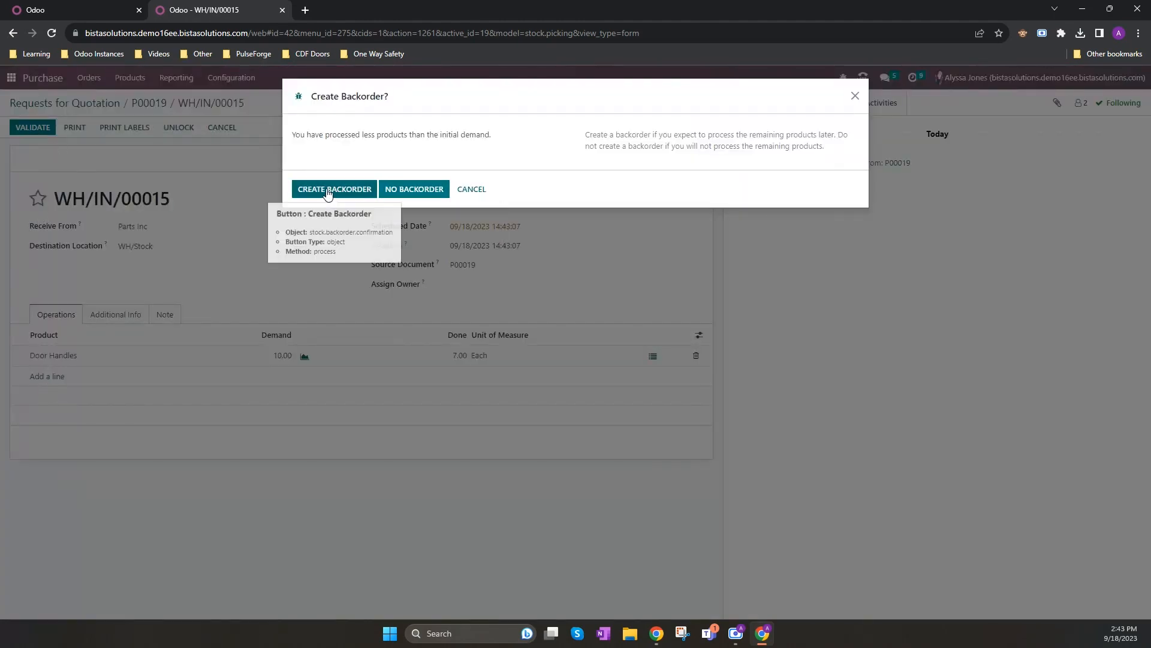
pyautogui.click(335, 188)
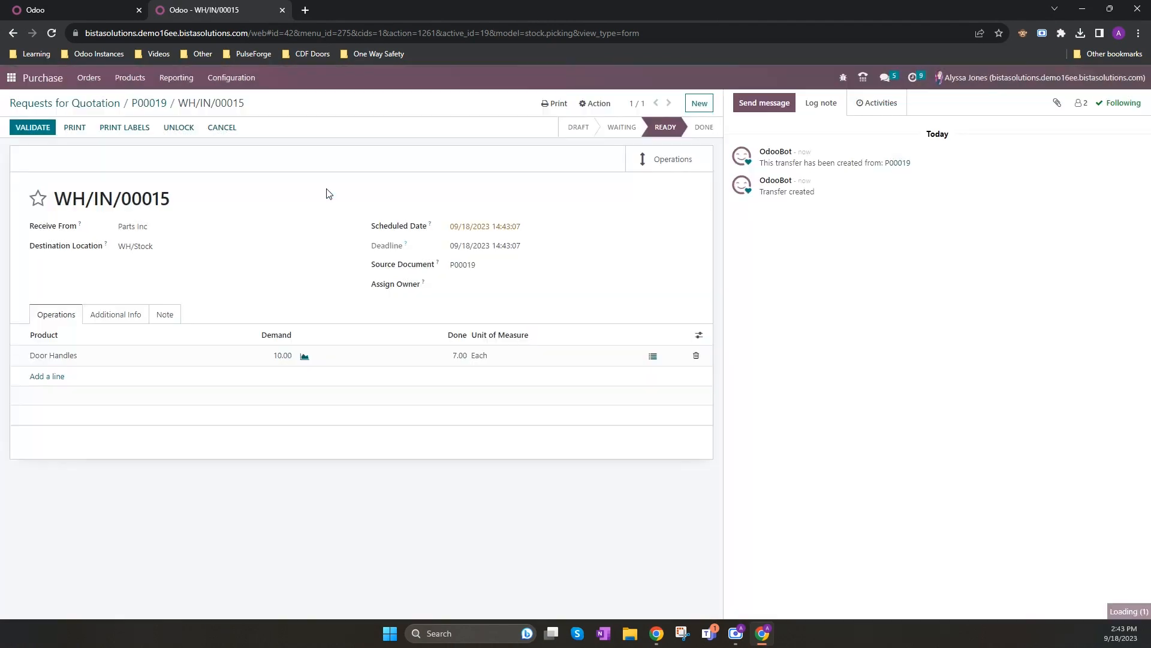
pyautogui.click(32, 127)
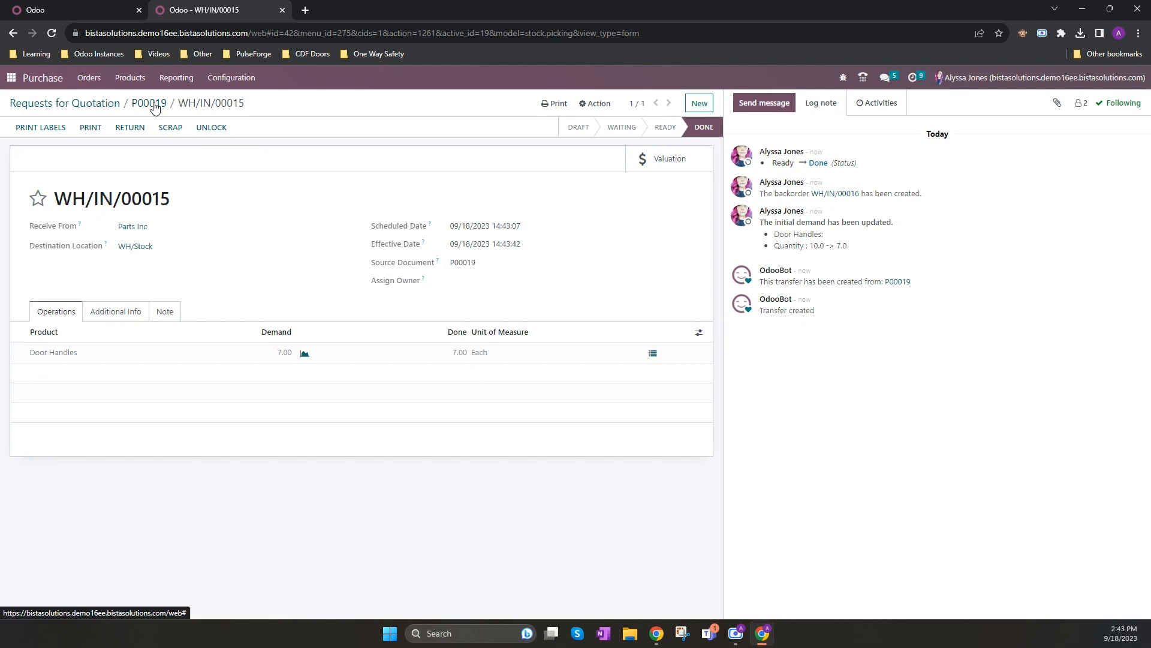
pyautogui.click(148, 103)
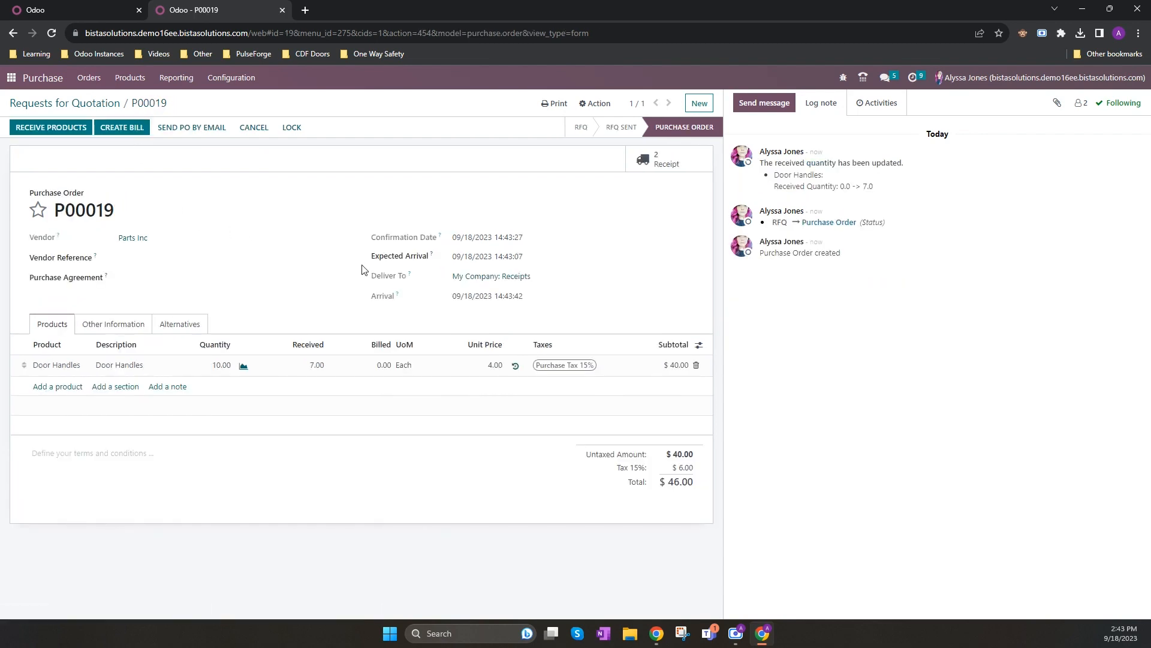
pyautogui.moveTo(122, 127)
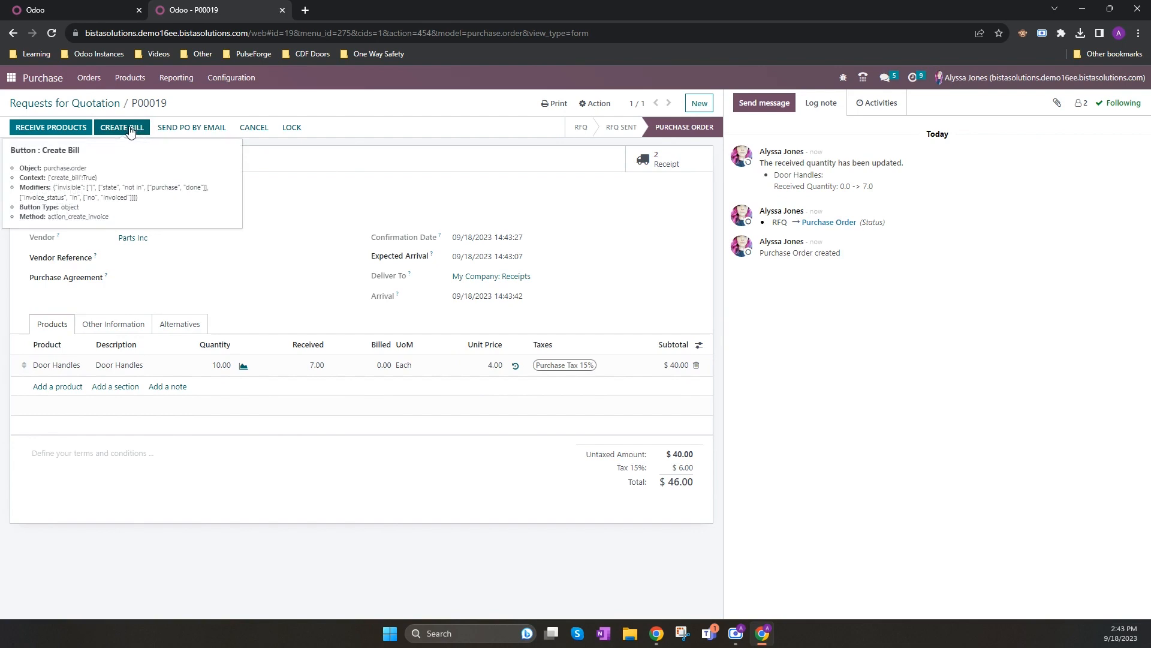
# Step: Create a draft vendor bill from P00019 and show its Other Info accounting details
pyautogui.click(122, 127)
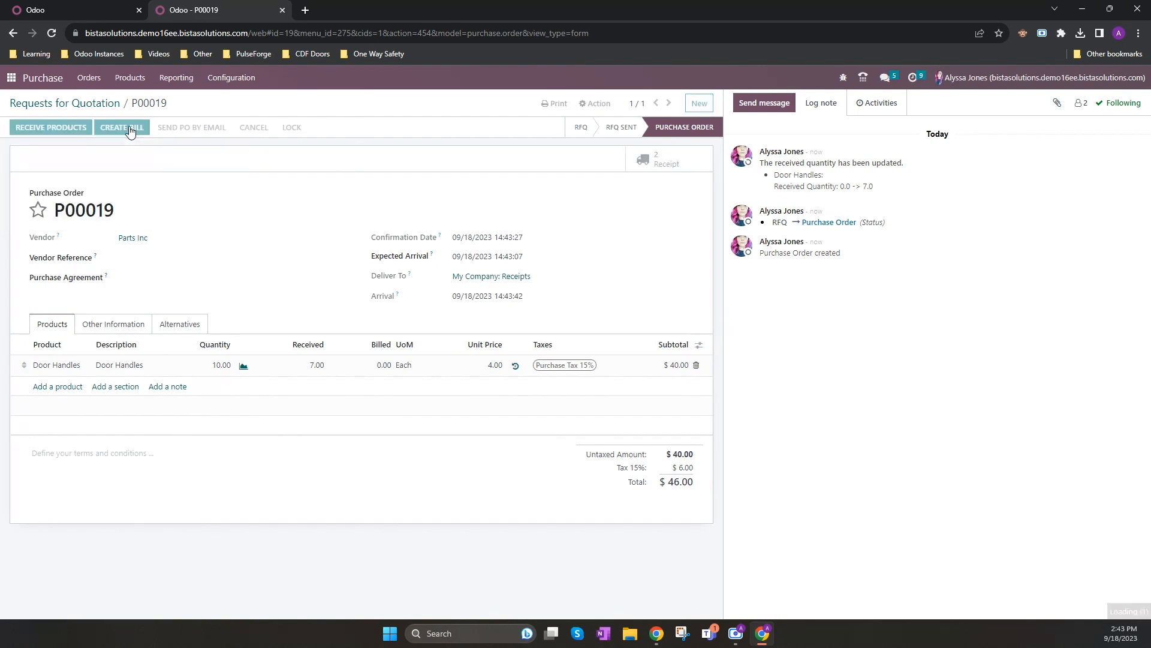
pyautogui.click(121, 127)
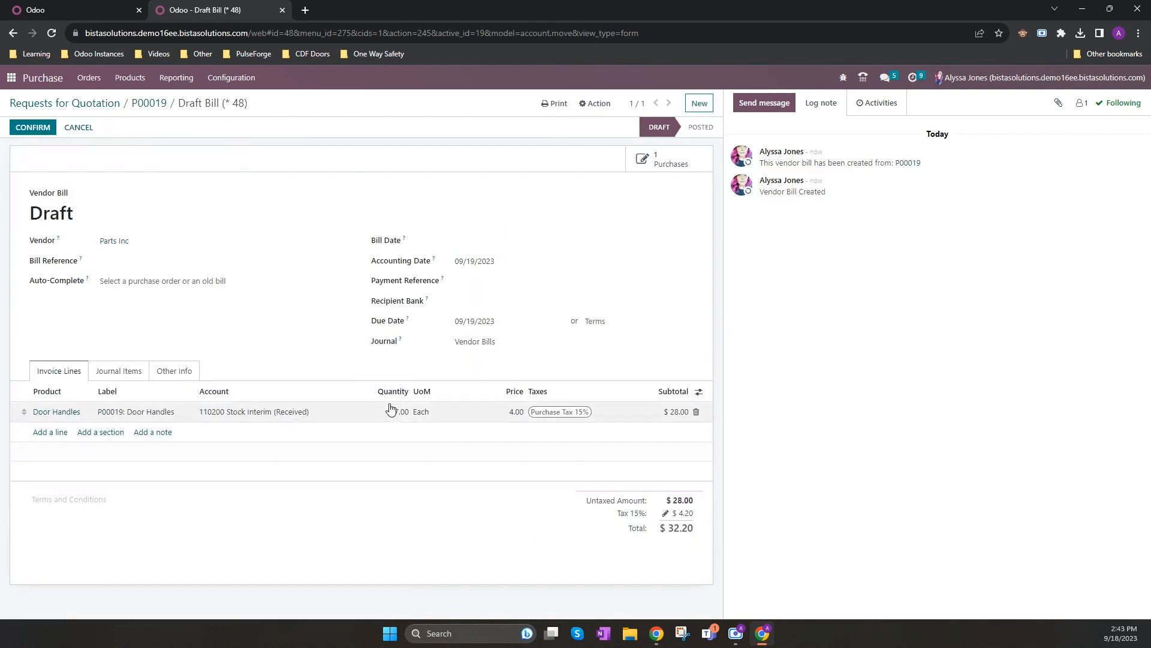
pyautogui.moveTo(397, 412)
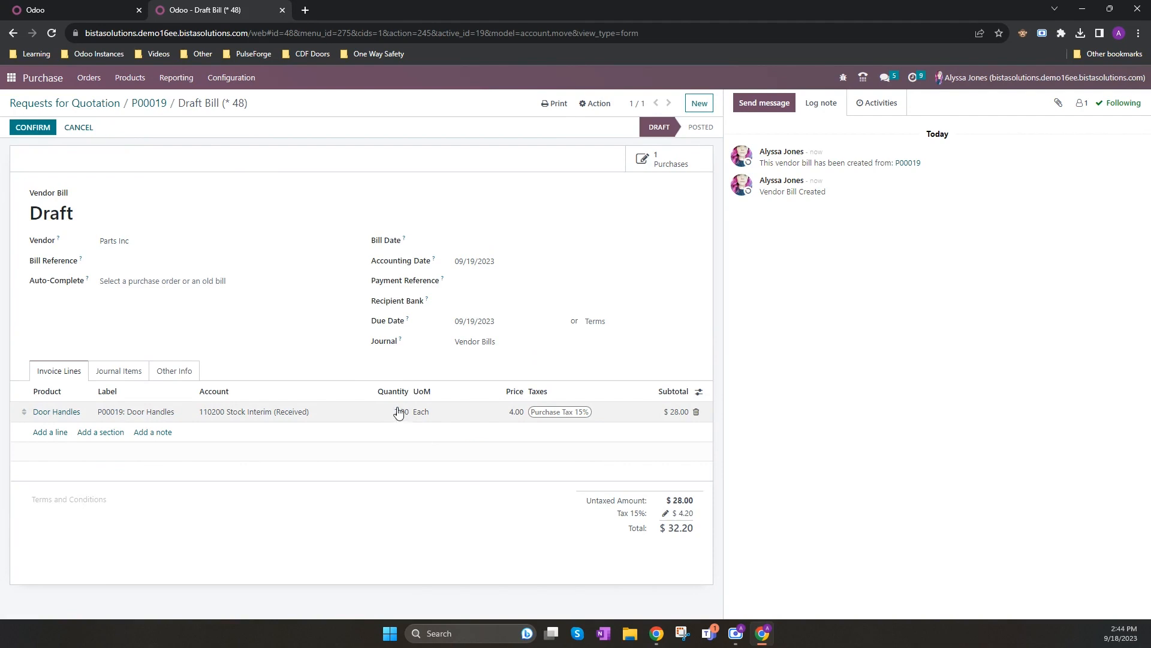
pyautogui.click(174, 370)
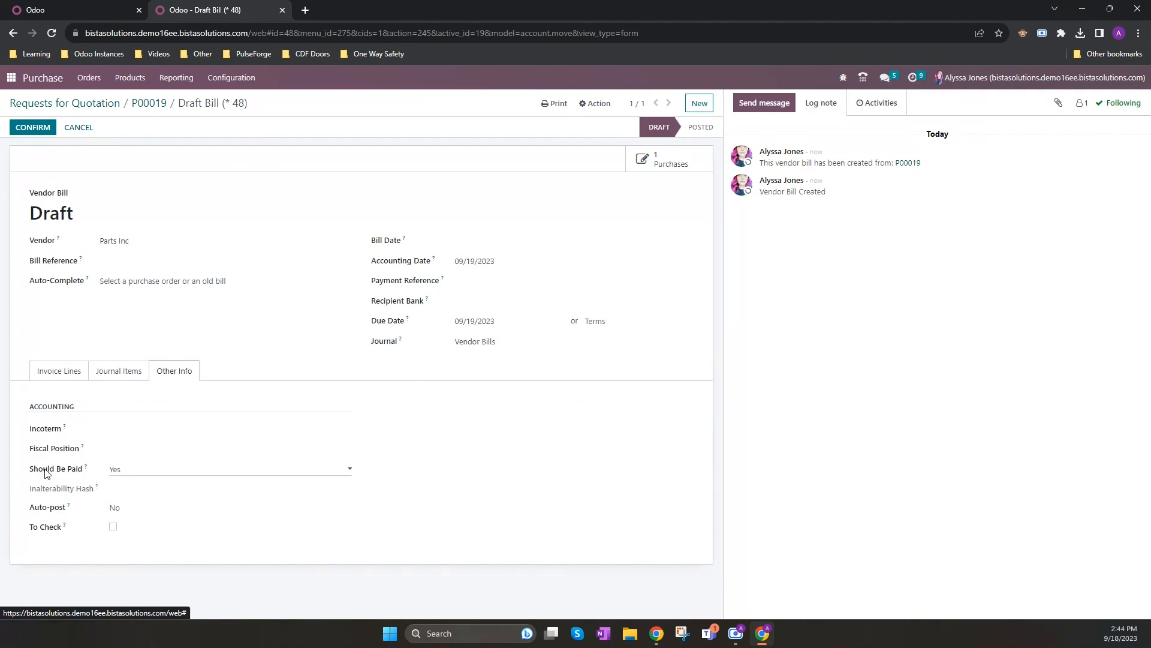
# Step: Set the draft bill's Should Be Paid status to Exception
pyautogui.click(228, 469)
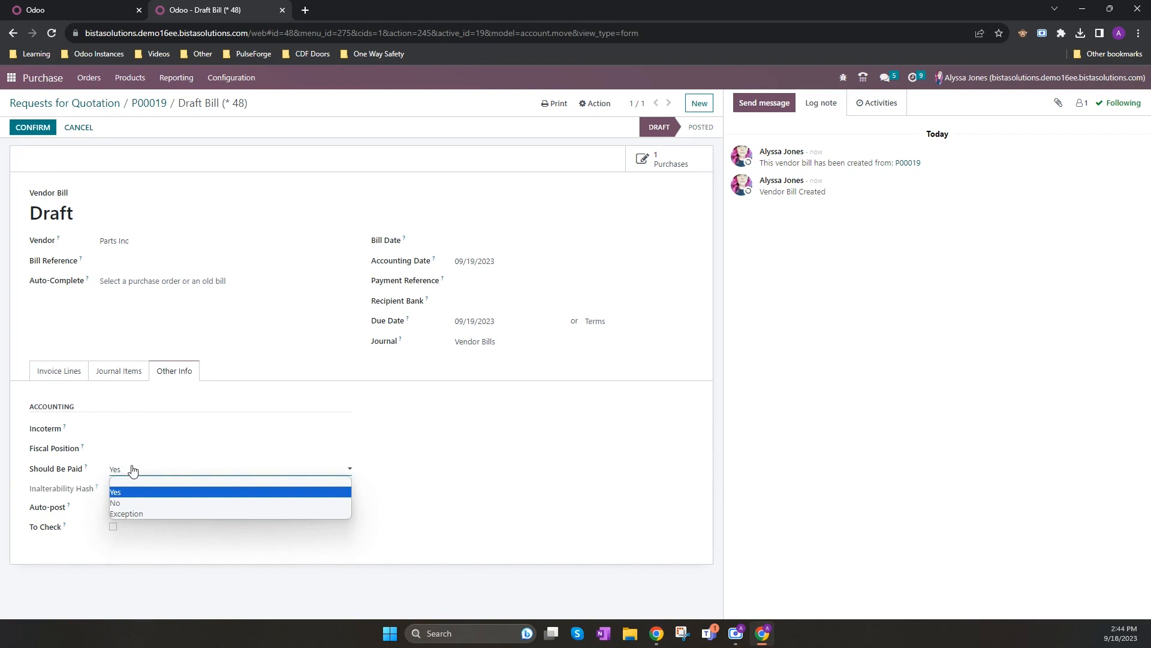
pyautogui.moveTo(132, 466)
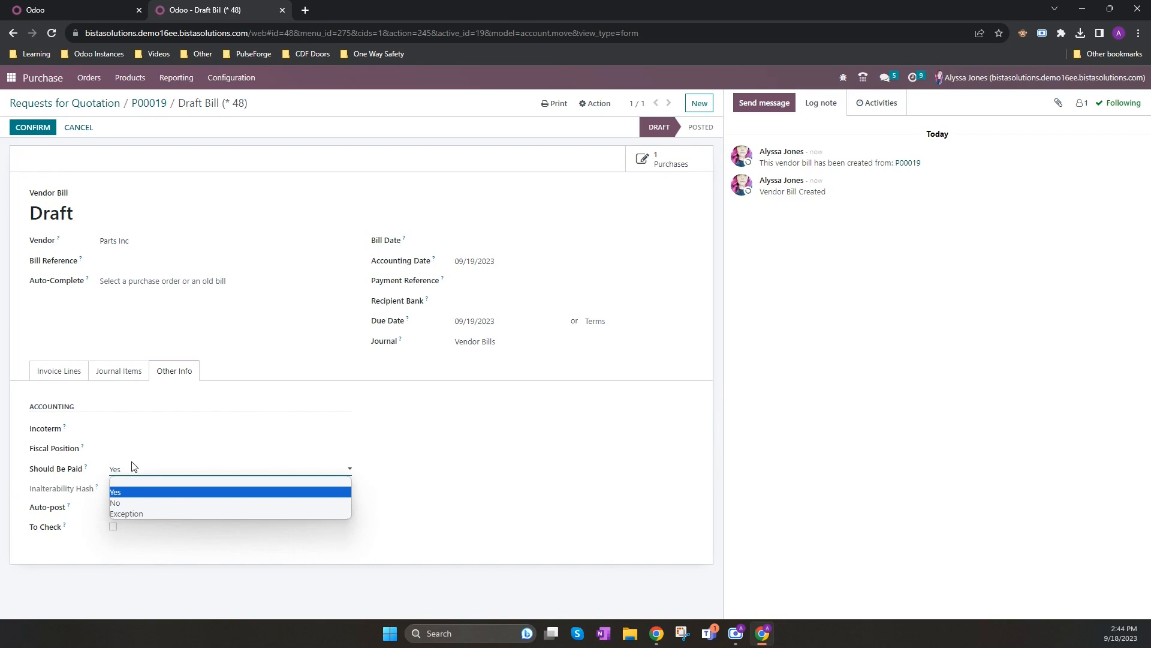
pyautogui.moveTo(133, 467)
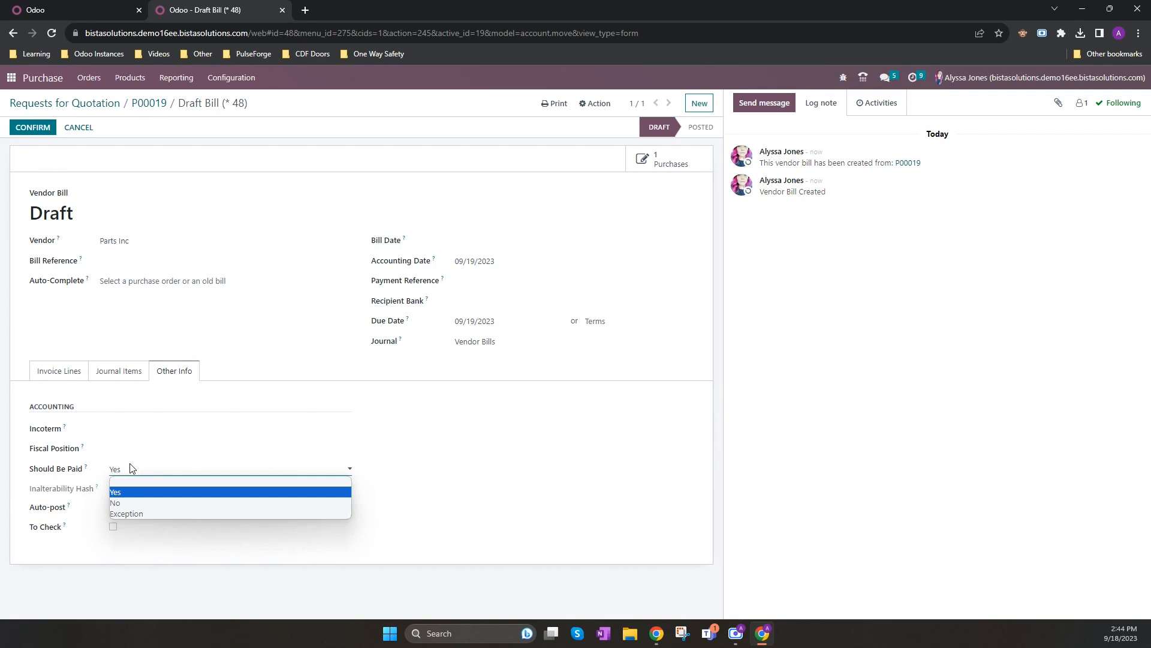
pyautogui.click(58, 370)
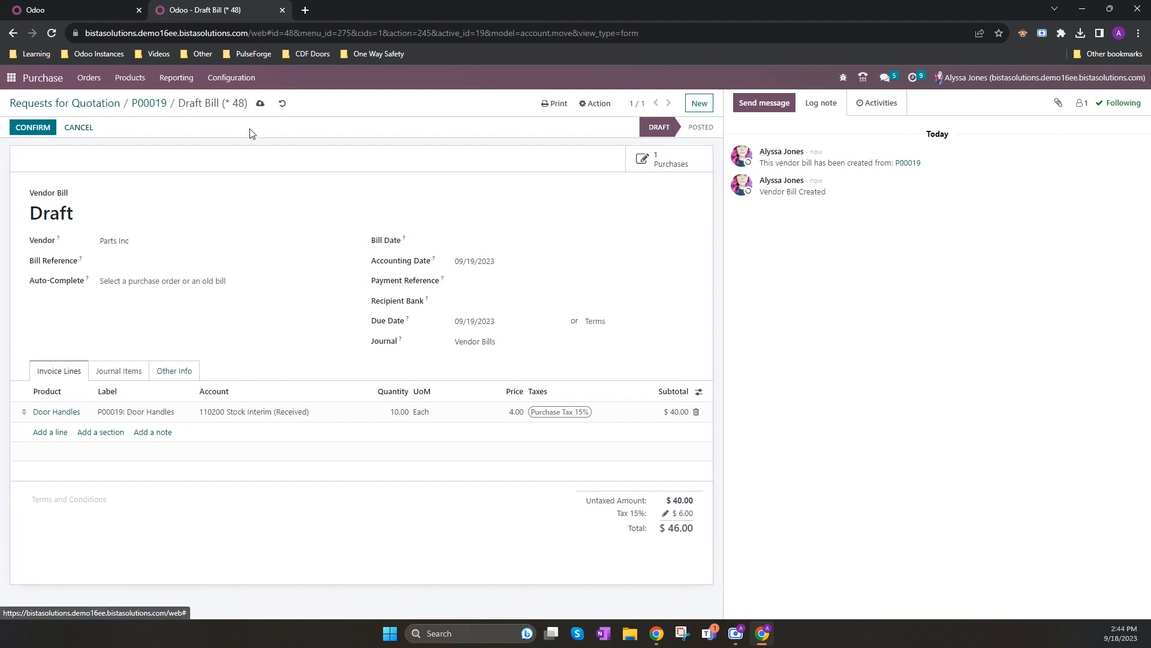
pyautogui.click(174, 370)
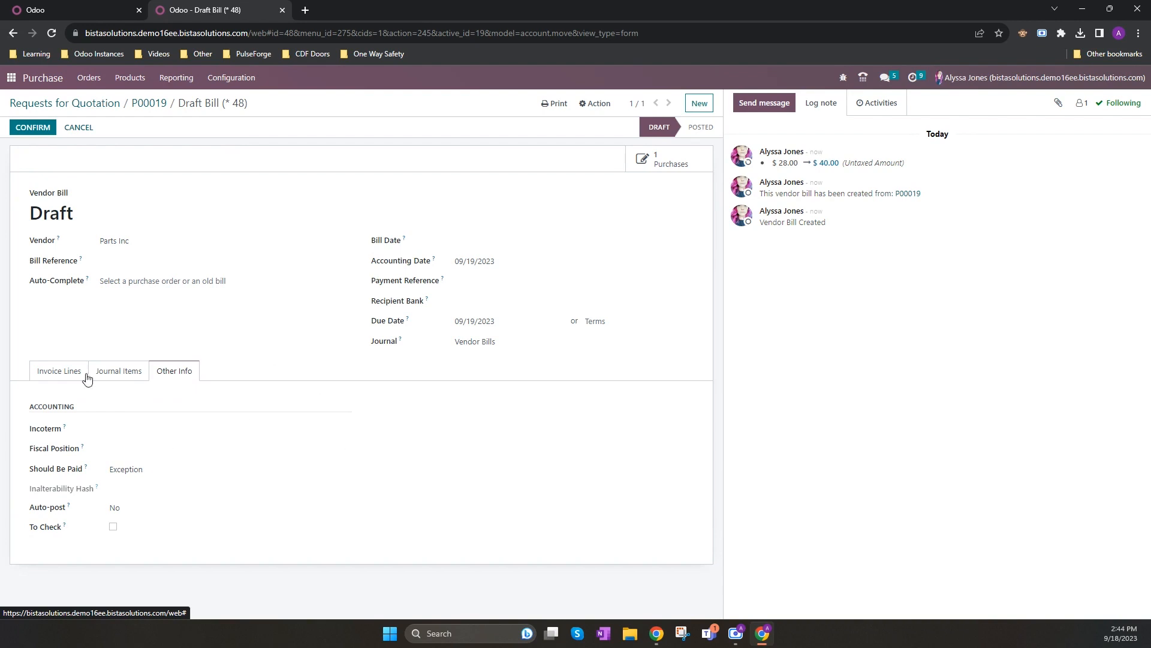
# Step: Change the Door Handles bill line to quantity 7.00 at price 6.00 and confirm the bill
pyautogui.click(59, 371)
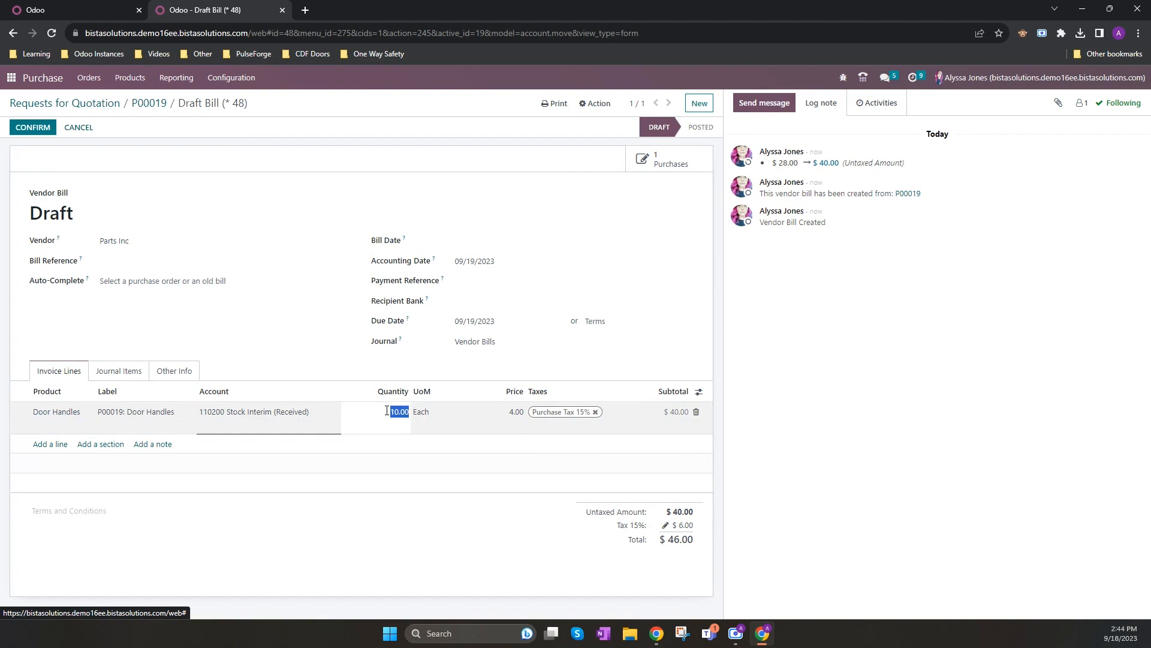
pyautogui.write('7.00')
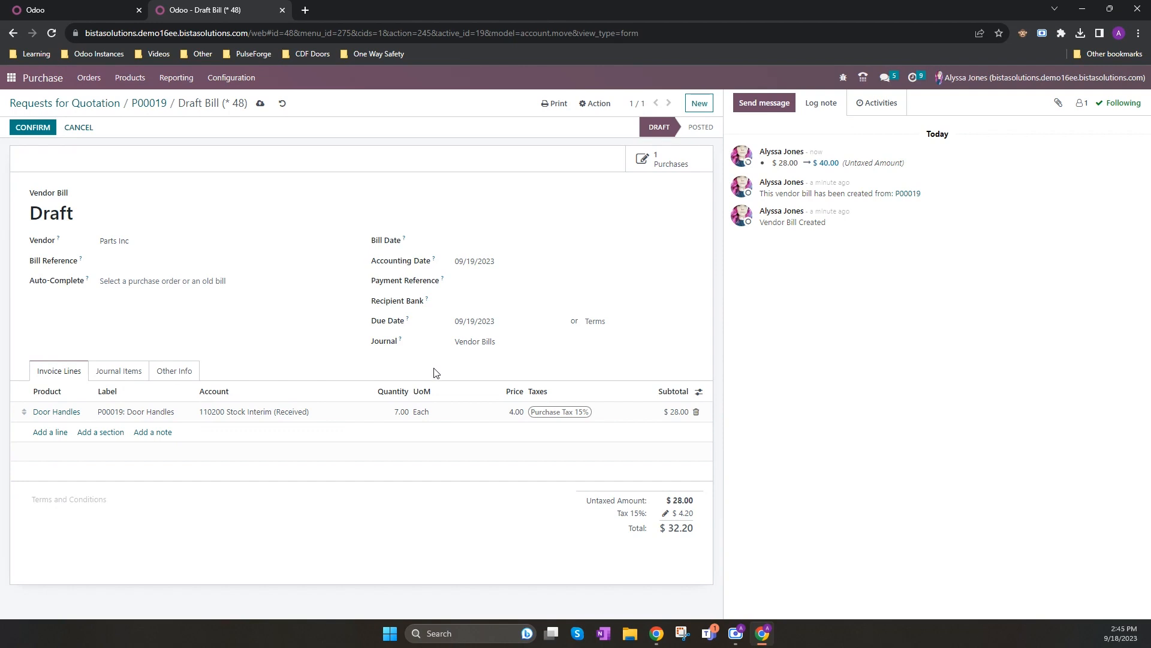
pyautogui.moveTo(429, 365)
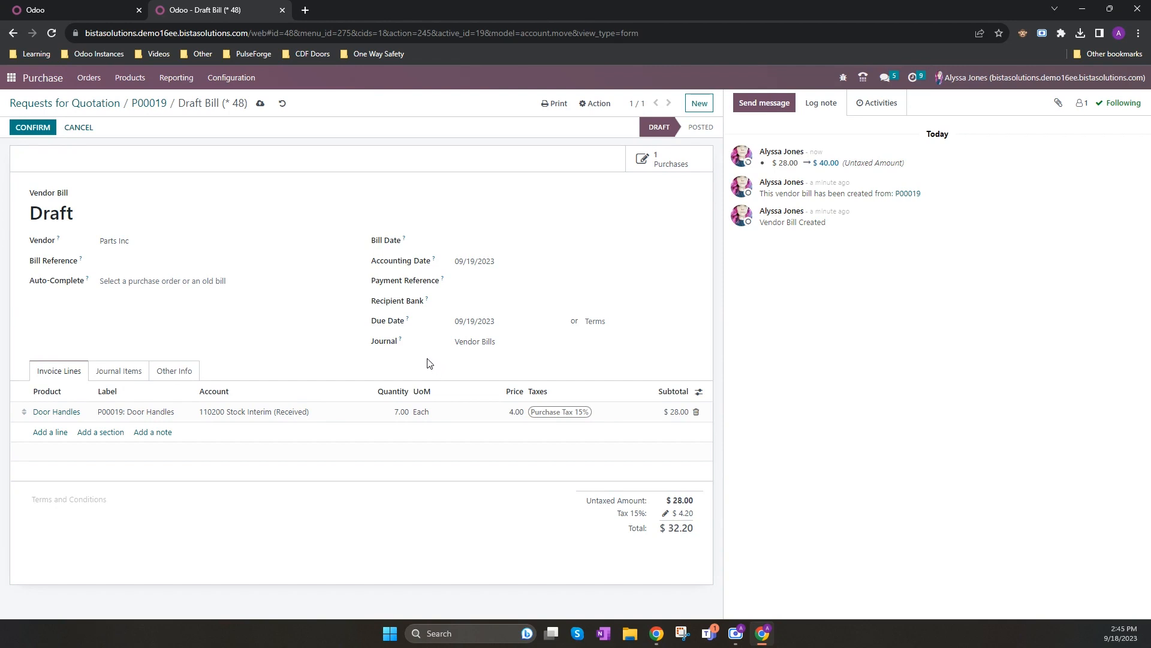
pyautogui.moveTo(501, 410)
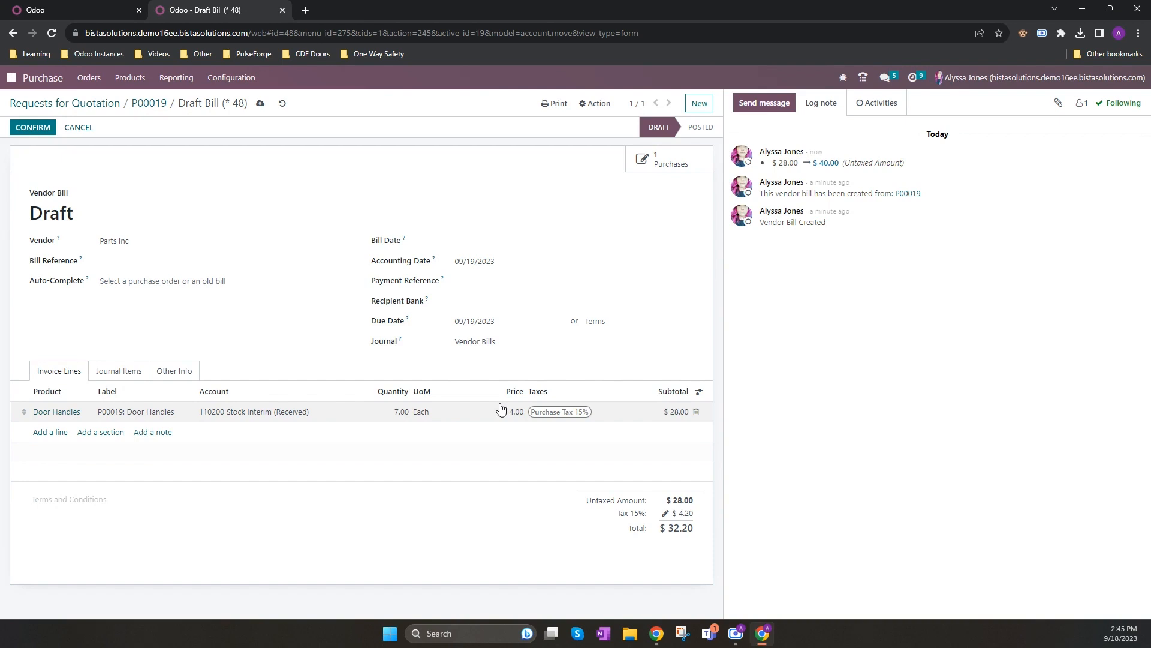
pyautogui.click(515, 412)
pyautogui.write('6')
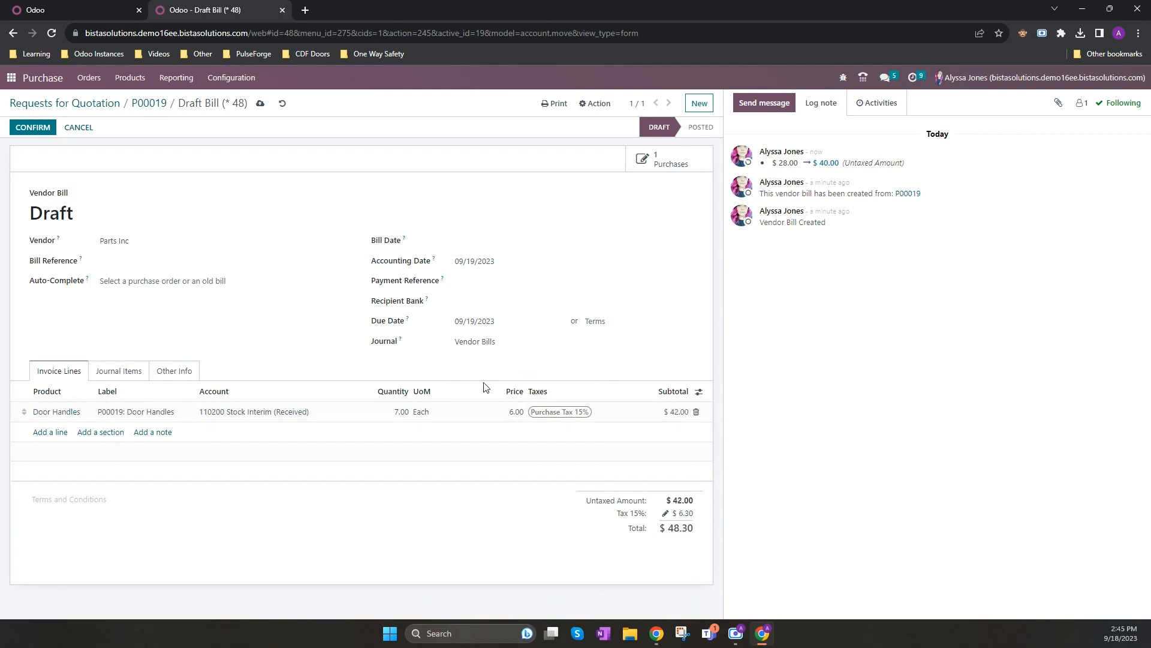
pyautogui.moveTo(480, 410)
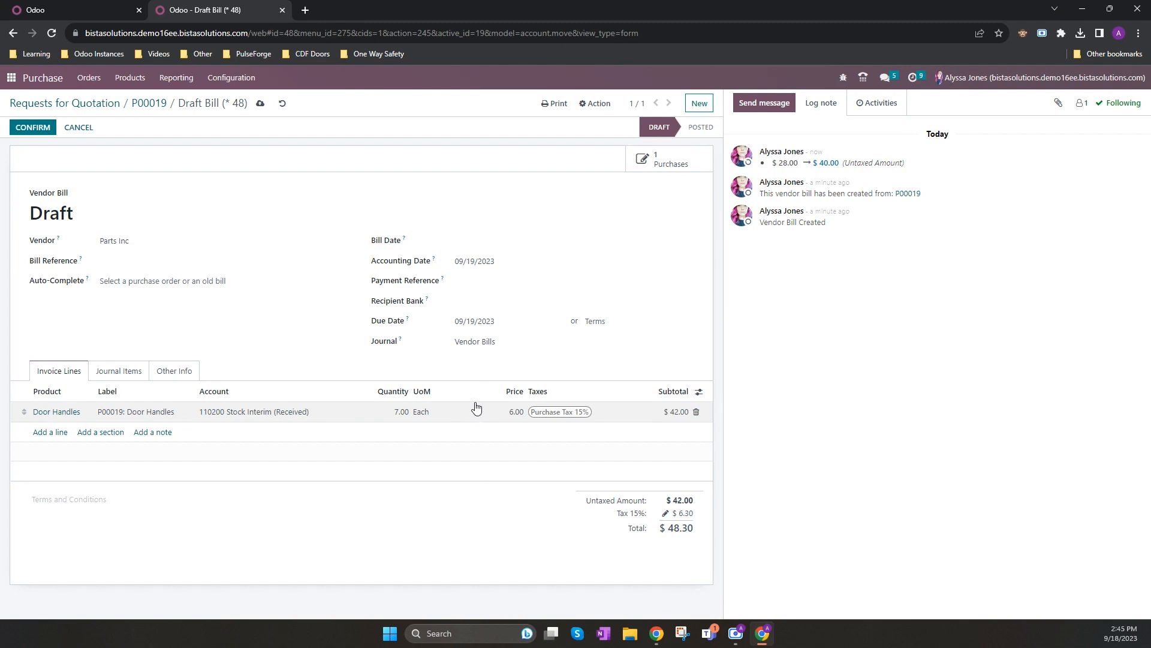
pyautogui.click(32, 127)
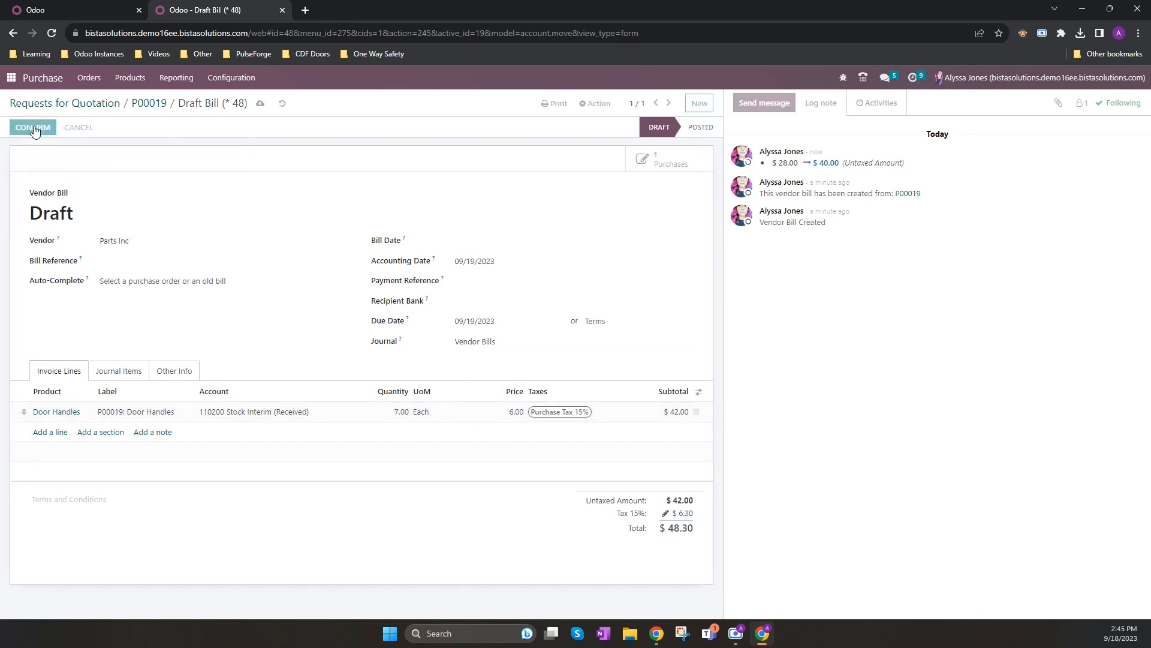
# Step: Post the bill, then in Accounting expand BILL/2023/09/0004 and BILL/2023/09/0005 journal lines showing the $14.00 price difference
pyautogui.click(32, 127)
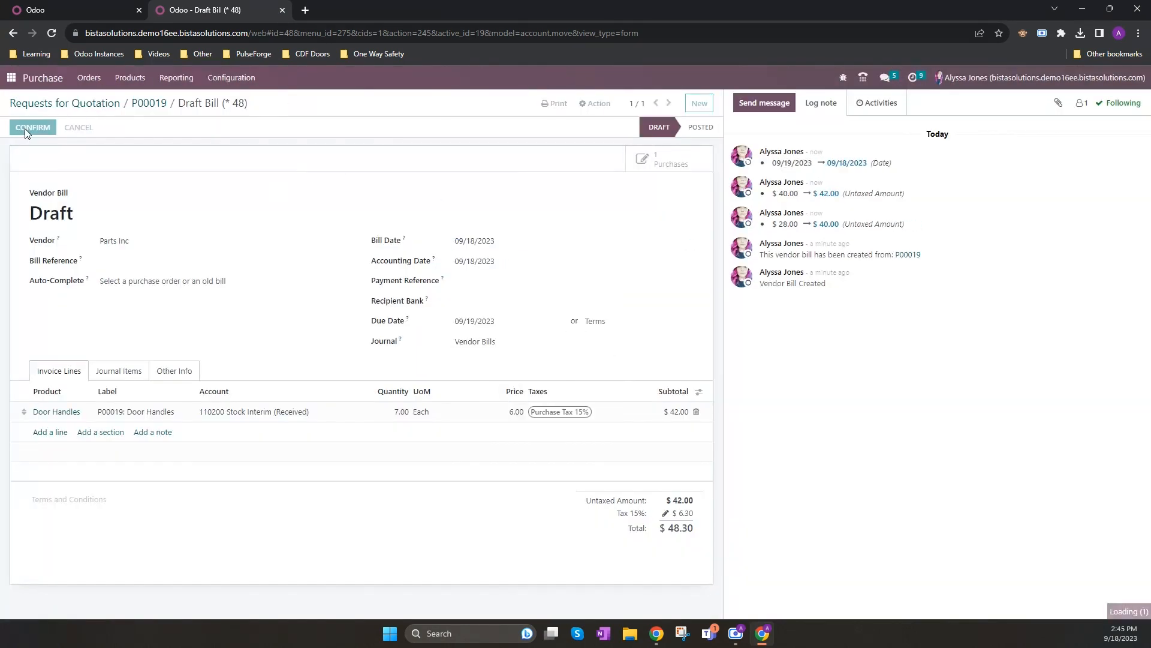
pyautogui.click(32, 128)
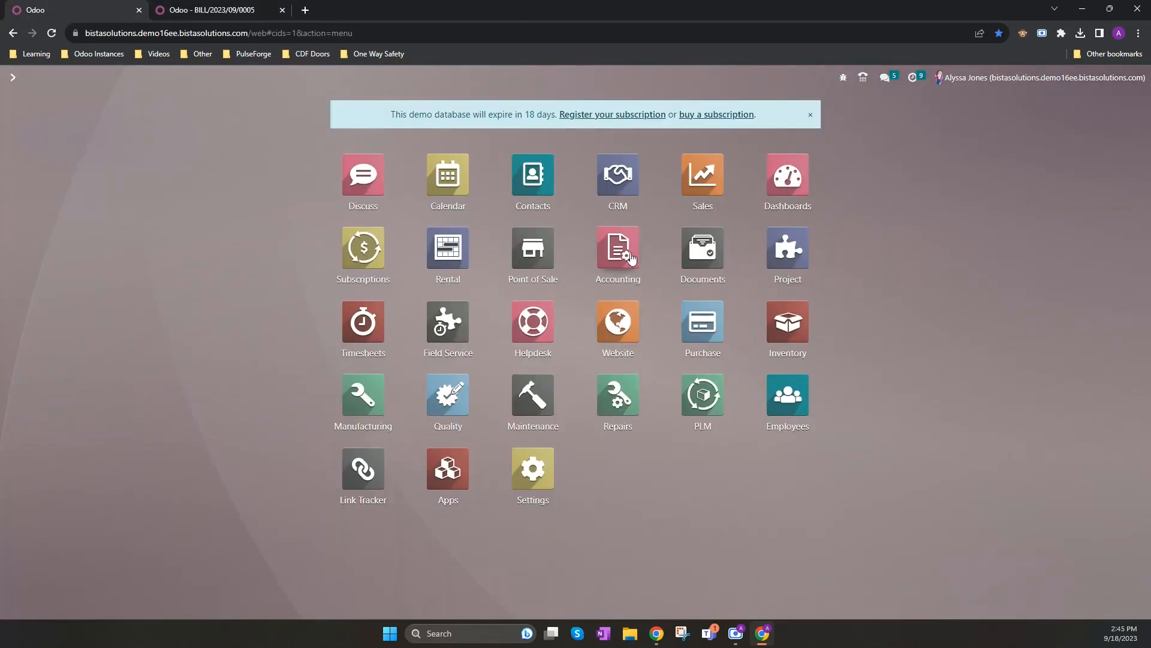
pyautogui.click(617, 248)
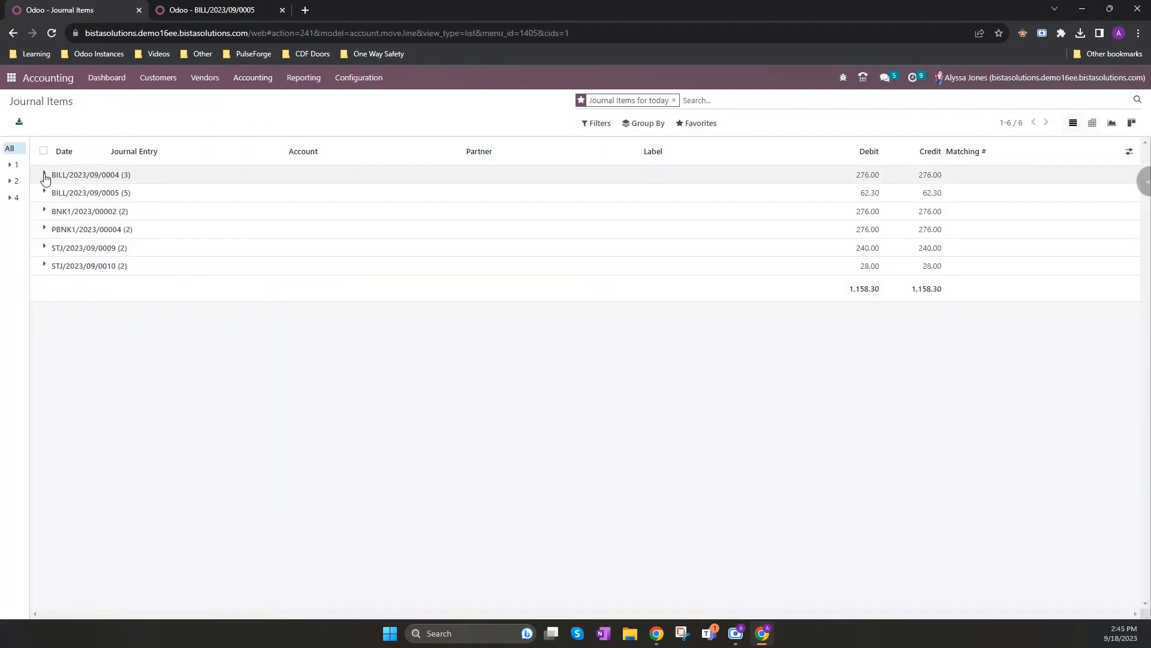
pyautogui.click(44, 175)
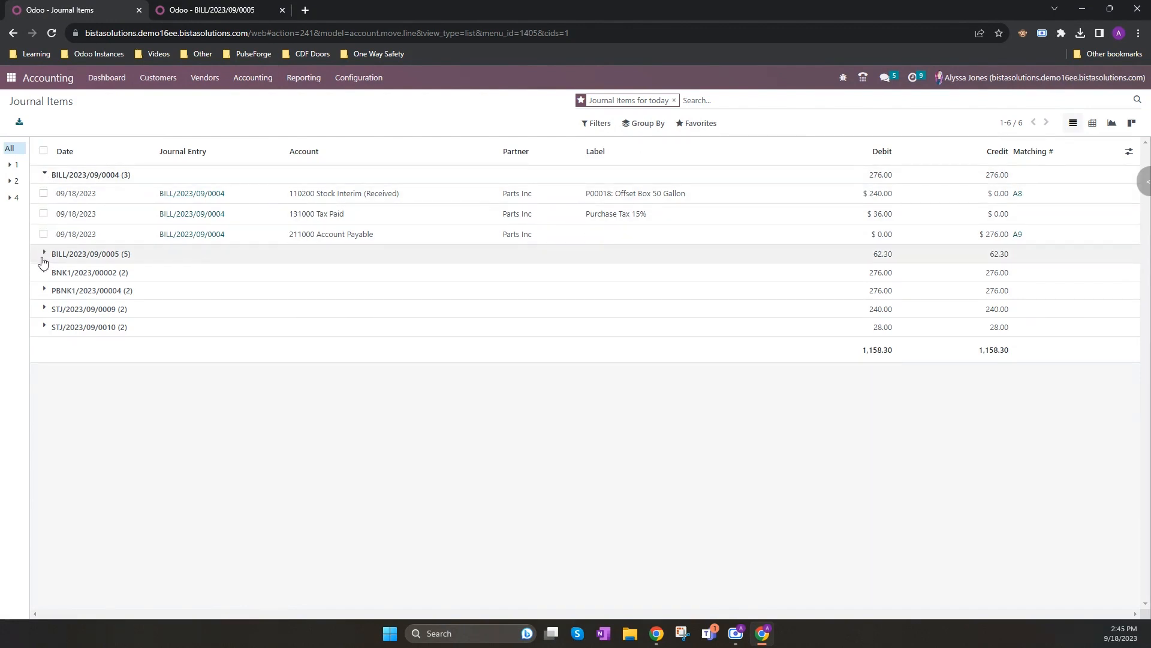
pyautogui.click(45, 253)
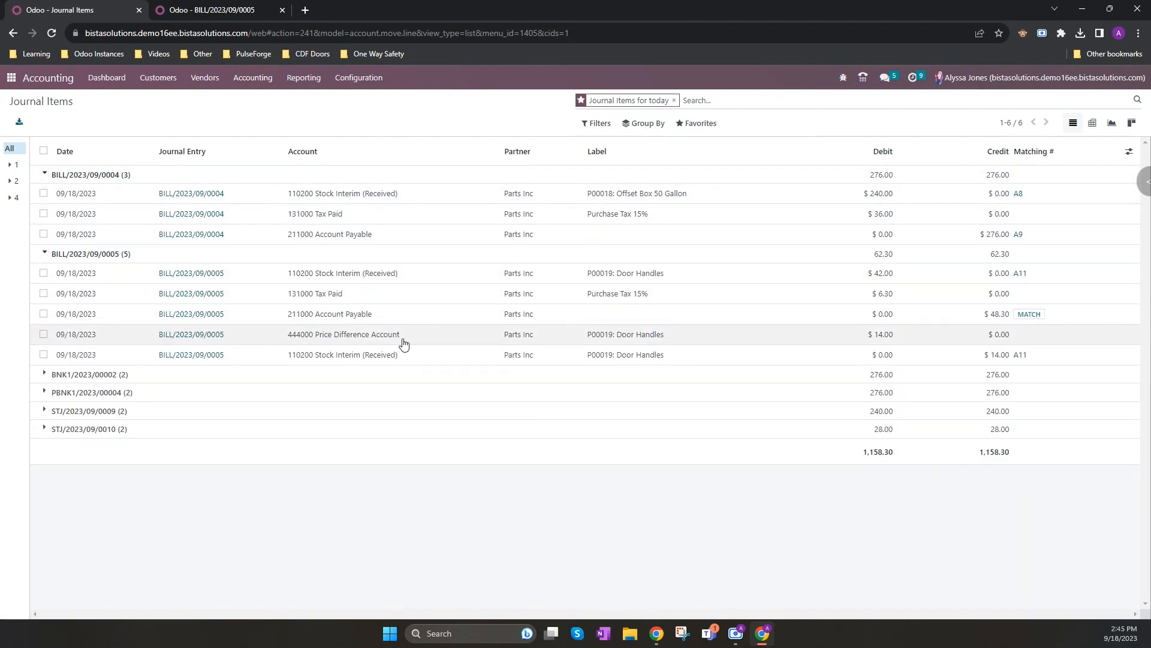
pyautogui.moveTo(793, 336)
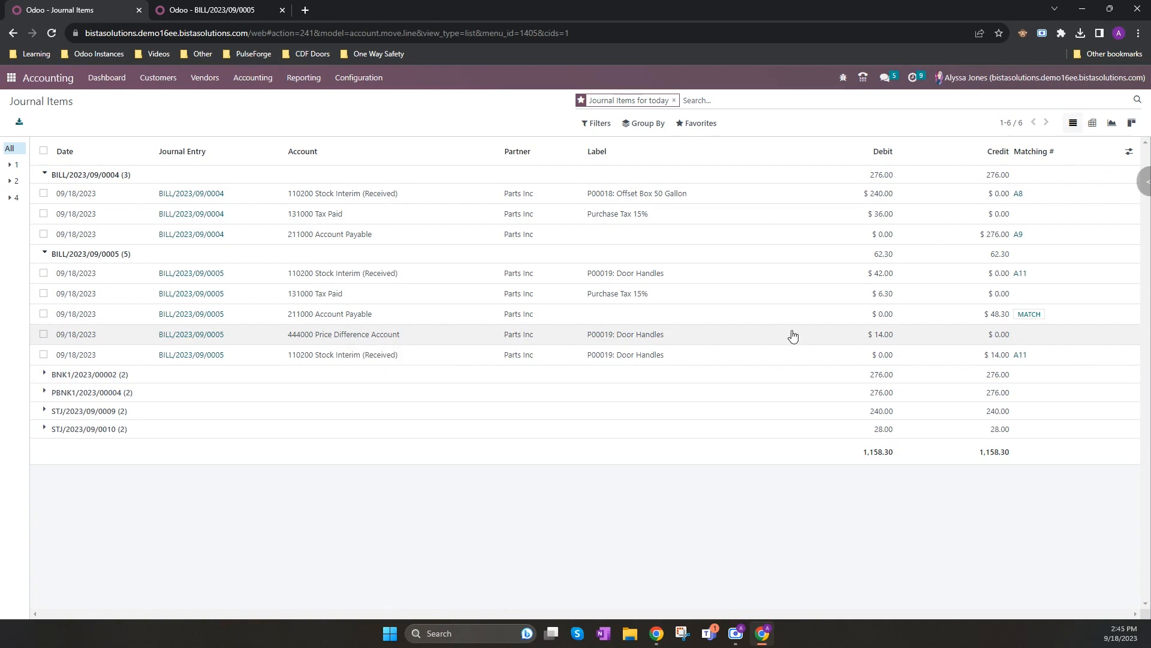
pyautogui.moveTo(319, 339)
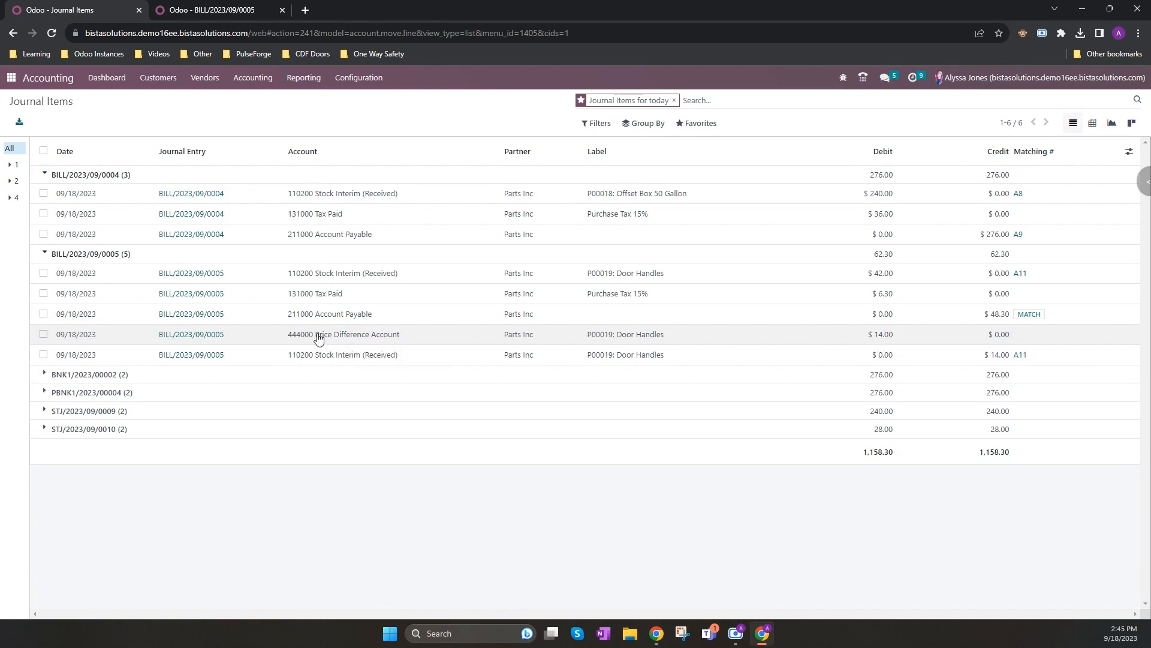
pyautogui.moveTo(360, 334)
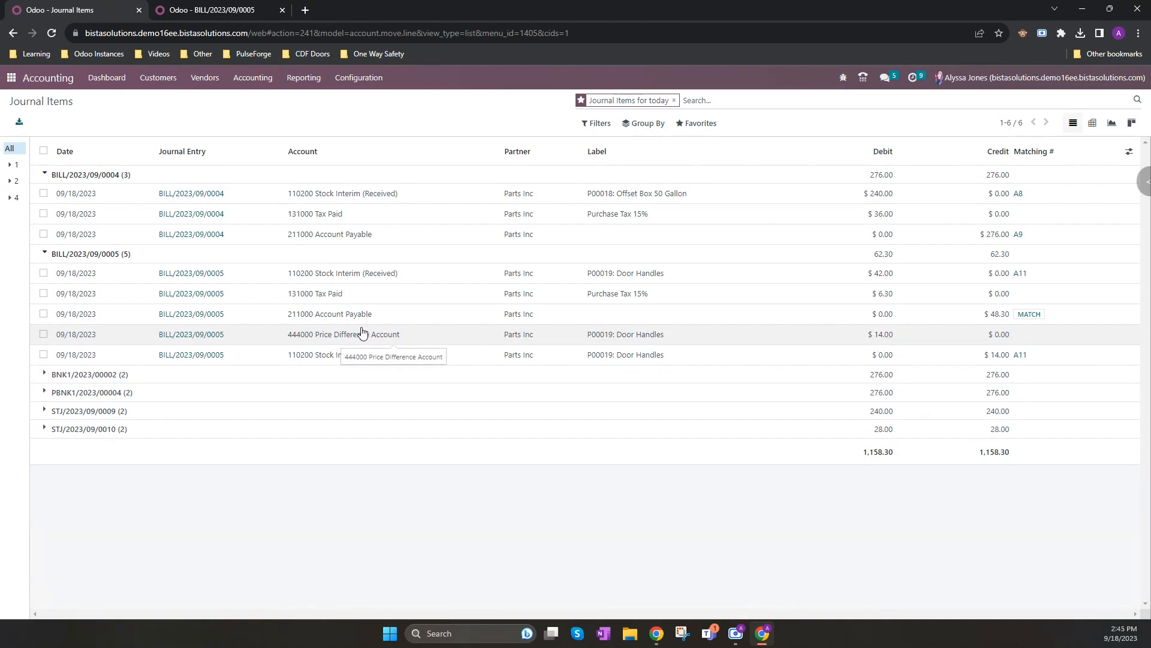
pyautogui.moveTo(353, 345)
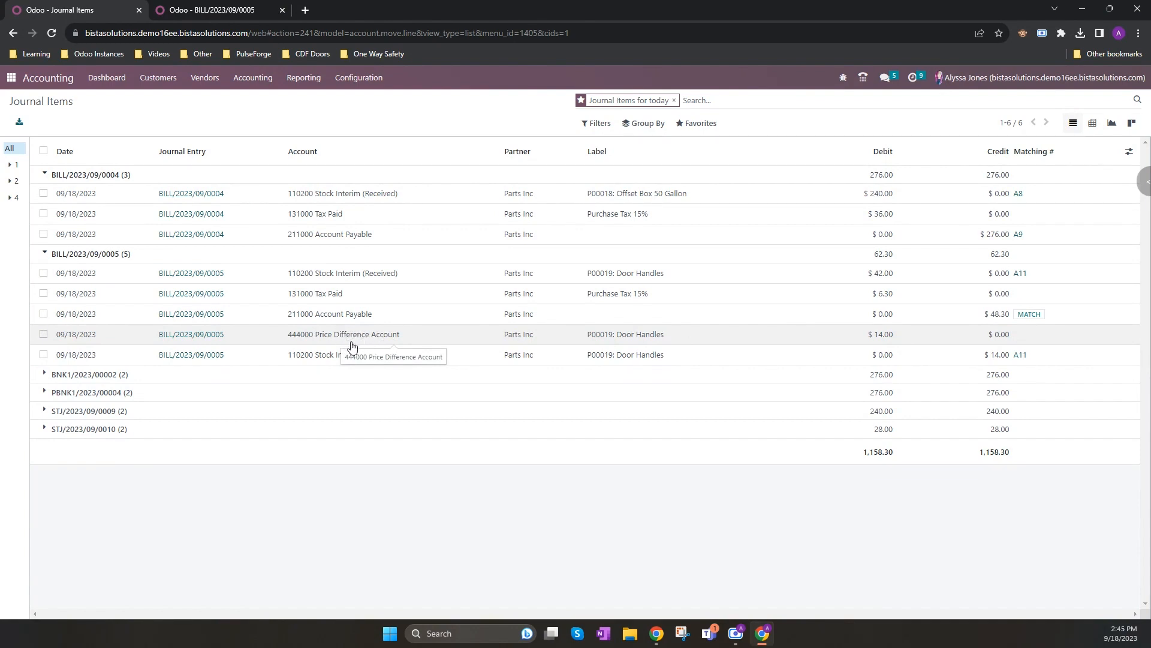
pyautogui.moveTo(355, 346)
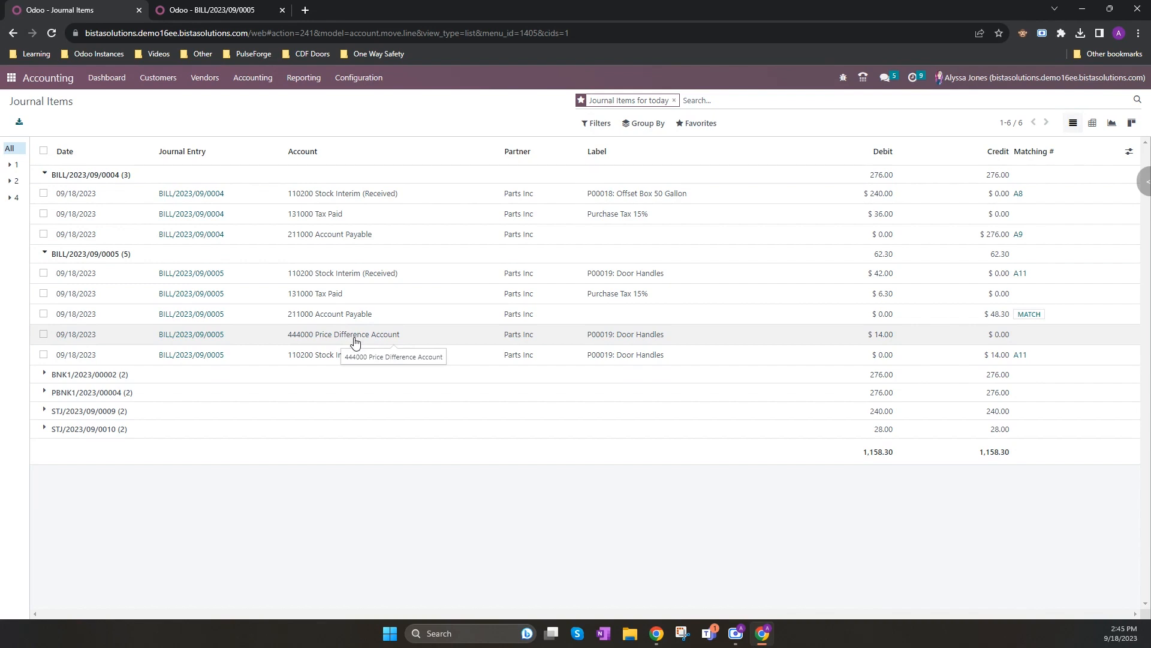
pyautogui.moveTo(371, 345)
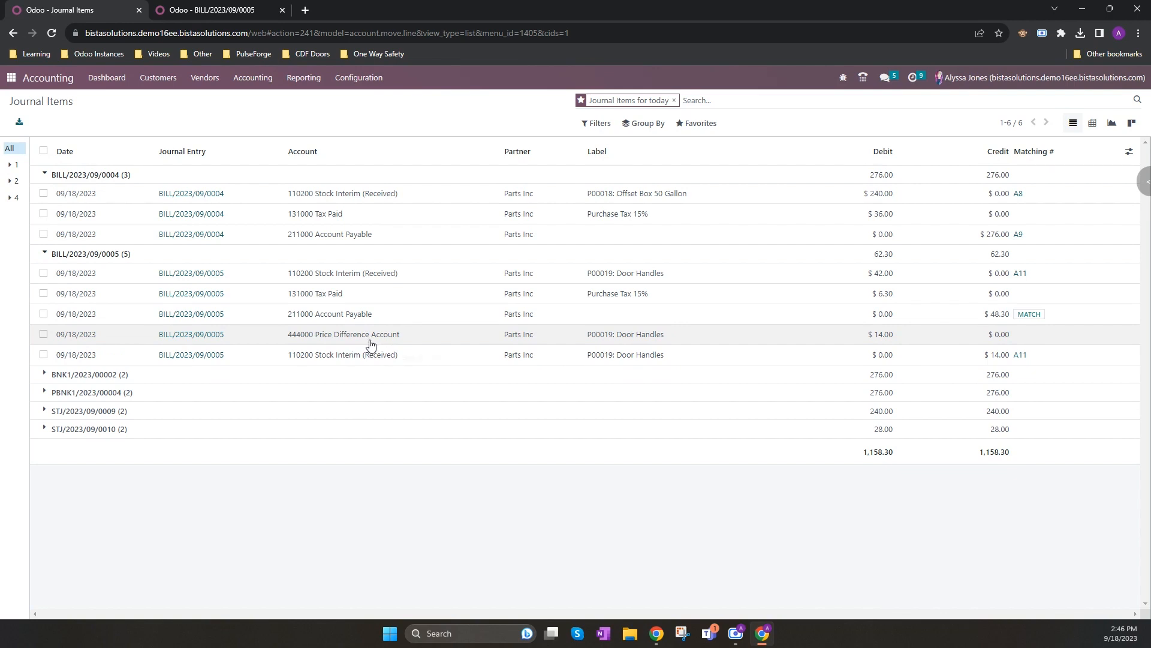
pyautogui.moveTo(304, 88)
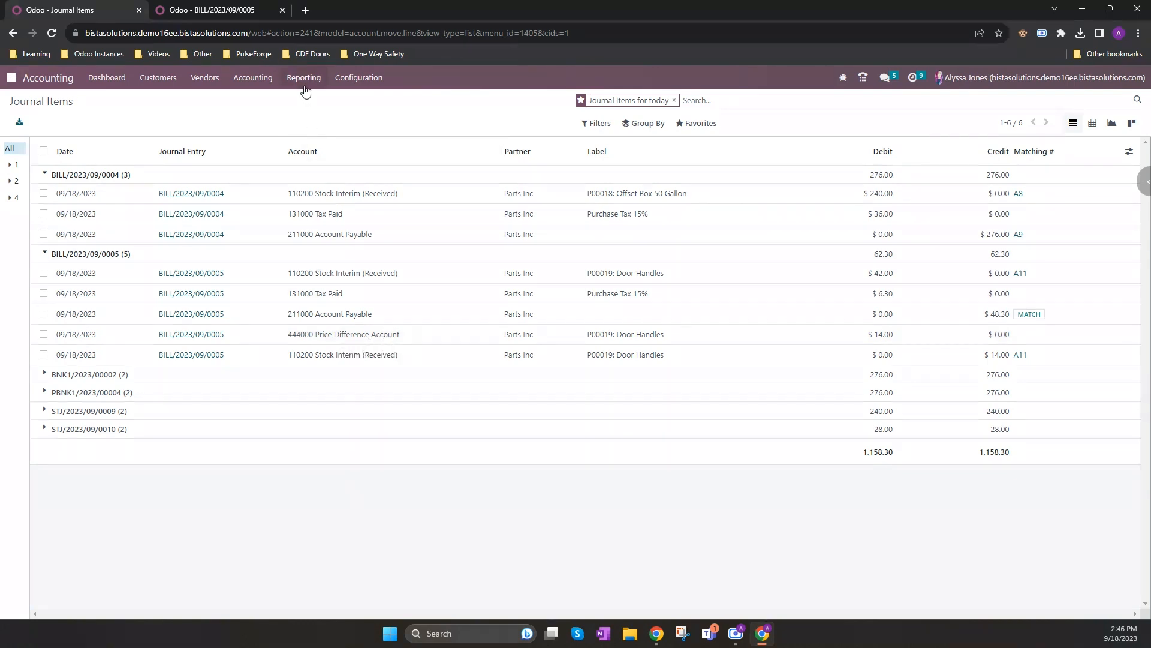
# Step: Open the Aged Payable report from the Reporting menu
pyautogui.click(304, 76)
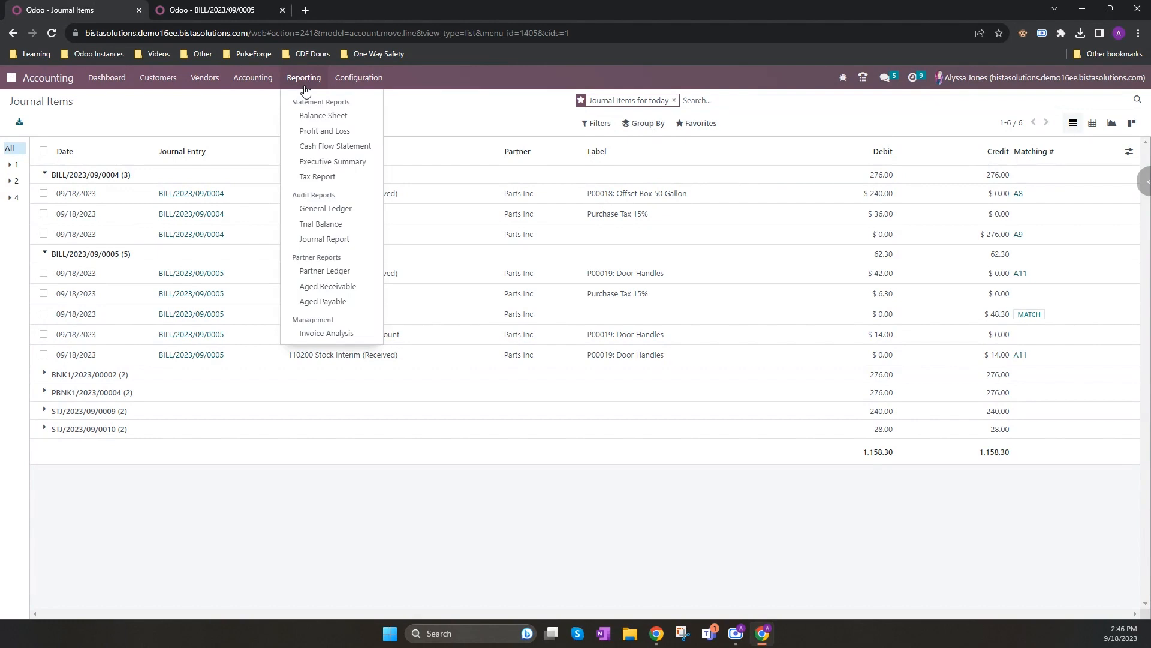
pyautogui.click(253, 77)
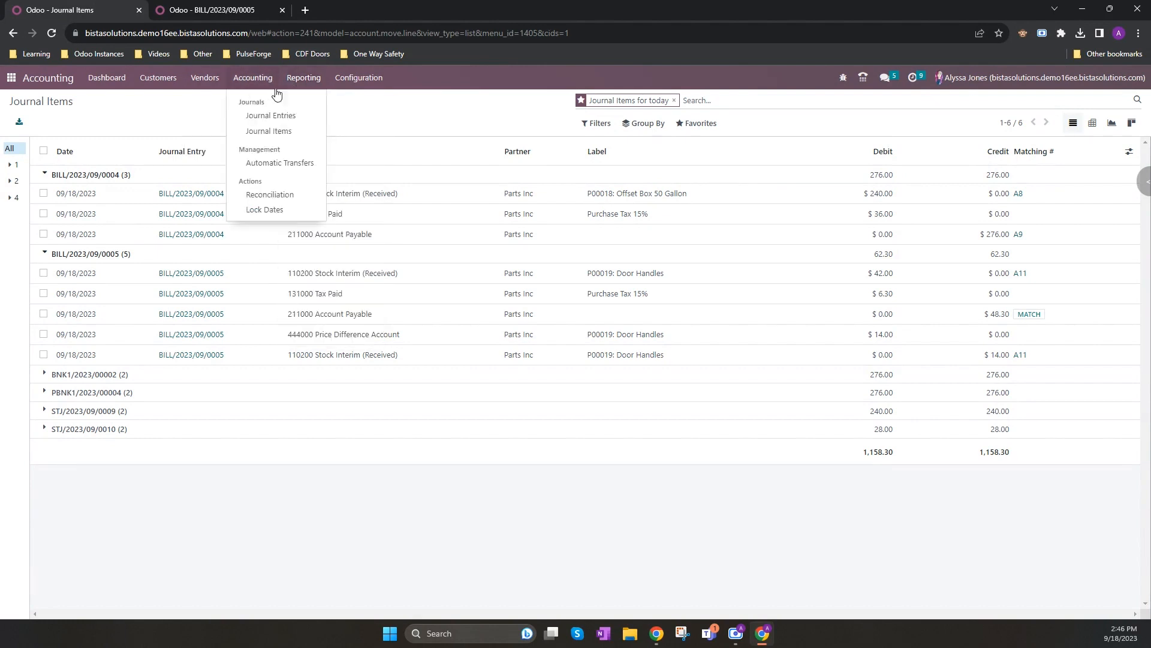
pyautogui.click(304, 77)
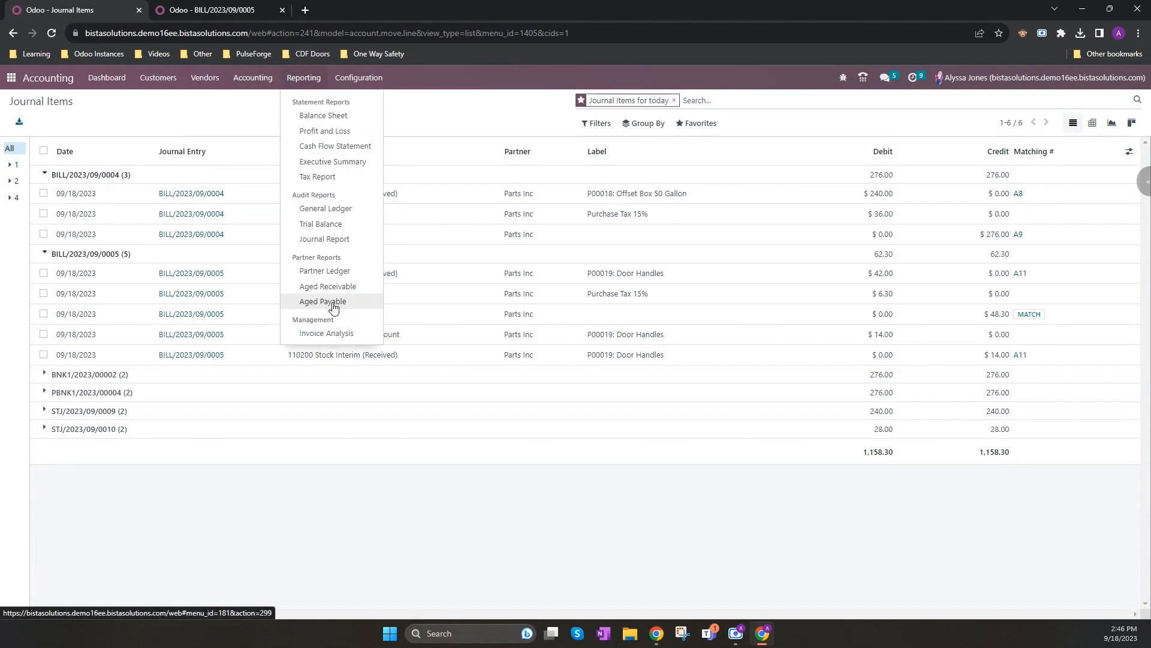
pyautogui.click(322, 305)
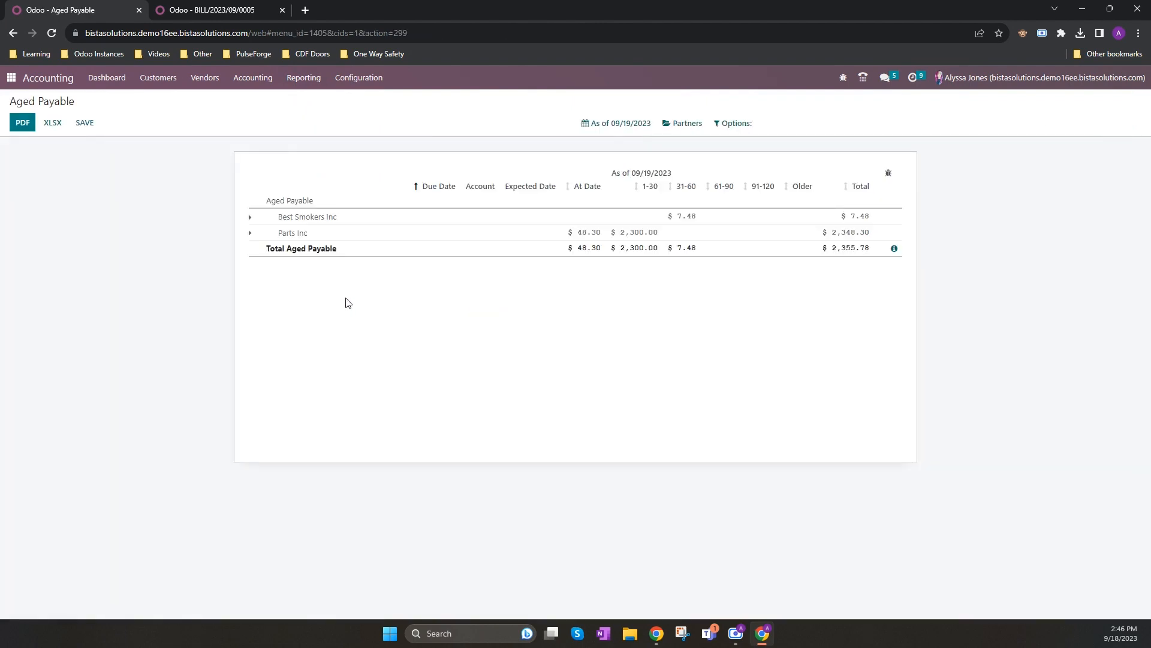
pyautogui.moveTo(372, 295)
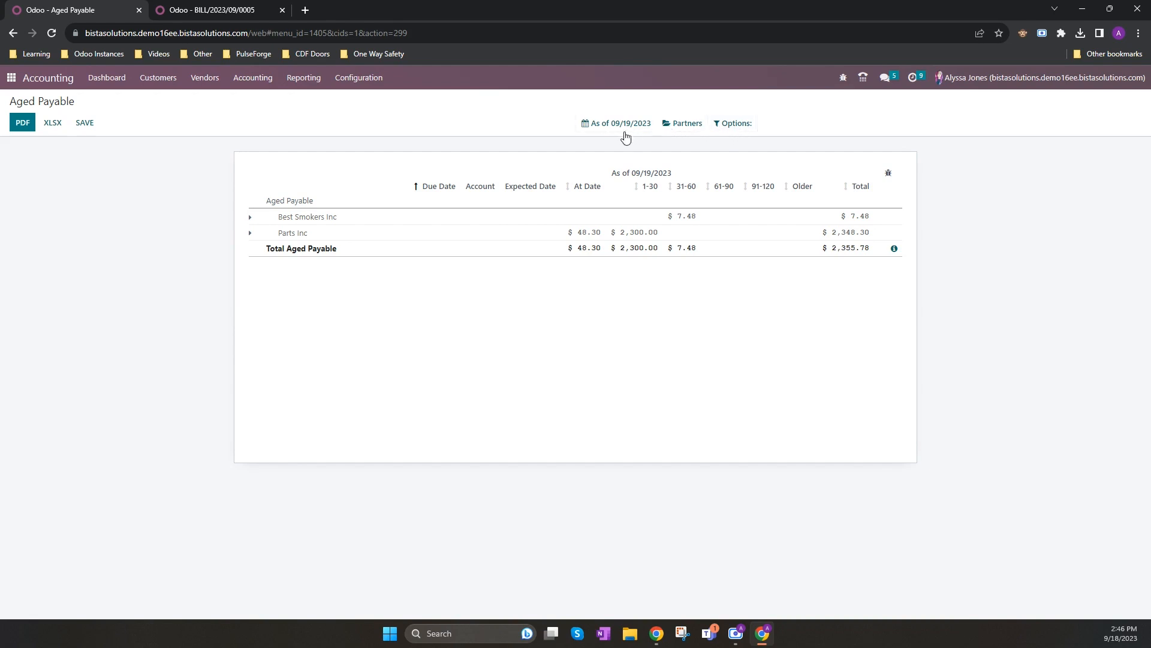
# Step: Review the date and Partners filters and unfold all partners' outstanding bills
pyautogui.click(620, 122)
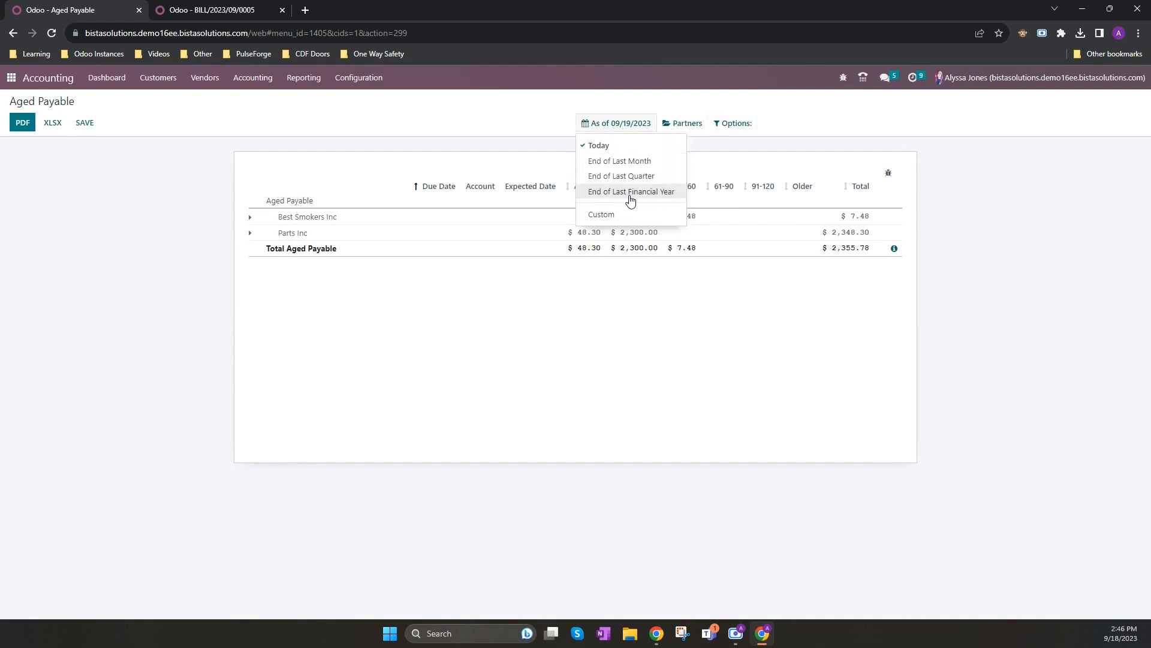
pyautogui.click(683, 122)
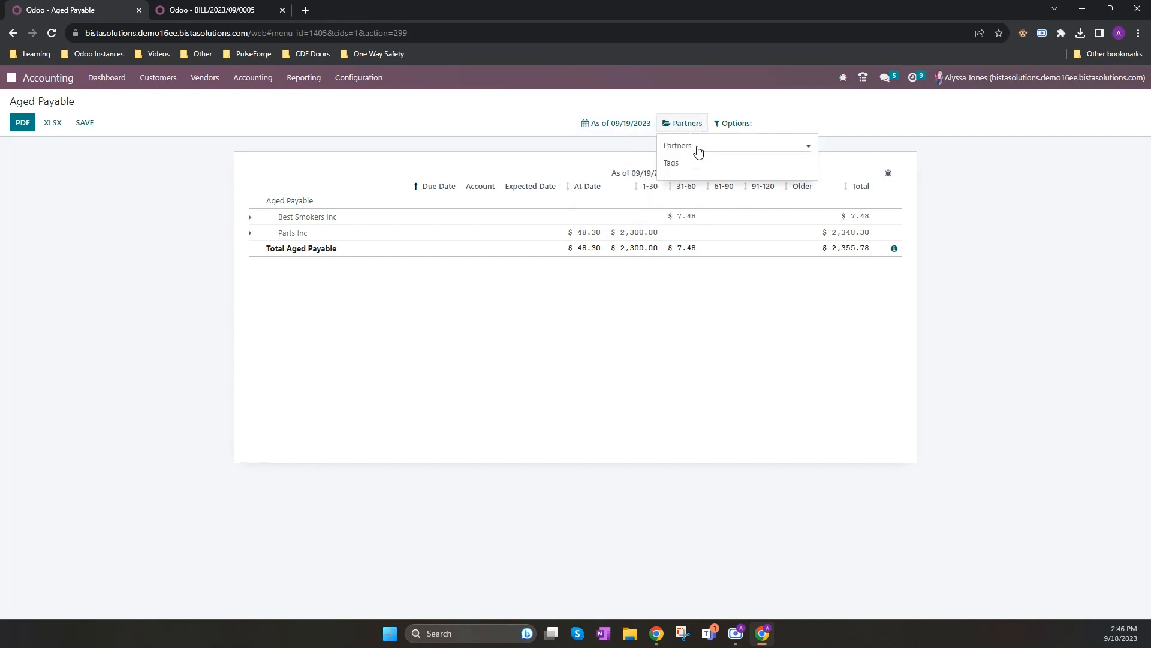
pyautogui.moveTo(732, 177)
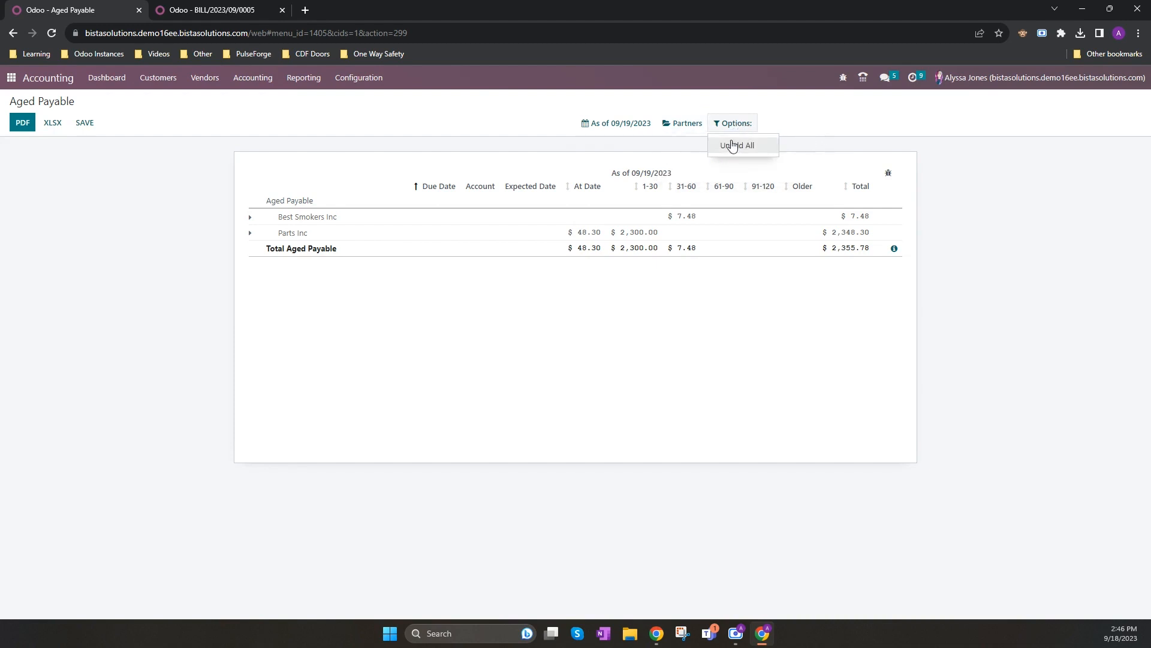
pyautogui.click(738, 145)
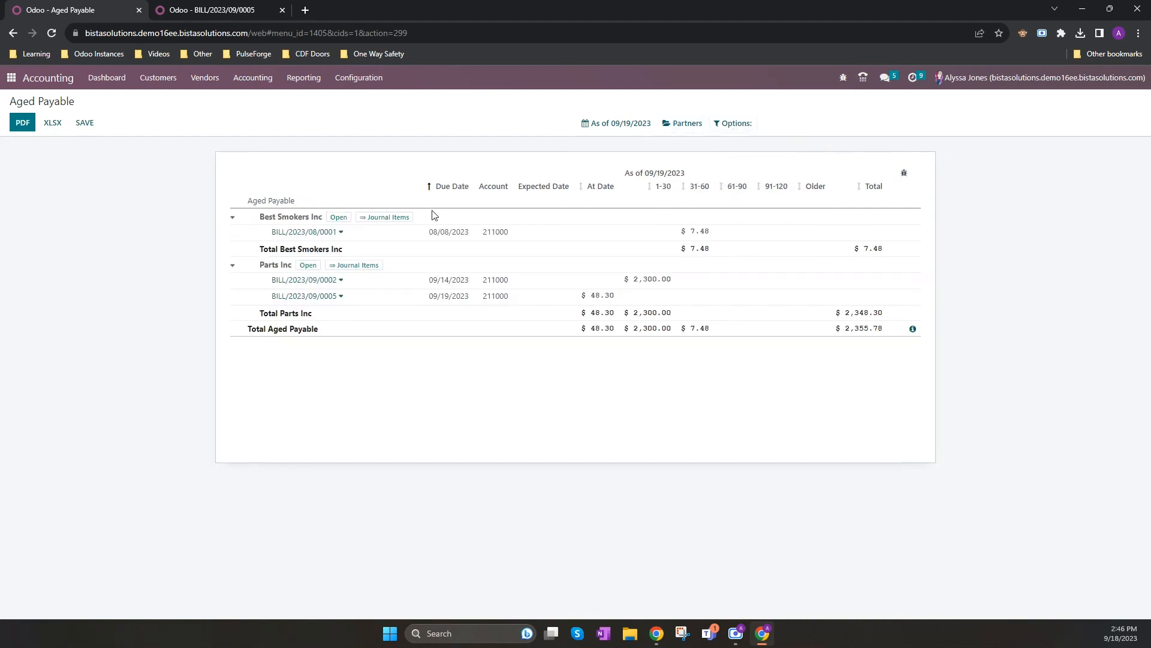
pyautogui.moveTo(437, 368)
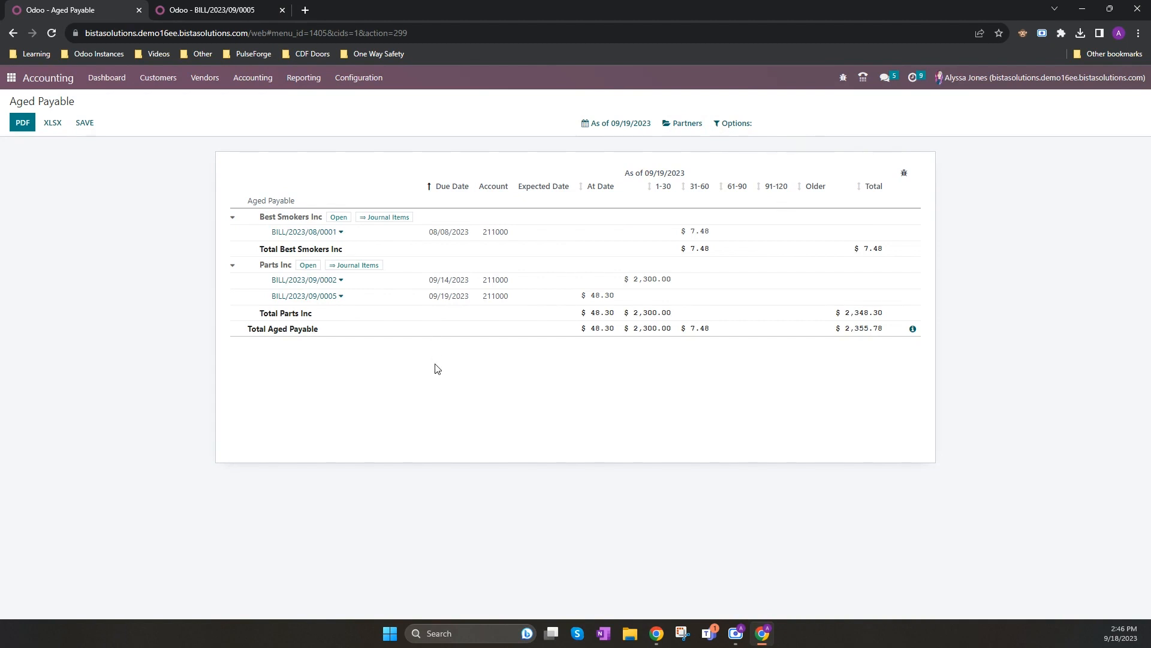
pyautogui.moveTo(357, 227)
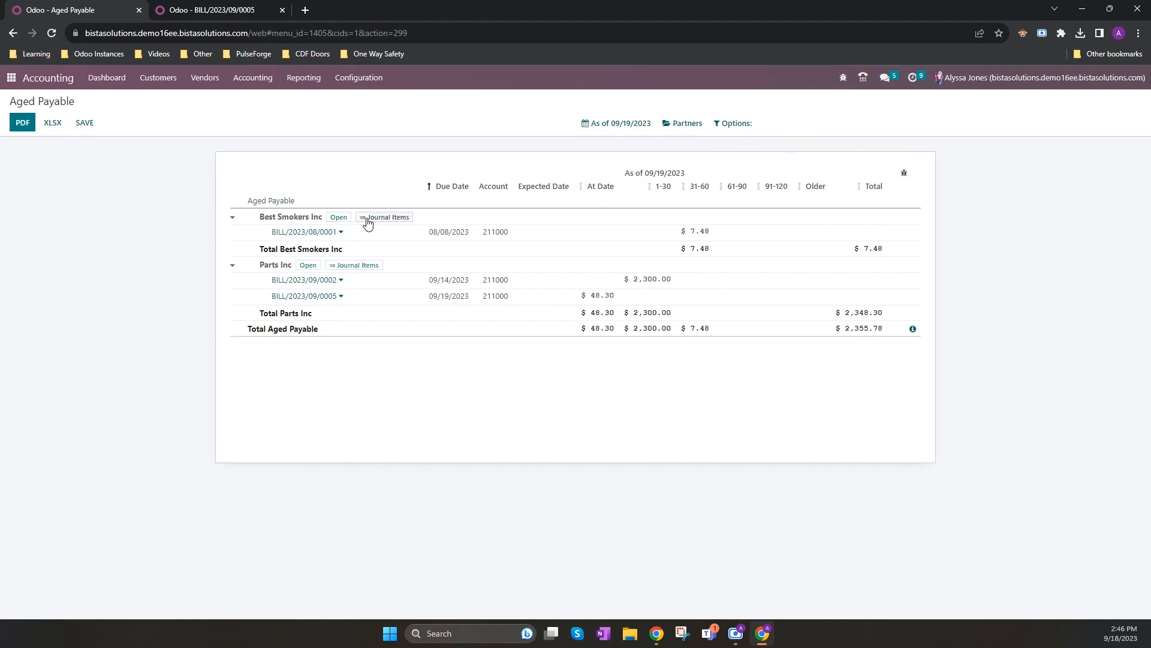
pyautogui.moveTo(371, 225)
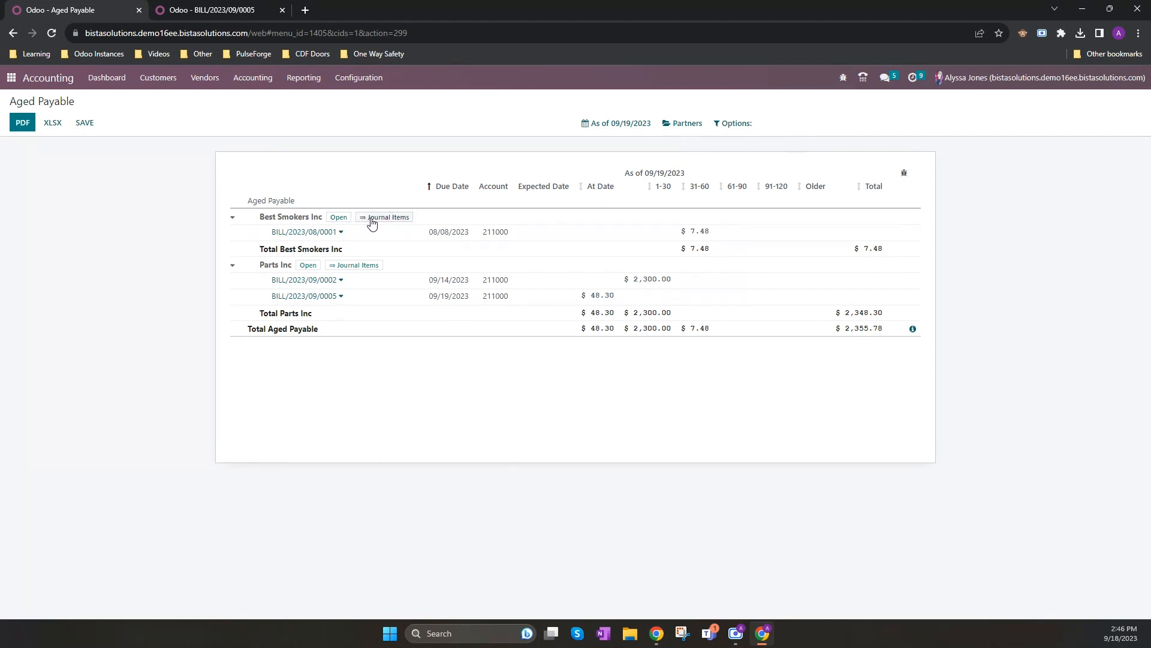
pyautogui.click(387, 217)
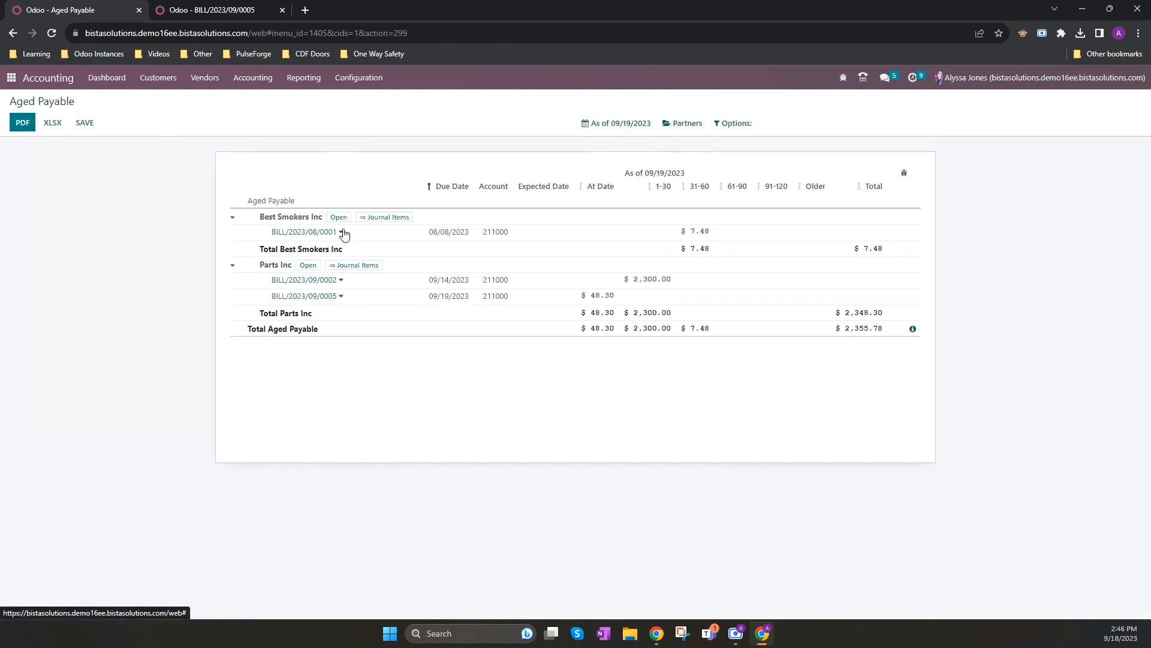
pyautogui.moveTo(295, 235)
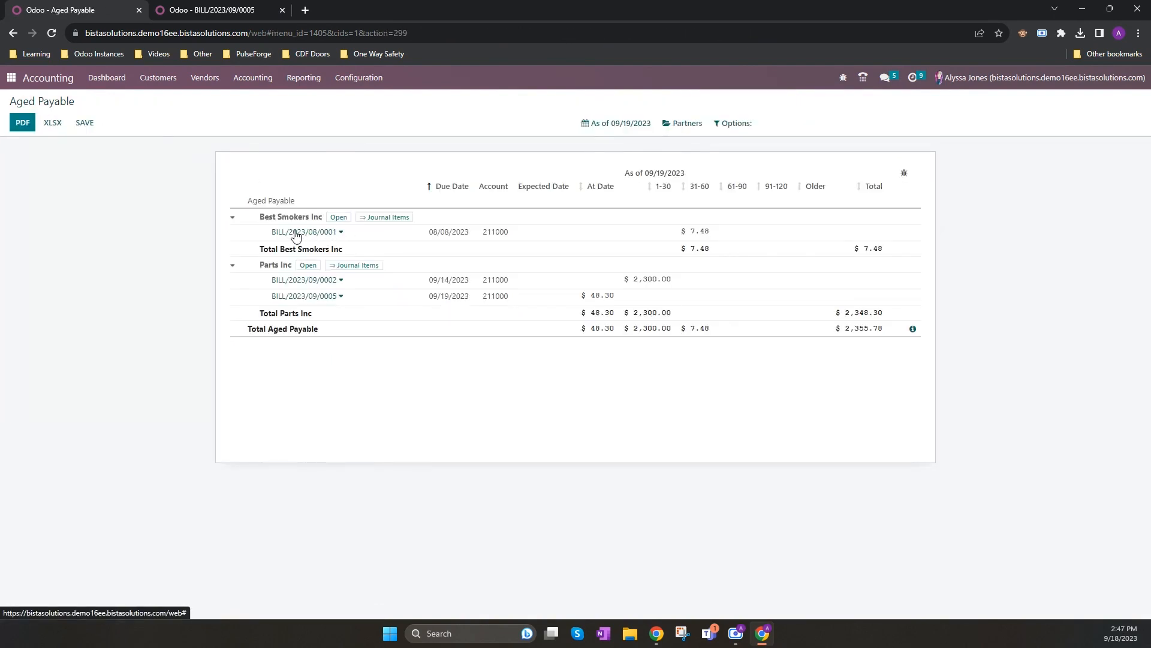
pyautogui.click(340, 231)
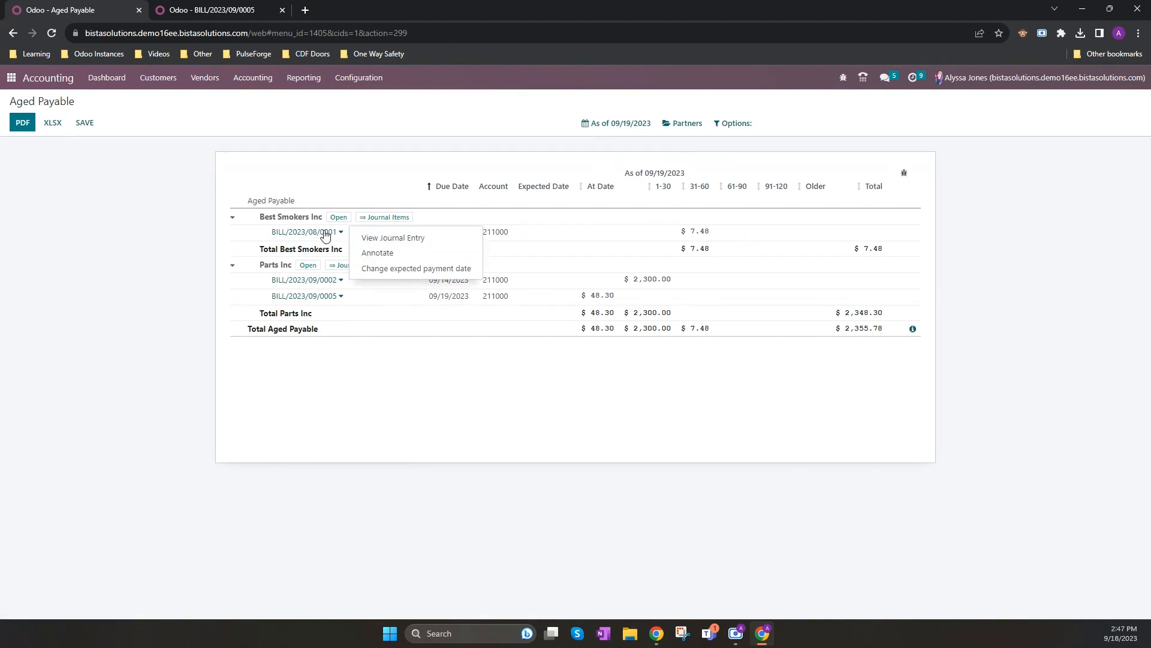
pyautogui.click(161, 240)
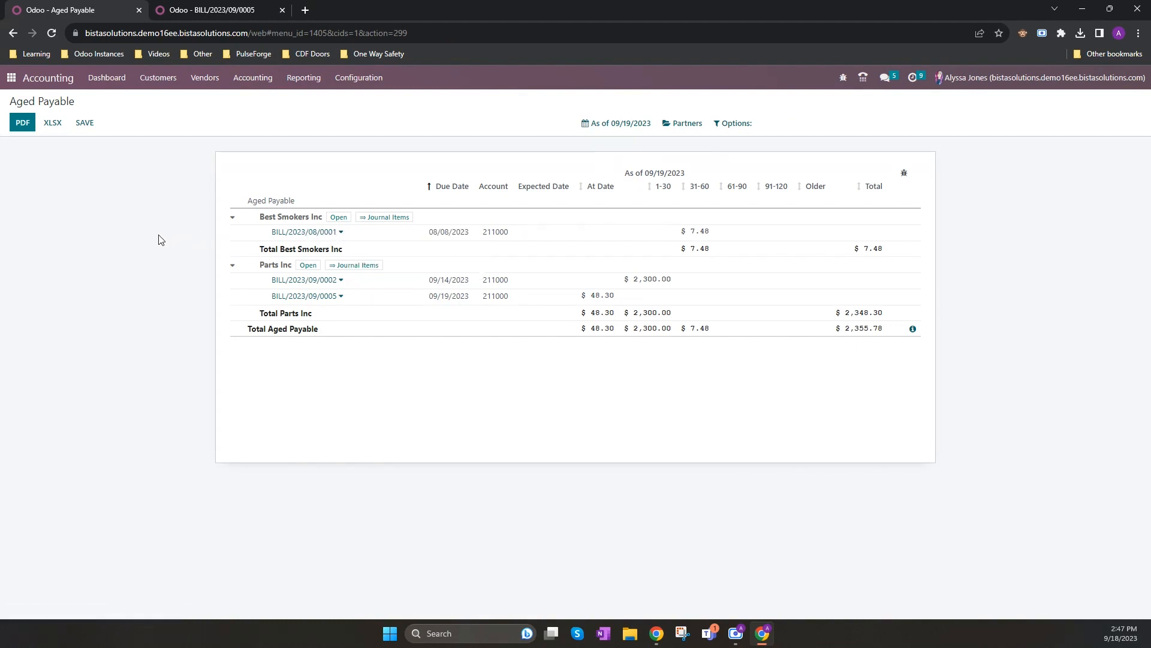